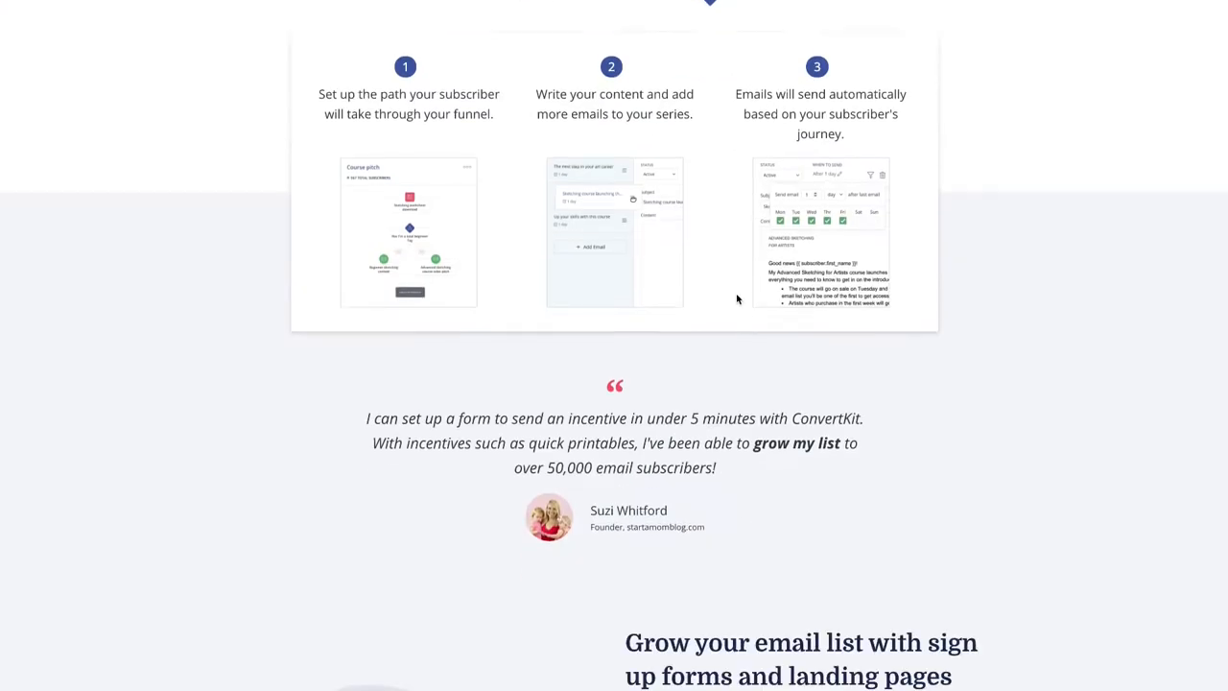
- Scroll through the referrals blog post down to the client-winning emails signup box
{"action": "left_click", "coordinate": [426, 19]}
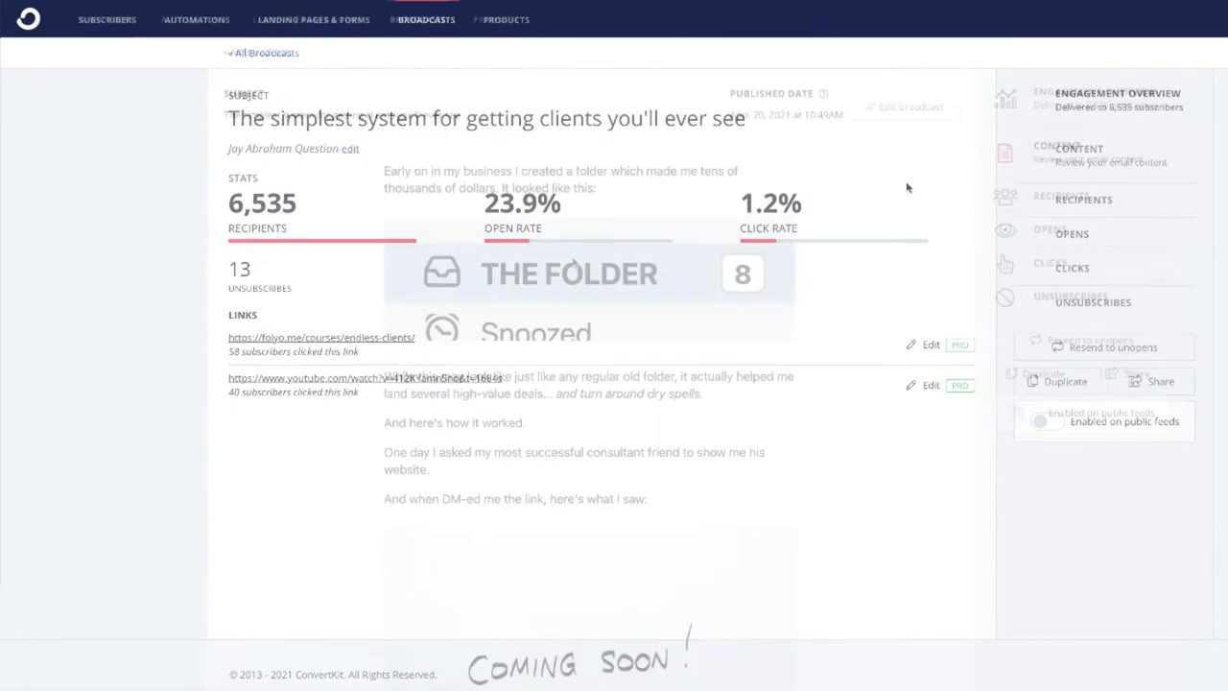
{"action": "scroll", "scroll_direction": "down", "scroll_amount": 3}
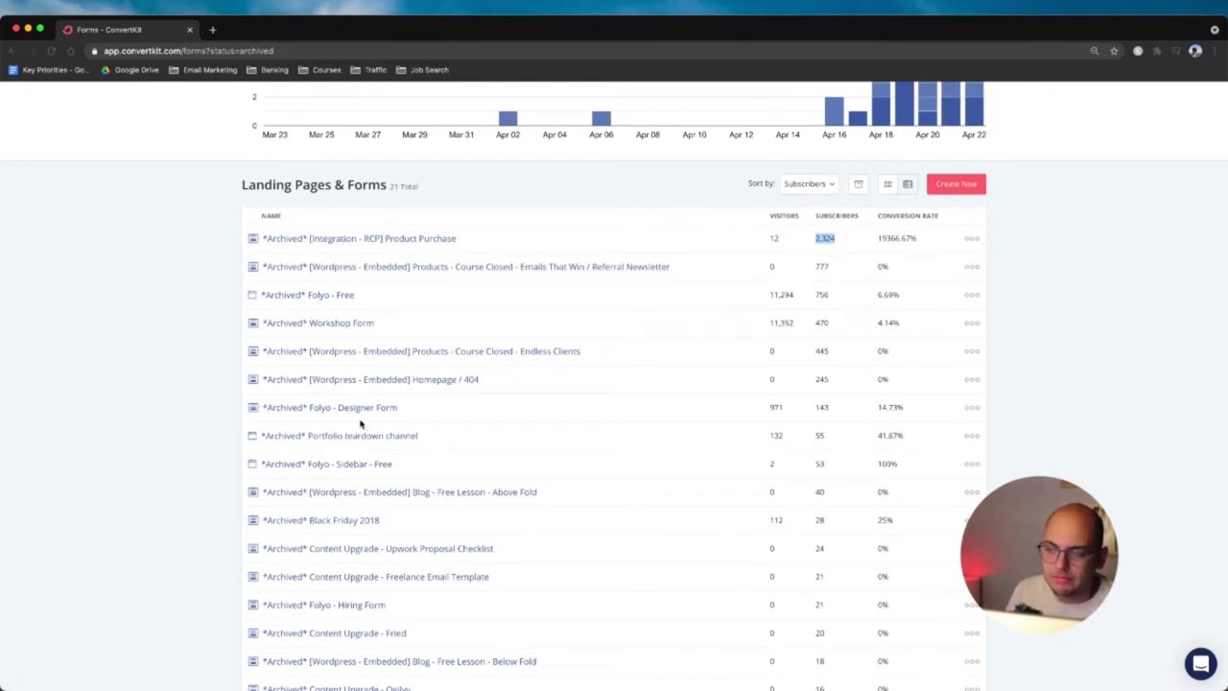
{"action": "mouse_move", "coordinate": [364, 422]}
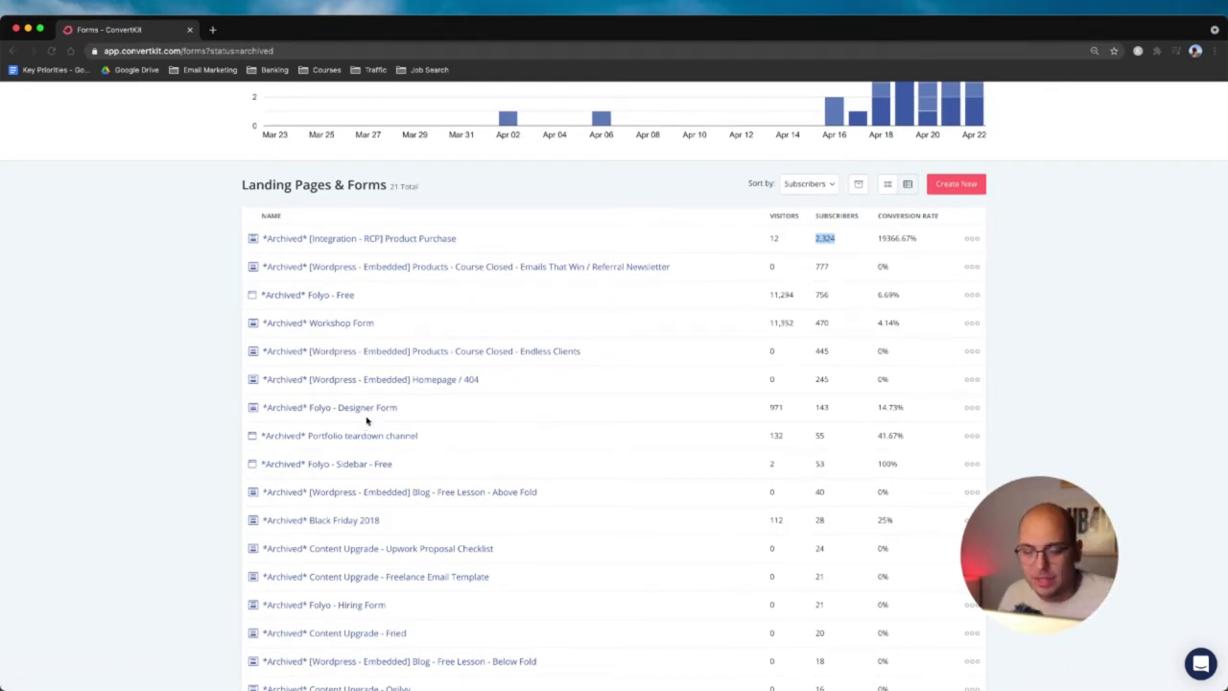
{"action": "scroll", "scroll_direction": "down", "scroll_amount": 3}
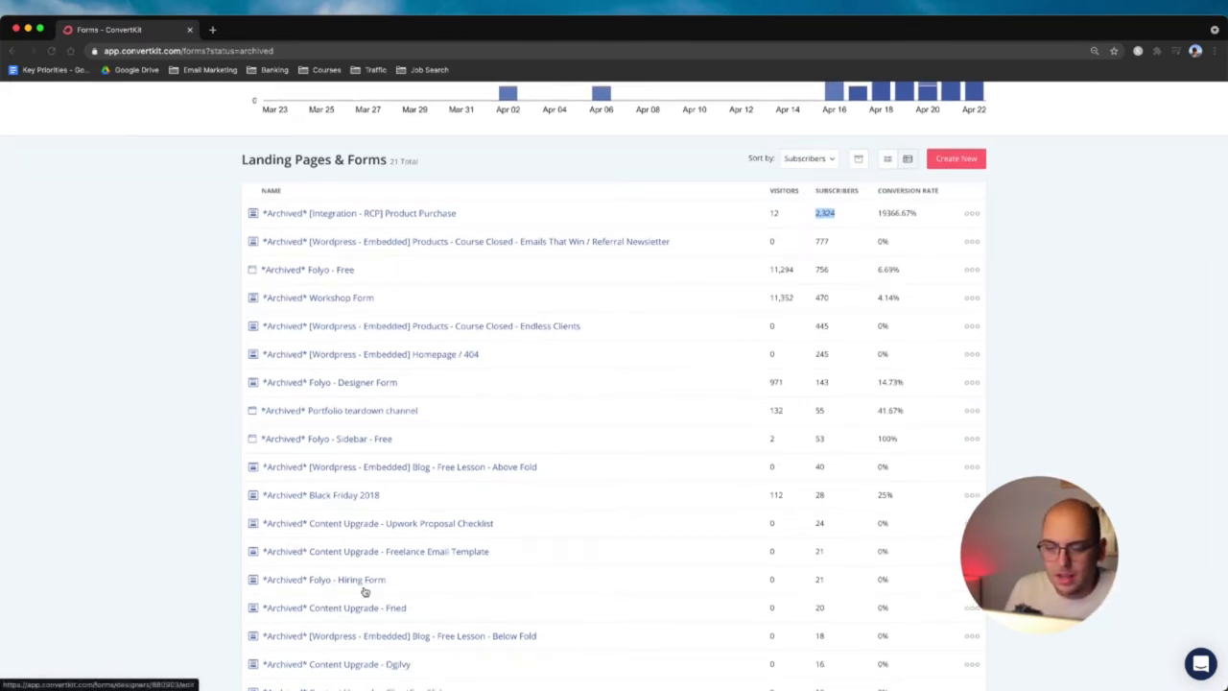
{"action": "scroll", "scroll_direction": "down", "scroll_amount": 3}
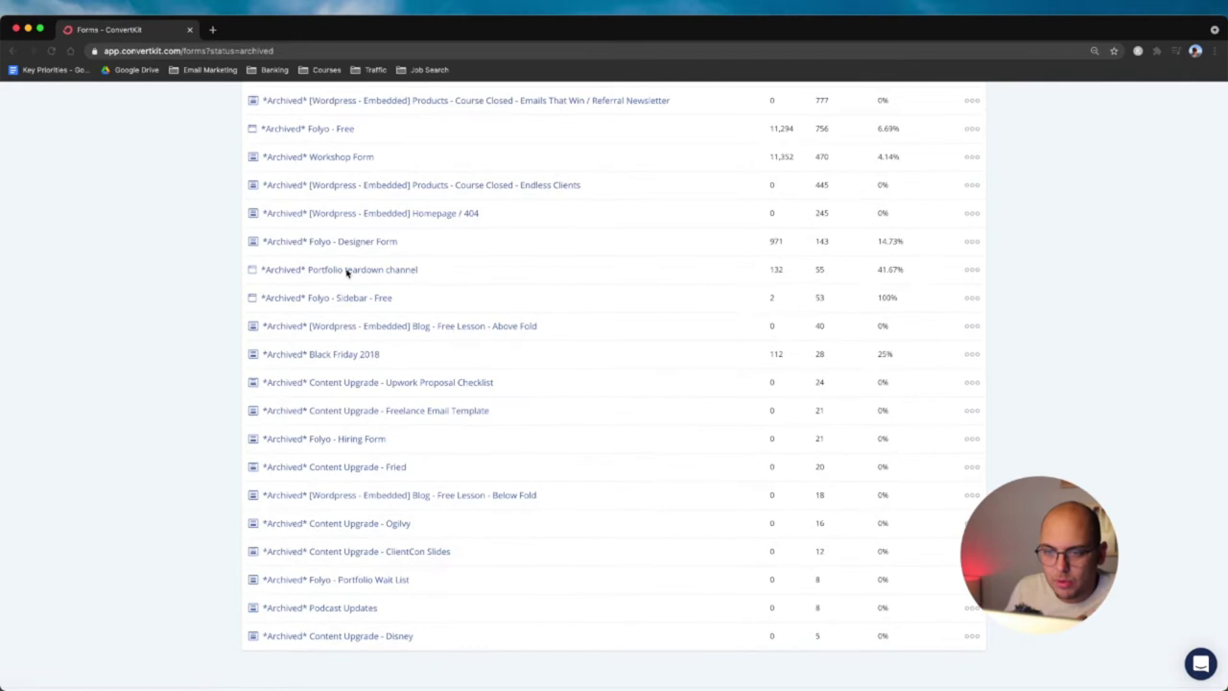
{"action": "mouse_move", "coordinate": [430, 281]}
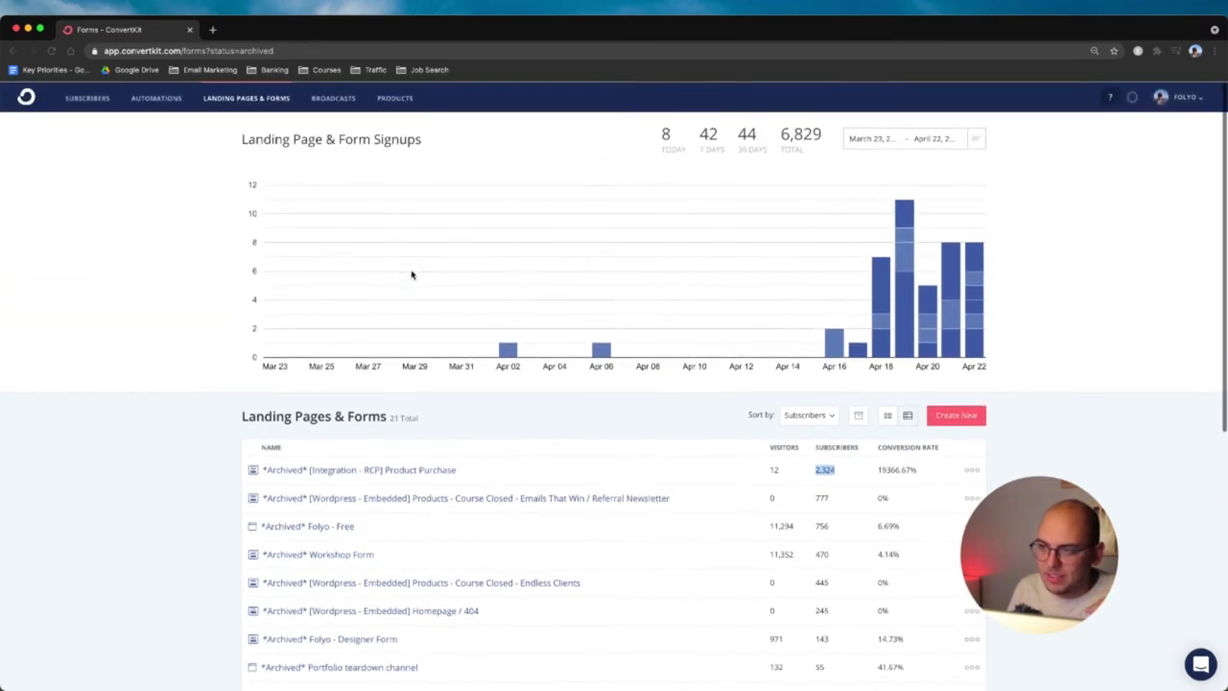
{"action": "scroll", "scroll_direction": "down", "scroll_amount": 3}
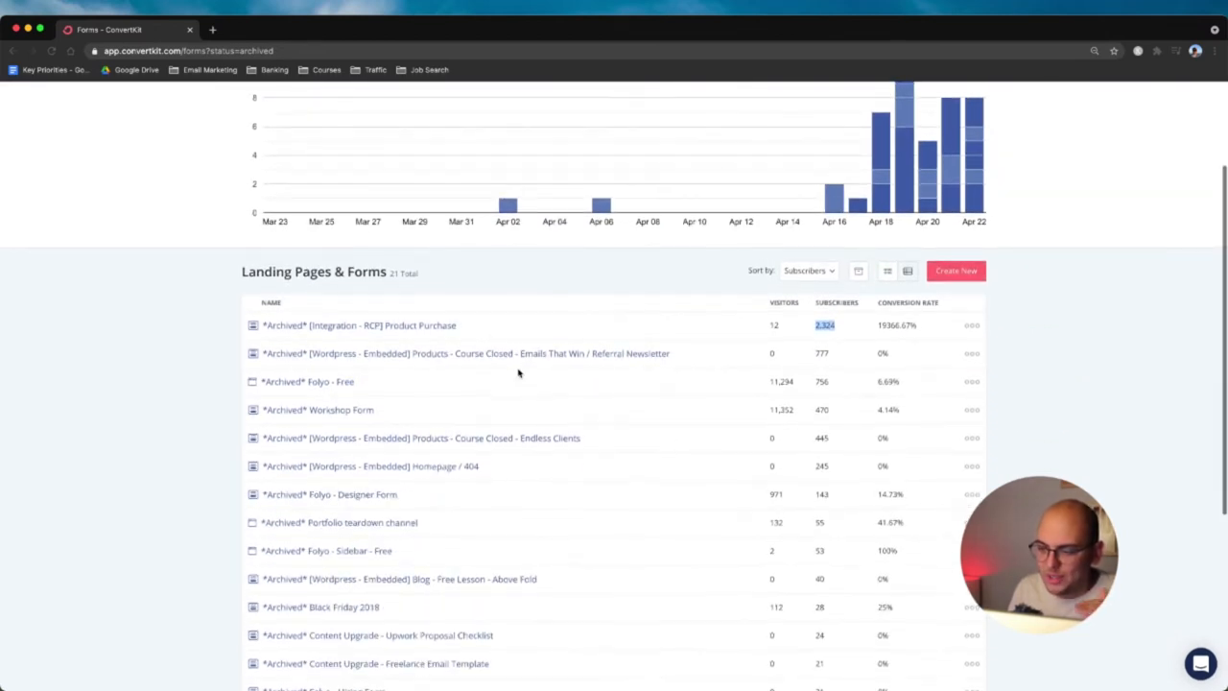
{"action": "mouse_move", "coordinate": [513, 493]}
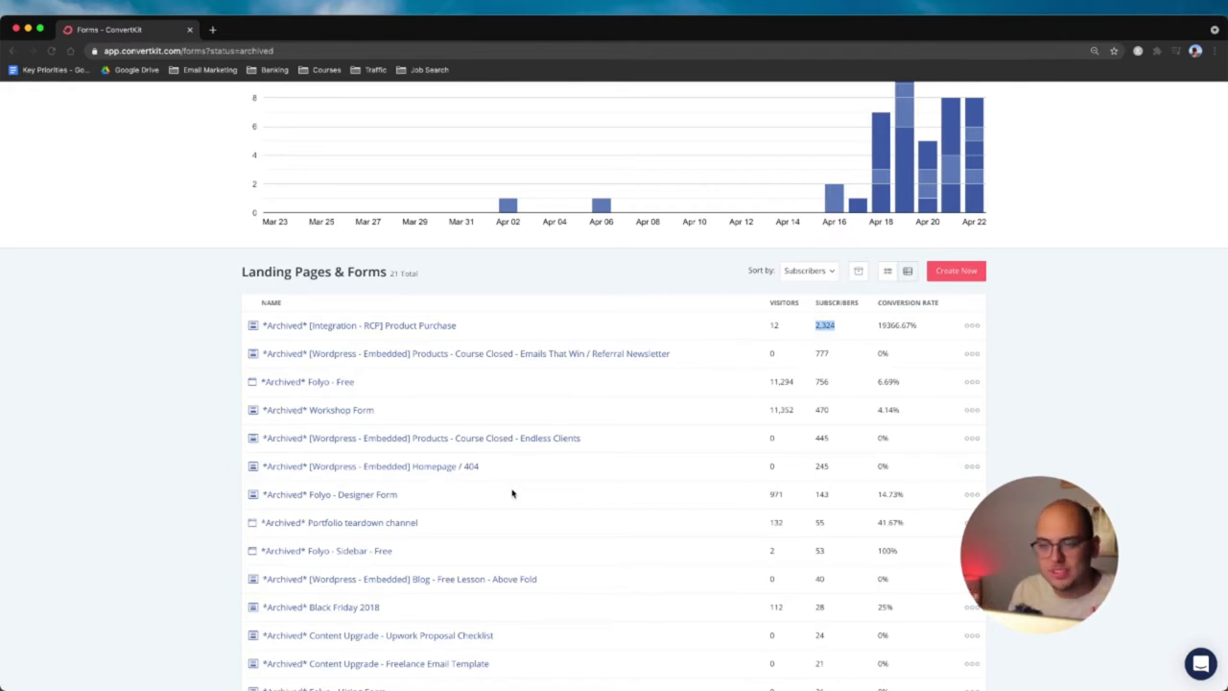
{"action": "scroll", "scroll_direction": "down", "scroll_amount": 3}
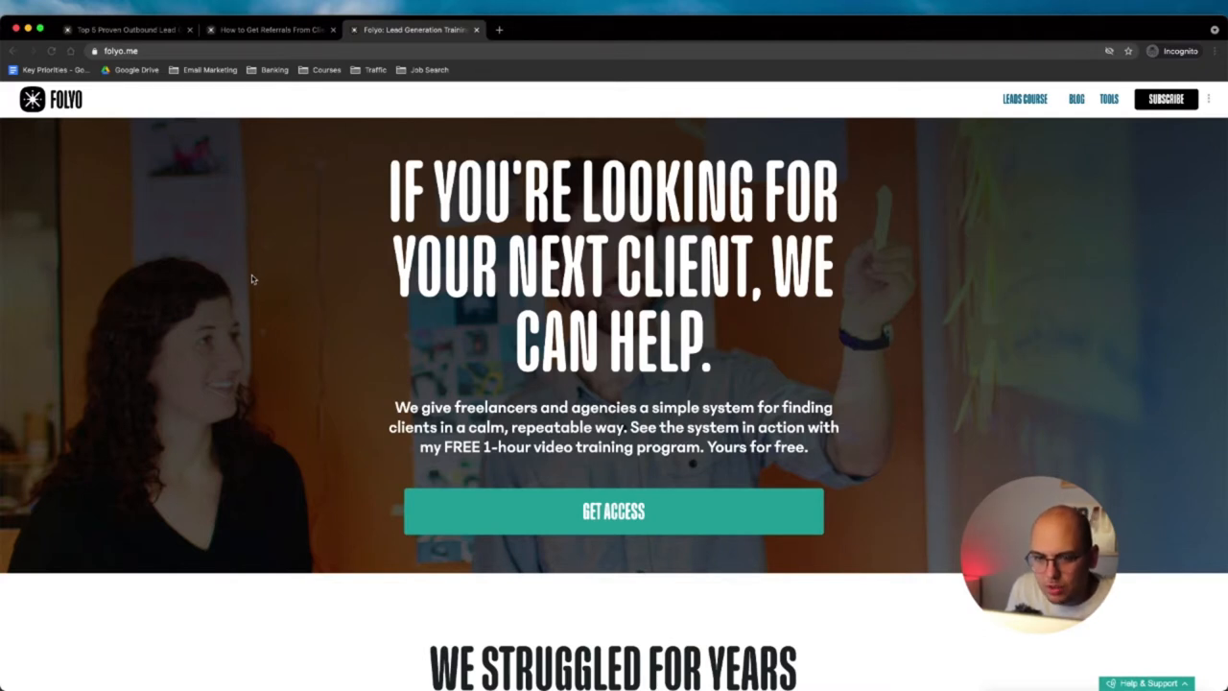
{"action": "scroll", "scroll_direction": "down", "scroll_amount": 3}
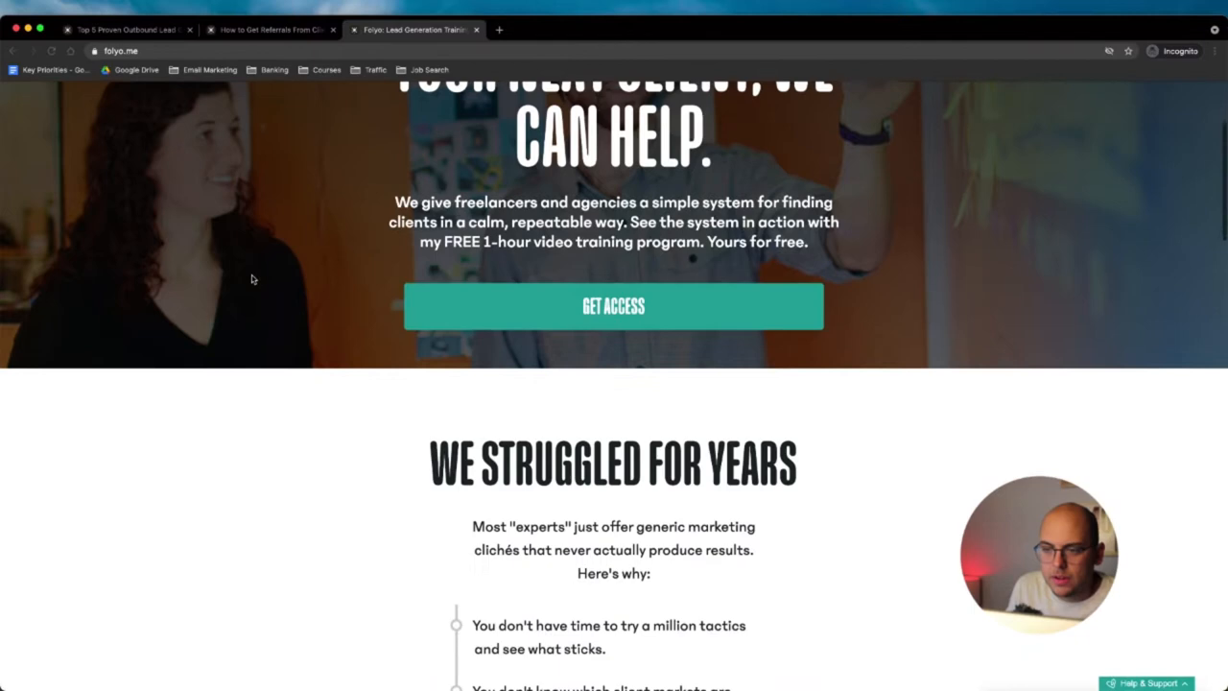
{"action": "scroll", "scroll_direction": "up", "scroll_amount": 3}
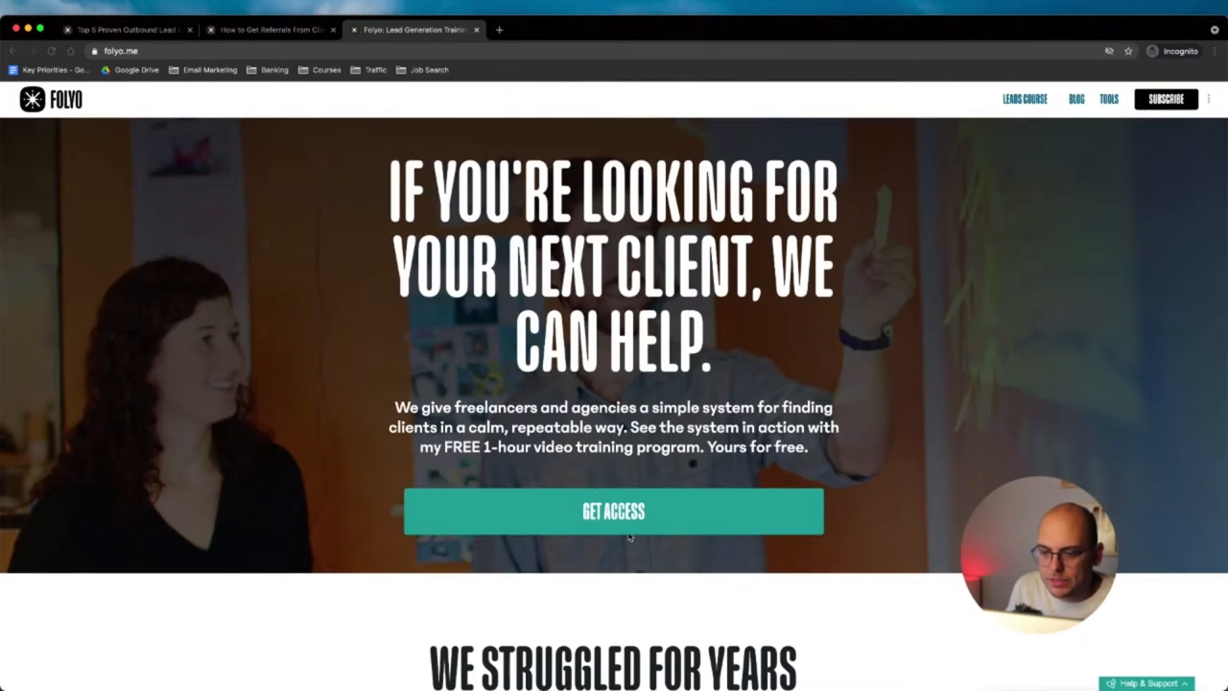
- Check the exit-intent popup, then return to the post and scroll to its client-processing document section
{"action": "left_click", "coordinate": [614, 510]}
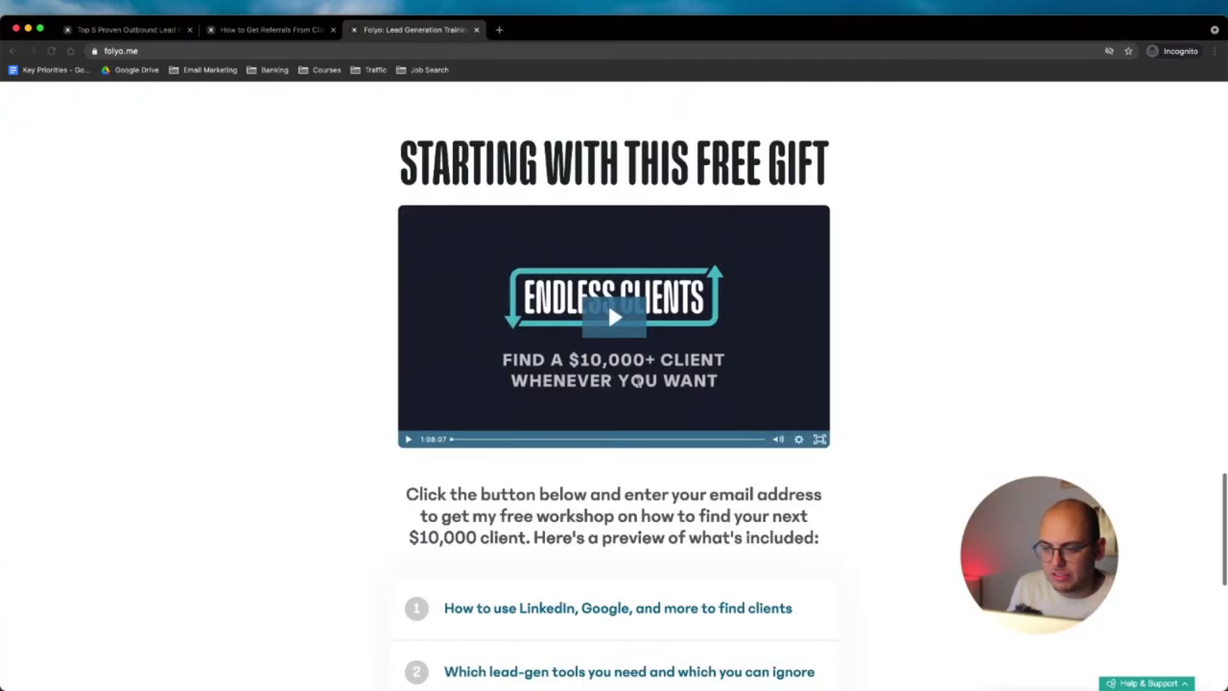
{"action": "left_click", "coordinate": [614, 545]}
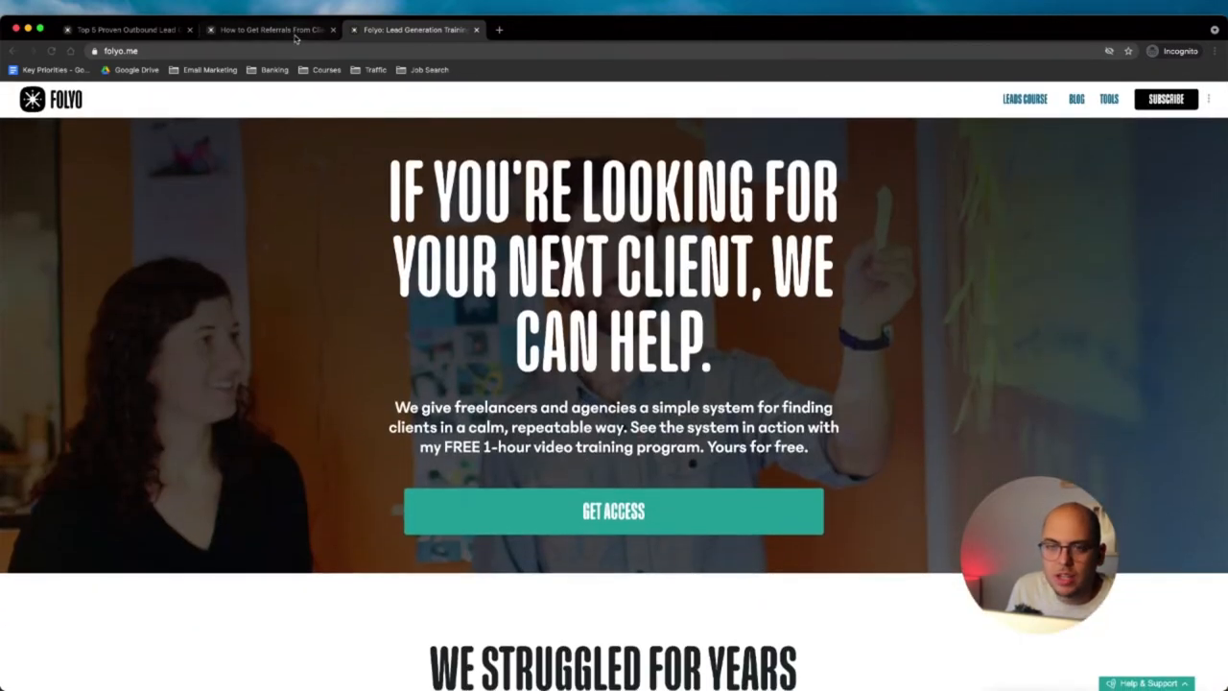
{"action": "left_click", "coordinate": [272, 30]}
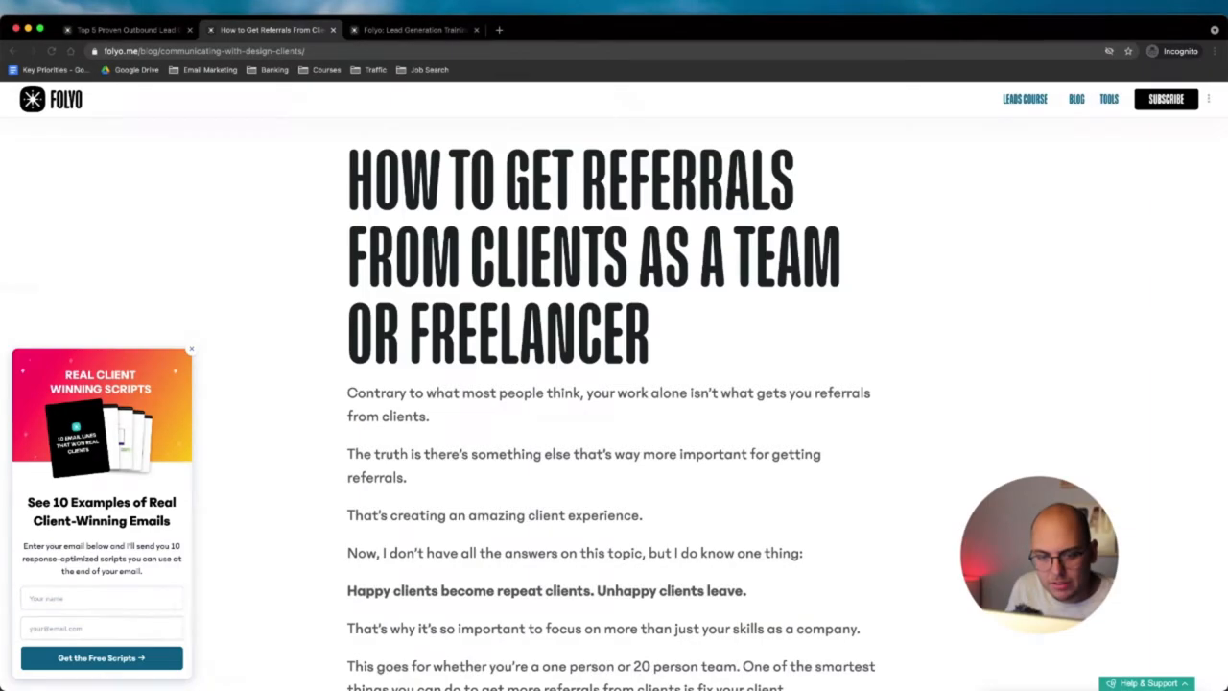
{"action": "scroll", "scroll_direction": "down", "scroll_amount": 3}
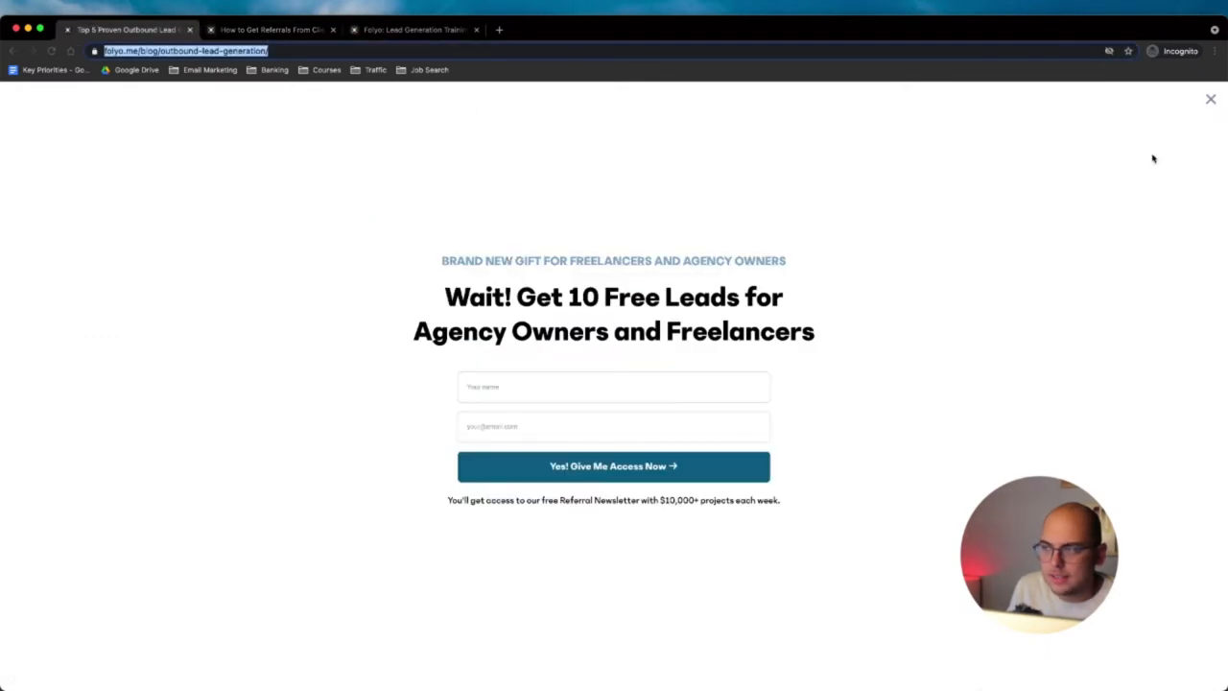
{"action": "left_click", "coordinate": [272, 29]}
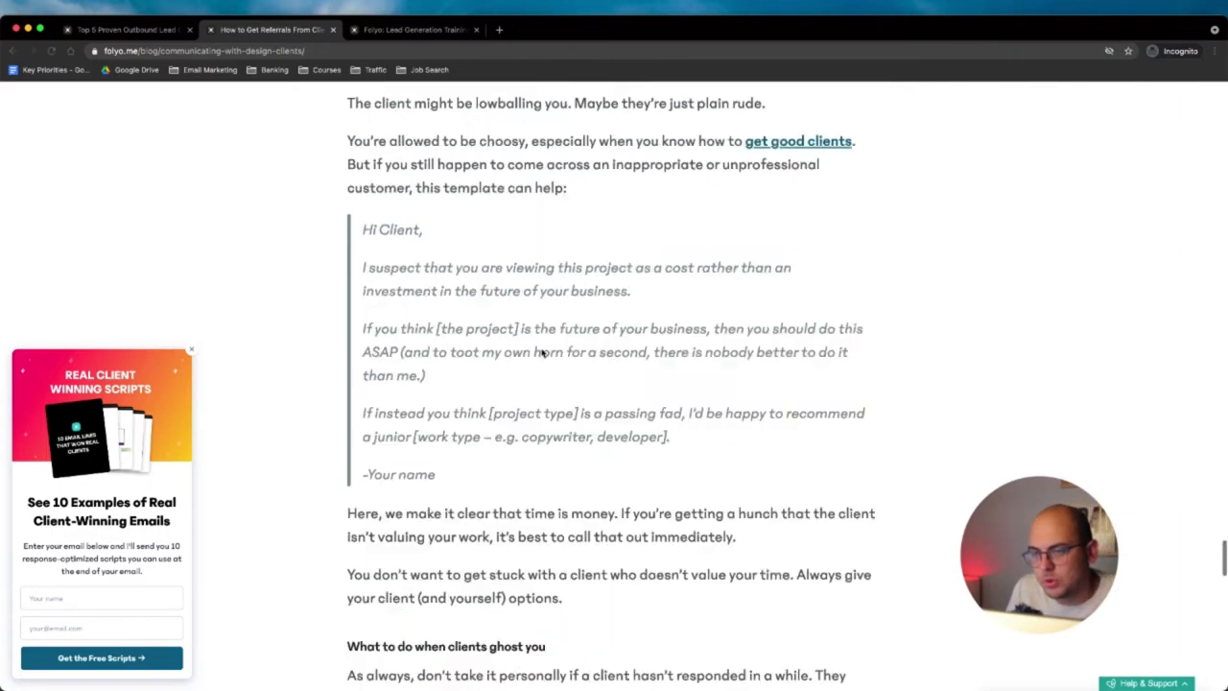
{"action": "scroll", "scroll_direction": "down", "scroll_amount": 3}
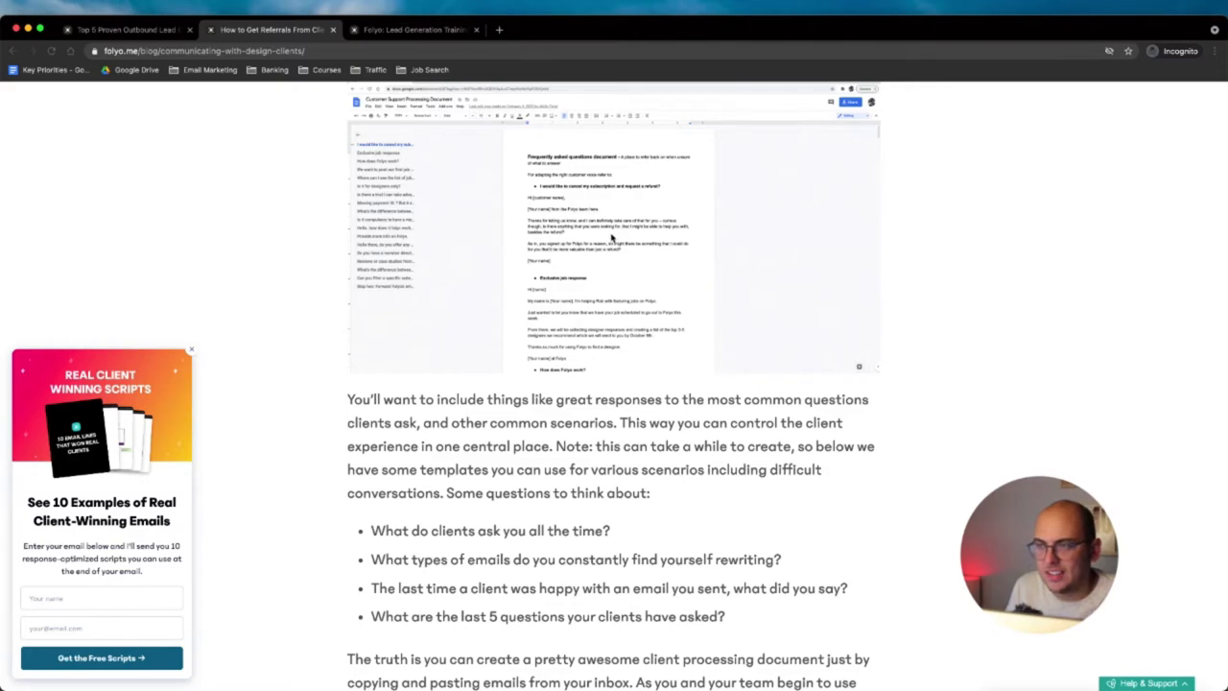
{"action": "mouse_move", "coordinate": [372, 415]}
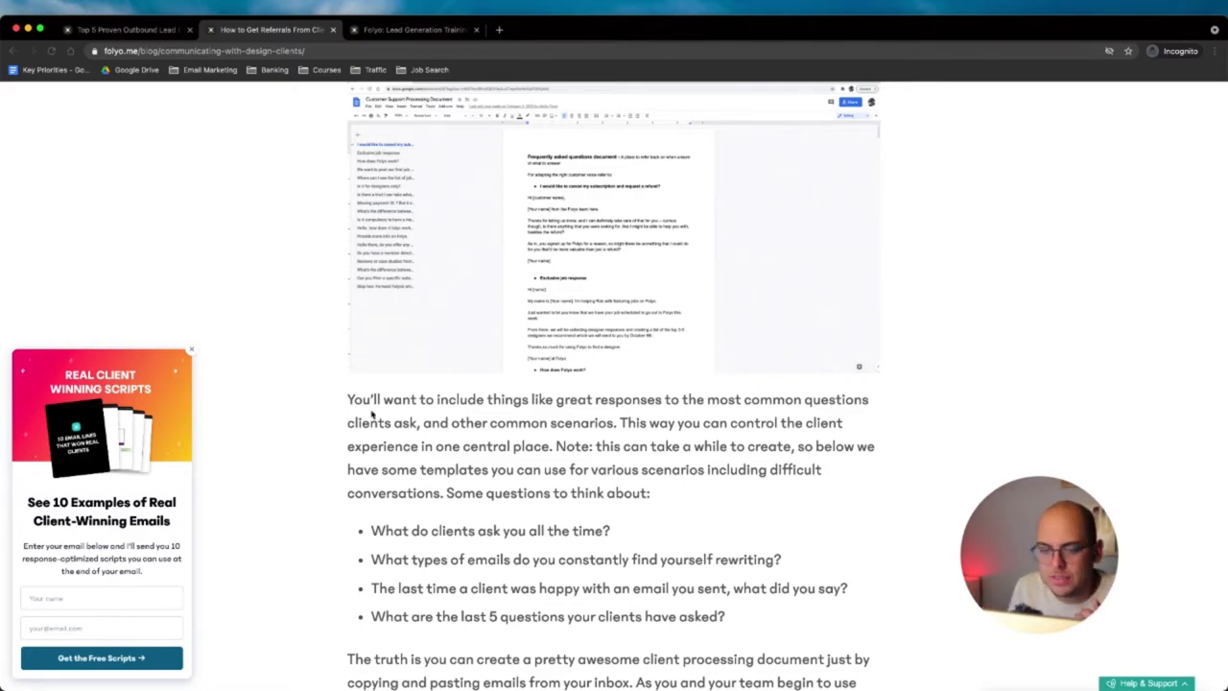
{"action": "scroll", "scroll_direction": "down", "scroll_amount": 3}
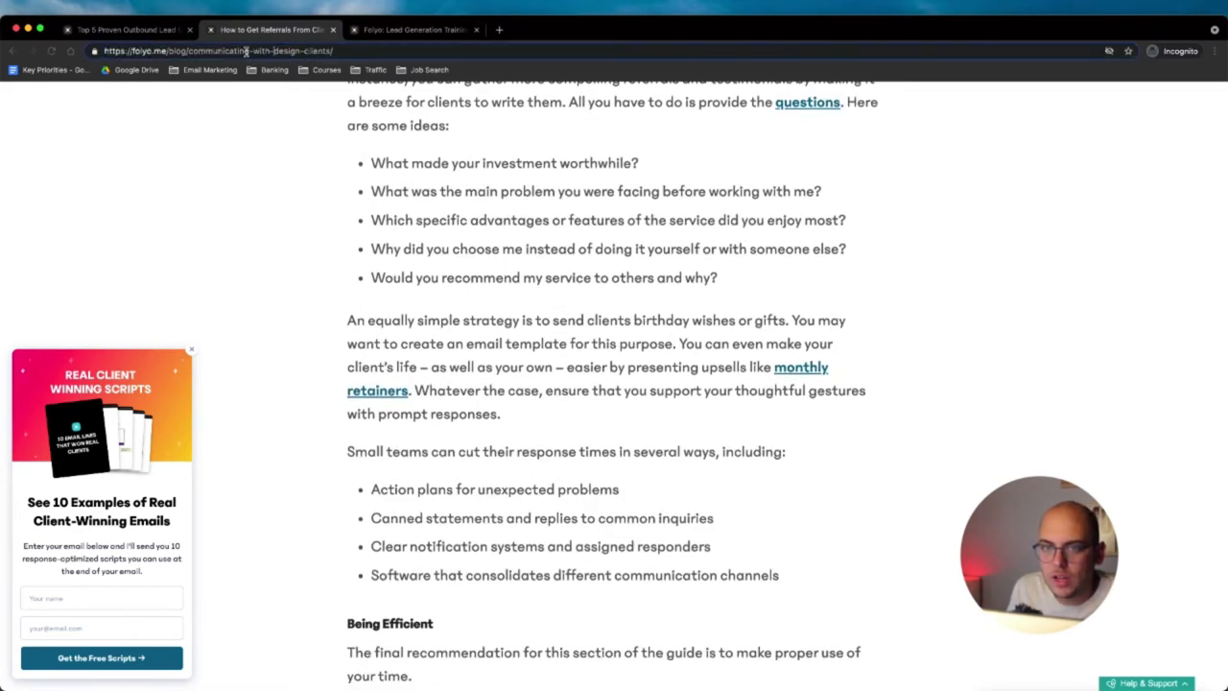
{"action": "left_click", "coordinate": [218, 50]}
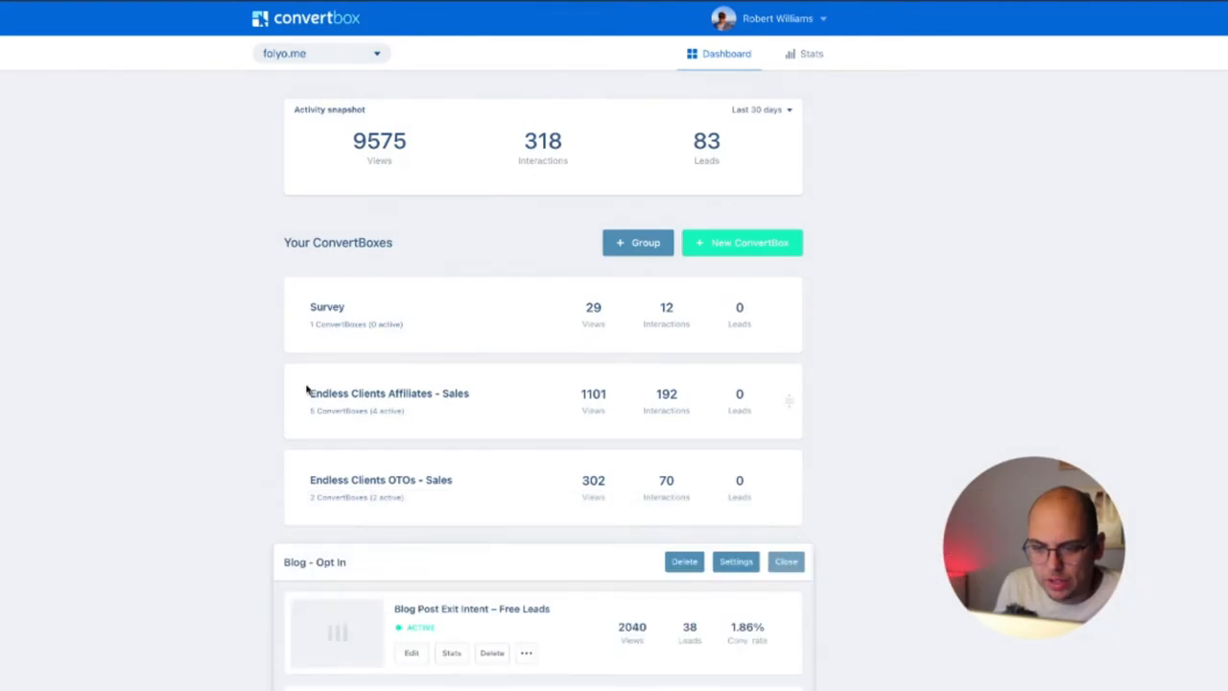
- Show the Stats page for the Blog Post Exit Intent – Free Leads box in the Blog - Opt In group
{"action": "scroll", "scroll_direction": "down", "scroll_amount": 3}
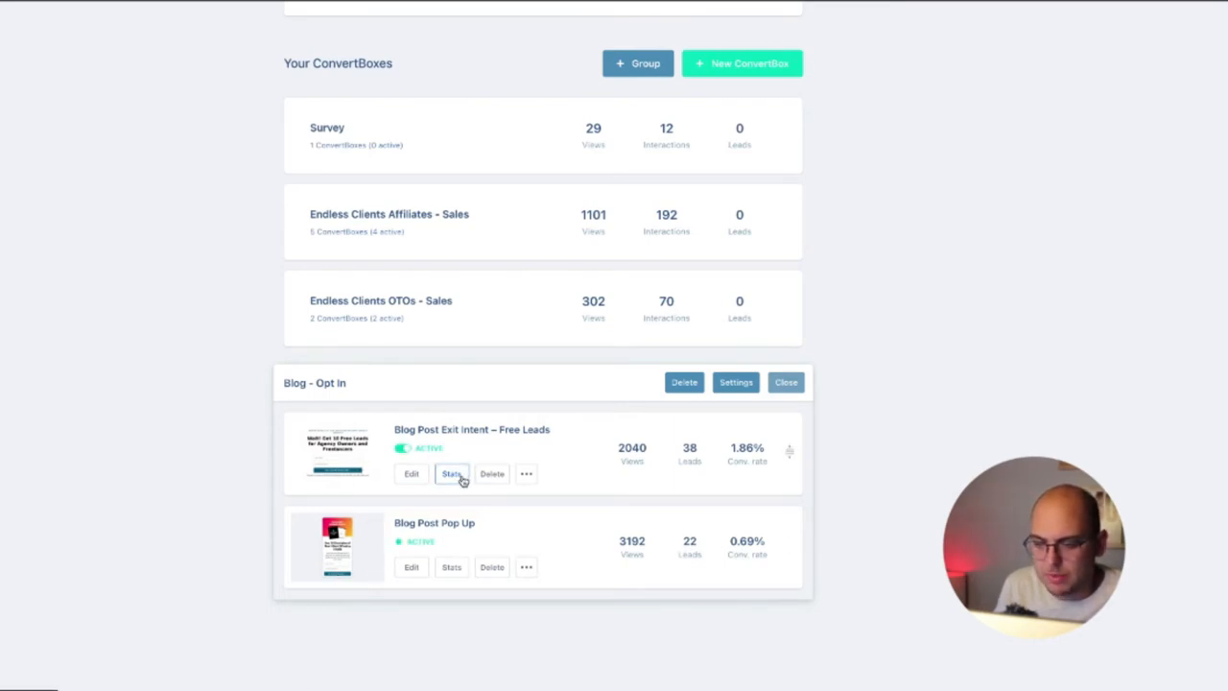
{"action": "left_click", "coordinate": [451, 472]}
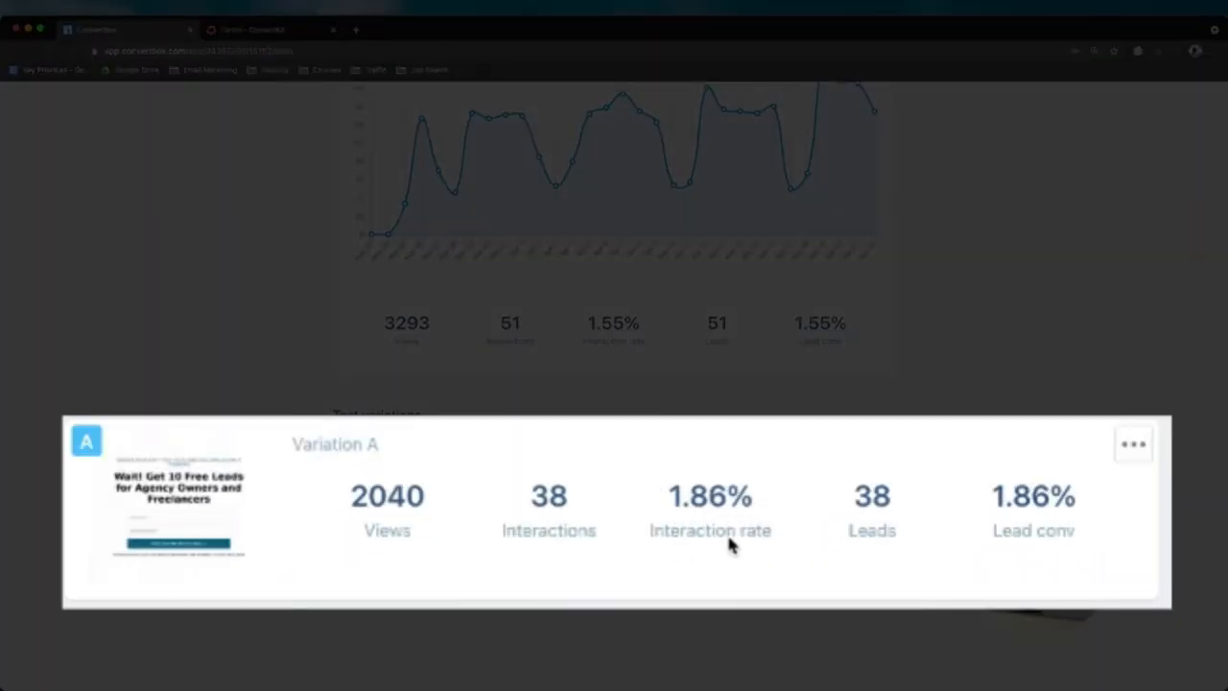
{"action": "mouse_move", "coordinate": [1033, 482]}
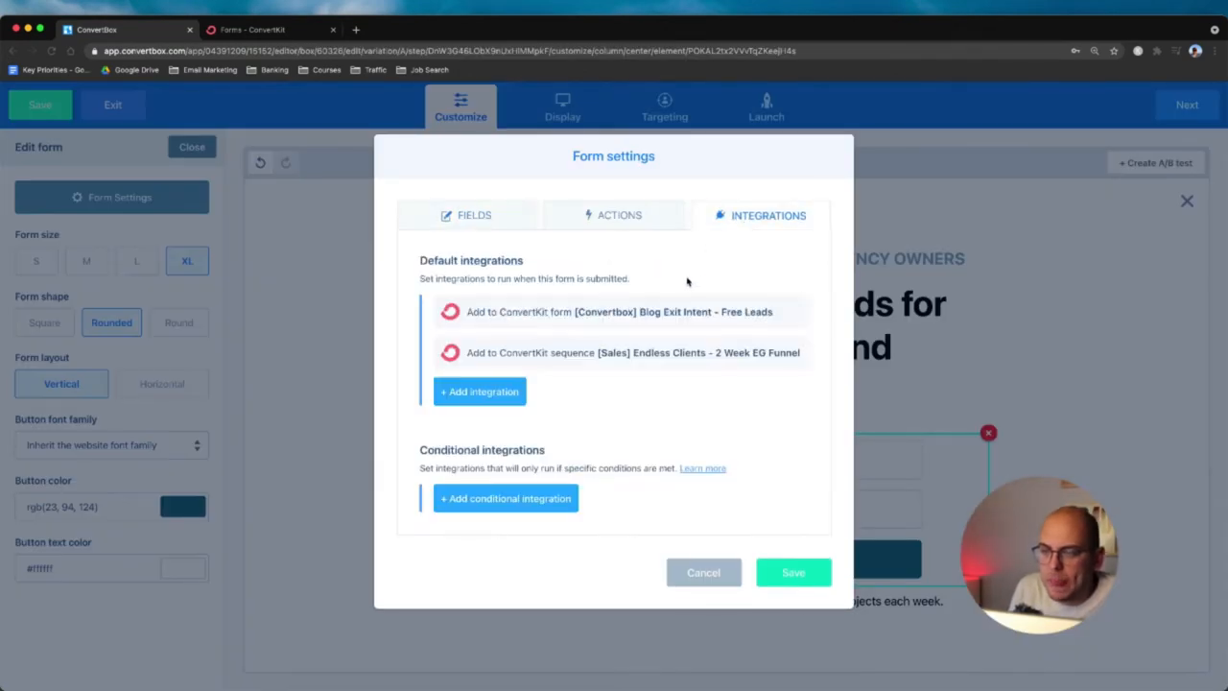
{"action": "mouse_move", "coordinate": [605, 273]}
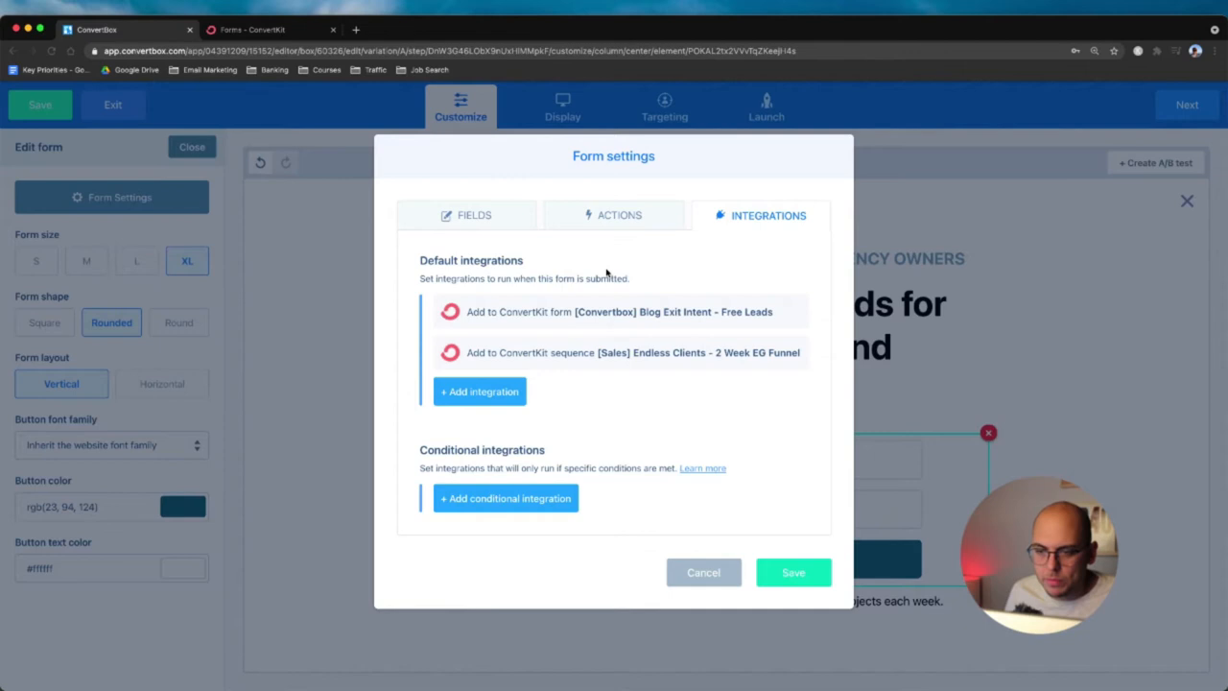
- Switch between the ConvertKit integrations view and ConvertKit's Landing Pages & Forms list
{"action": "left_click", "coordinate": [253, 29]}
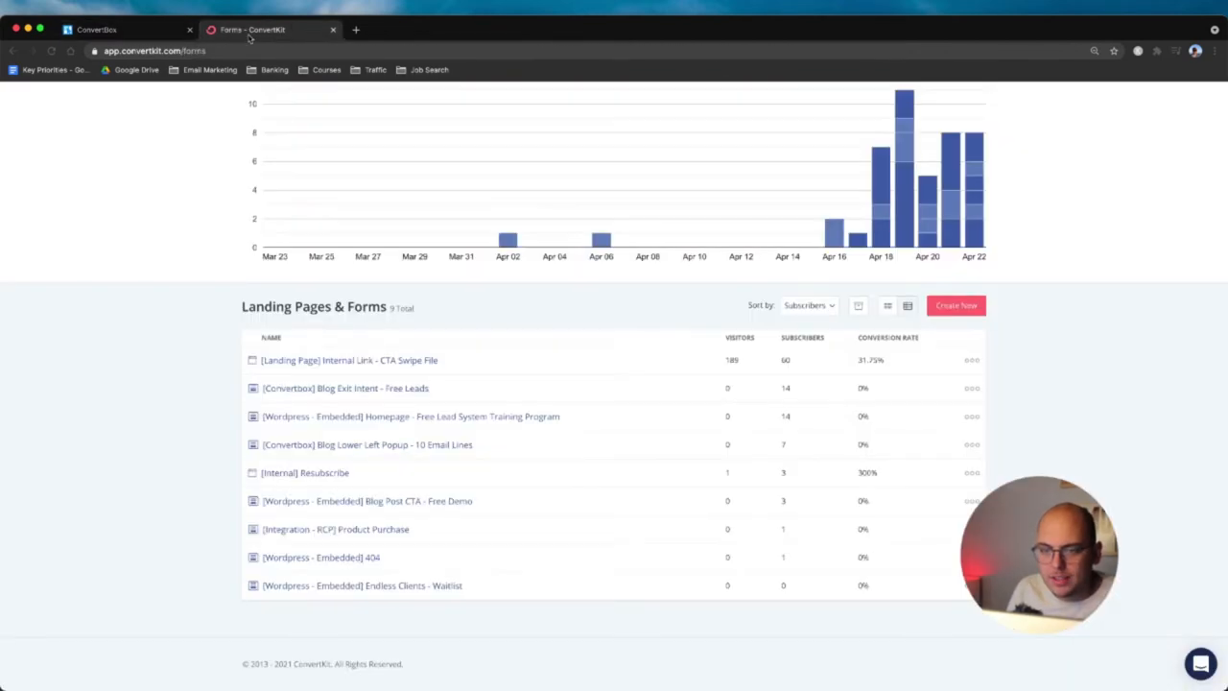
{"action": "mouse_move", "coordinate": [441, 299]}
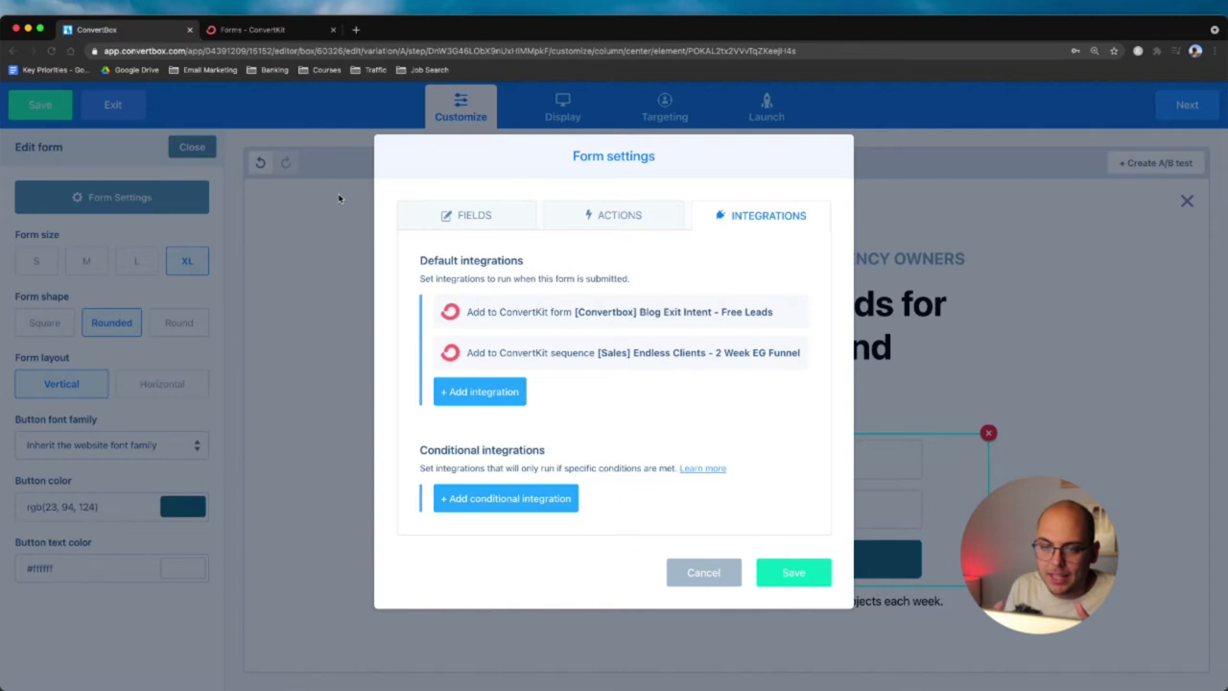
{"action": "left_click", "coordinate": [268, 28]}
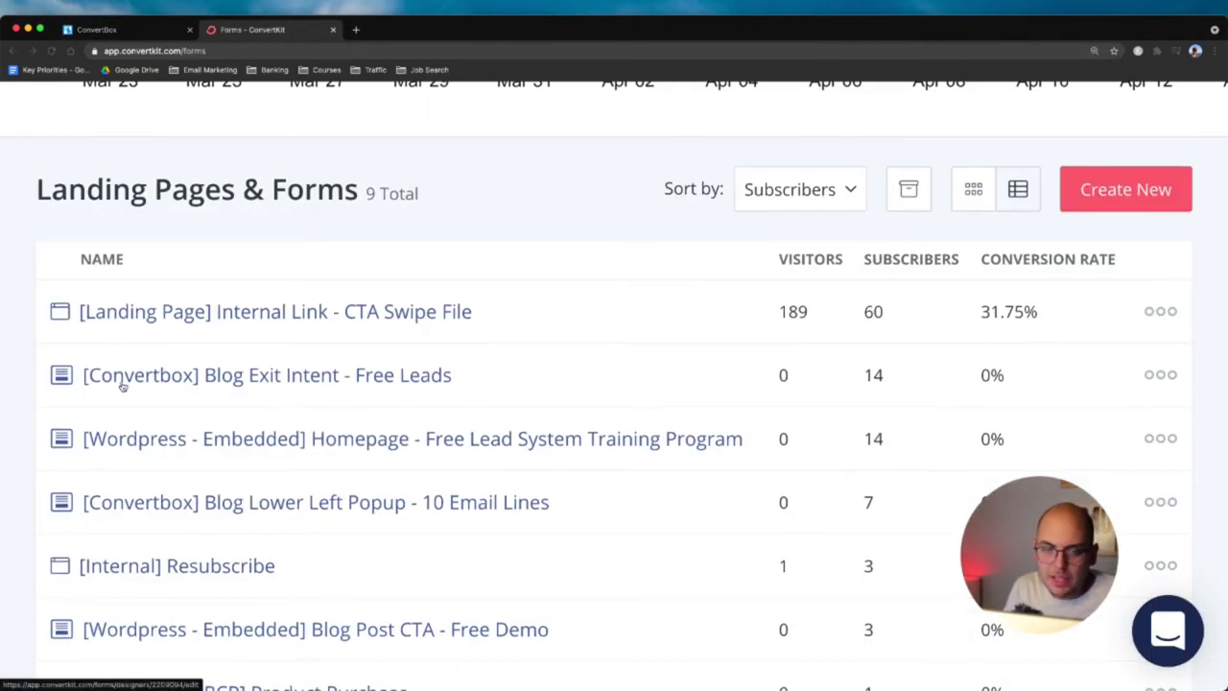
- Scroll the forms list to the [Convertbox] Blog Exit Intent – Free Leads form with 14 subscribers
{"action": "scroll", "scroll_direction": "down", "scroll_amount": 3}
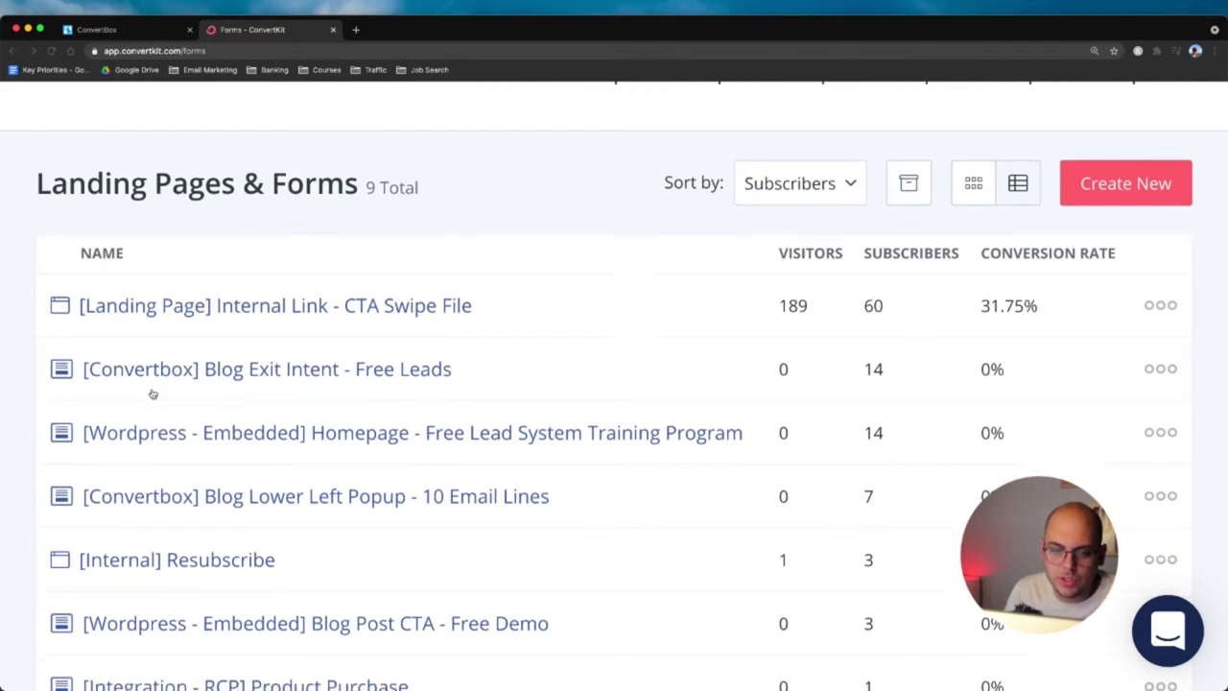
{"action": "scroll", "scroll_direction": "down", "scroll_amount": 3}
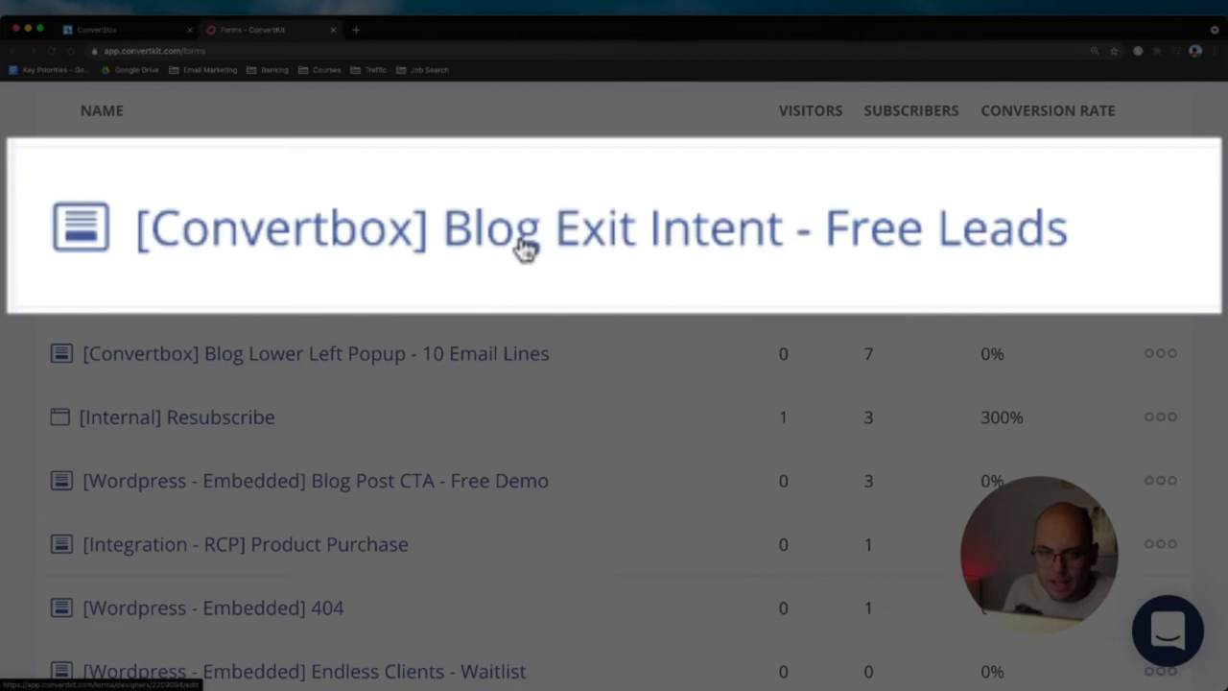
{"action": "mouse_move", "coordinate": [572, 253]}
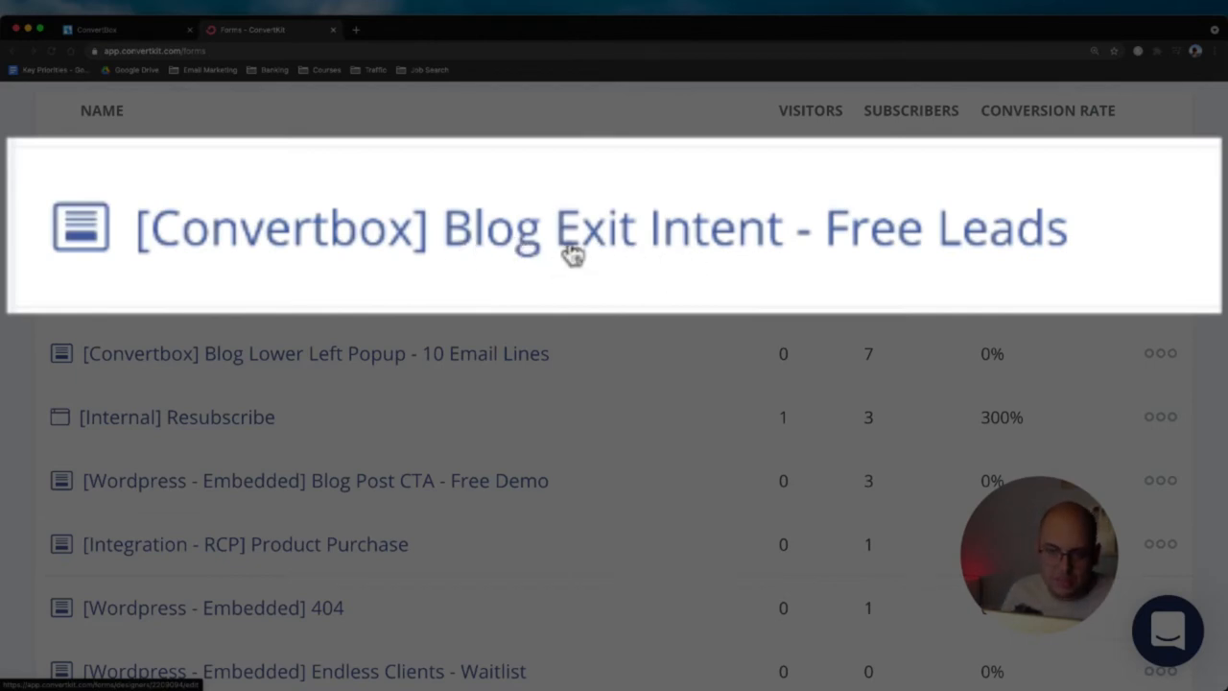
{"action": "mouse_move", "coordinate": [1085, 258]}
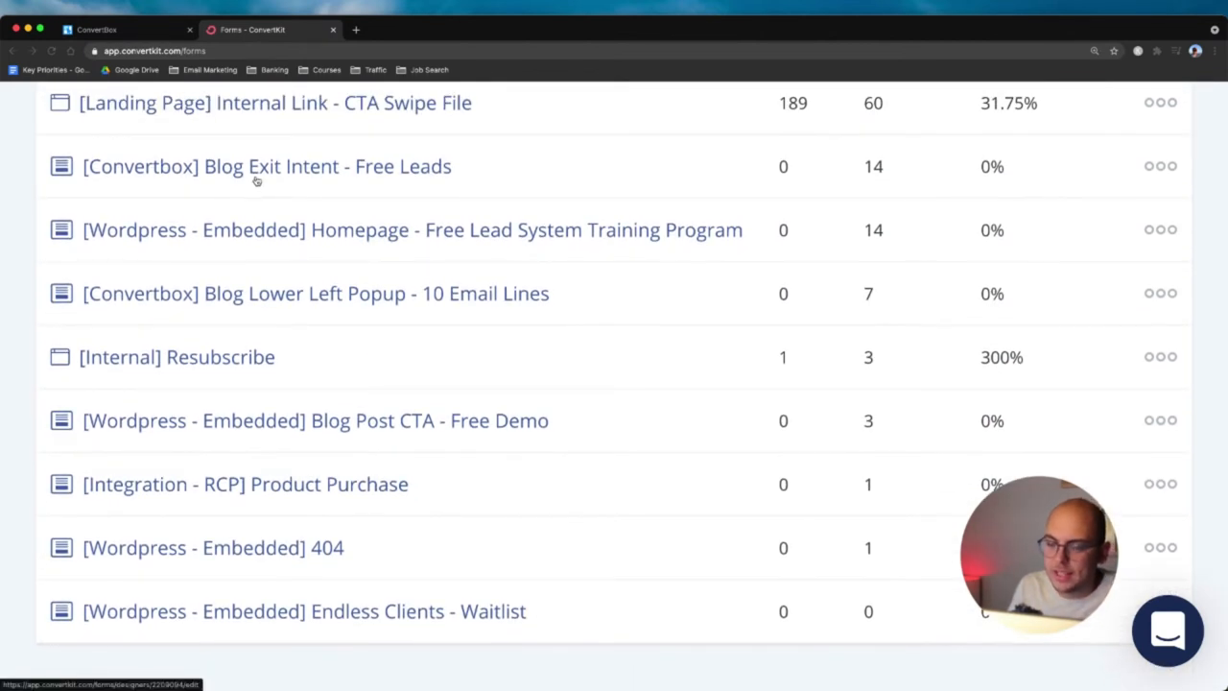
{"action": "scroll", "scroll_direction": "down", "scroll_amount": 3}
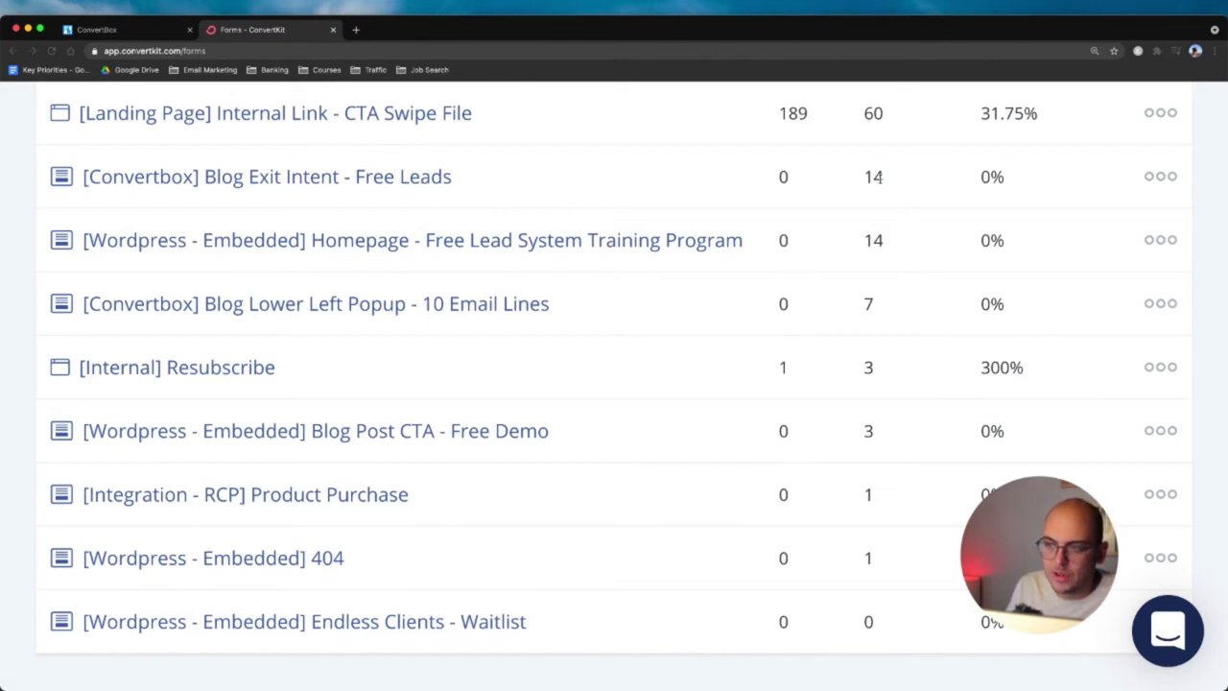
{"action": "scroll", "scroll_direction": "down", "scroll_amount": 3}
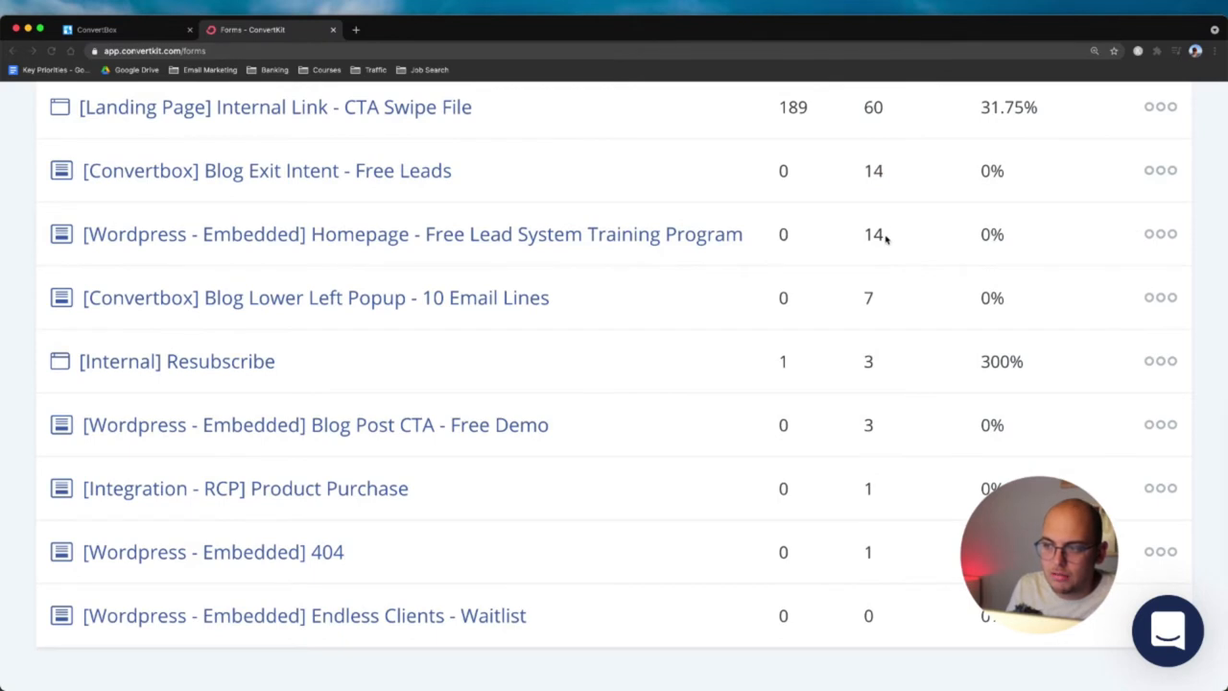
{"action": "double_click", "coordinate": [873, 234]}
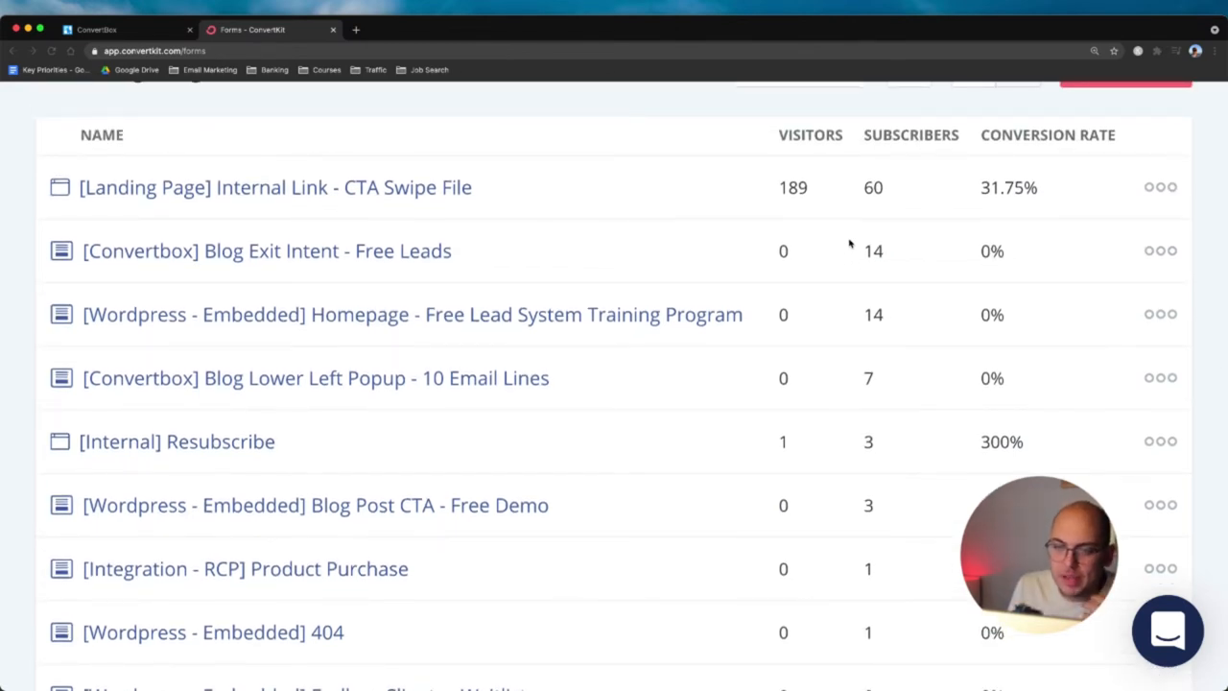
{"action": "scroll", "scroll_direction": "down", "scroll_amount": 3}
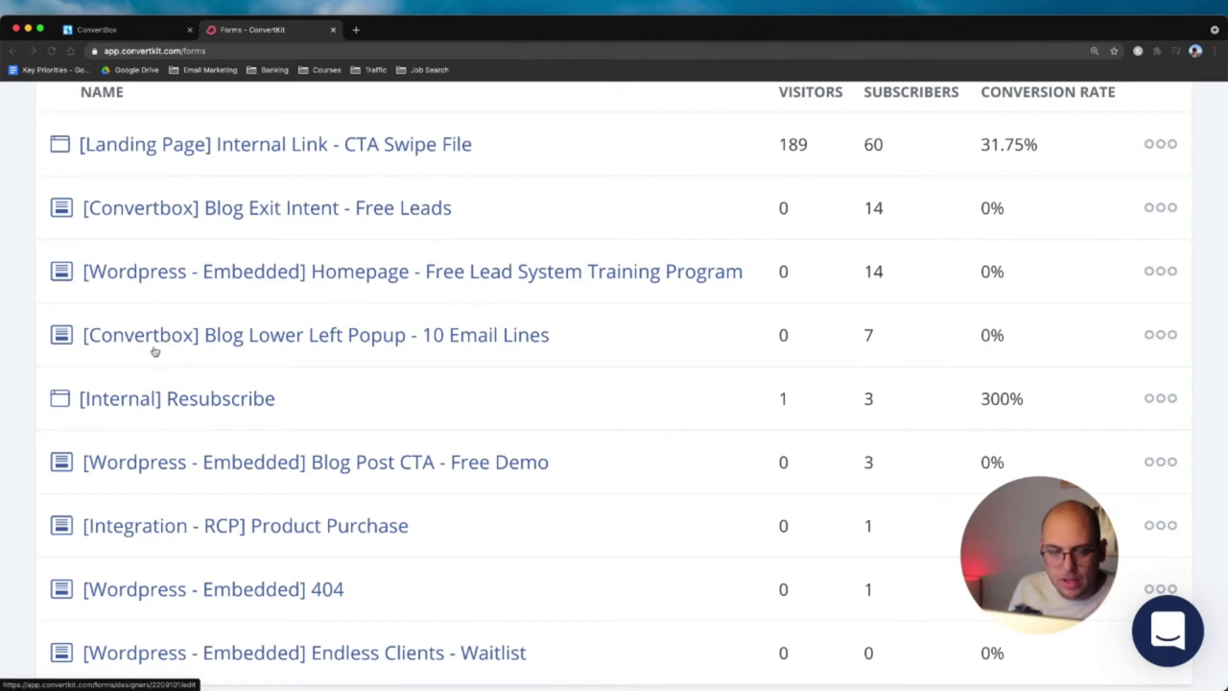
{"action": "scroll", "scroll_direction": "down", "scroll_amount": 3}
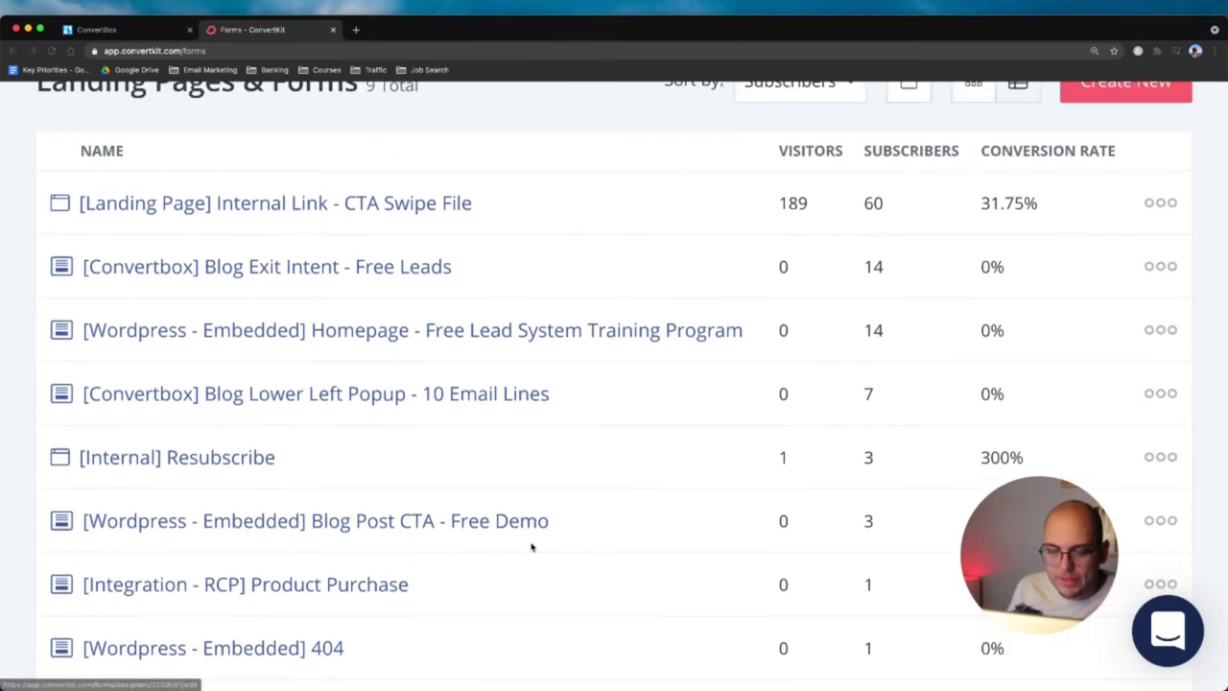
{"action": "mouse_move", "coordinate": [511, 556]}
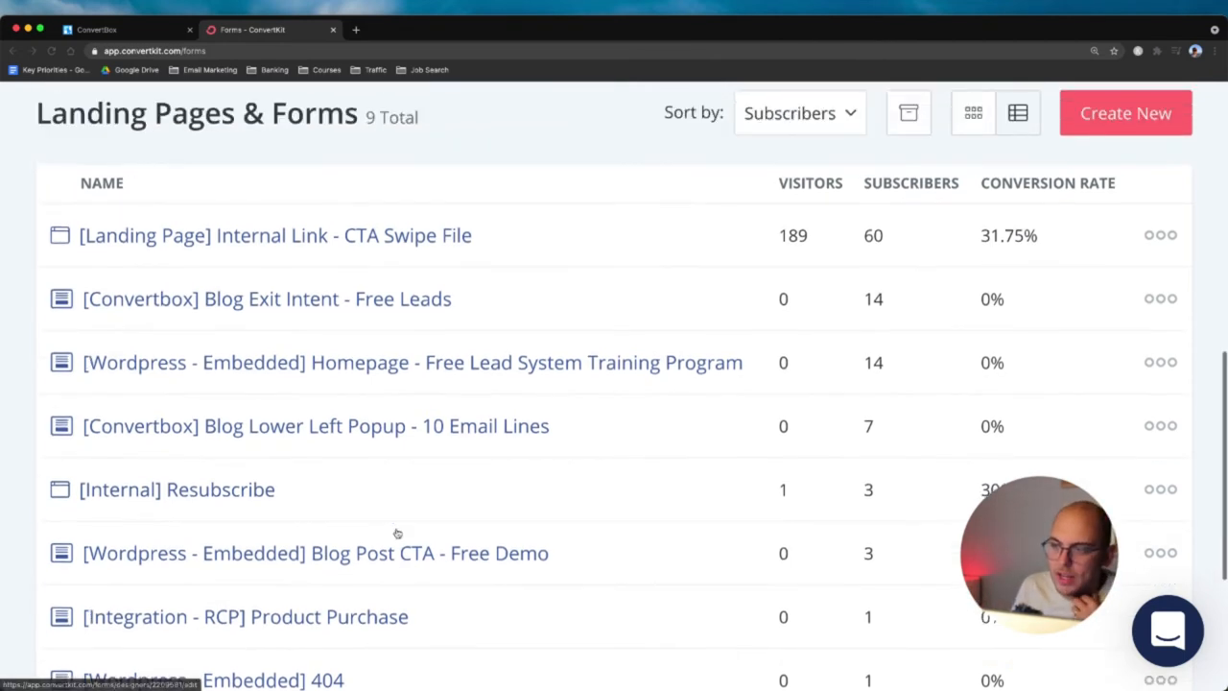
{"action": "scroll", "scroll_direction": "down", "scroll_amount": 3}
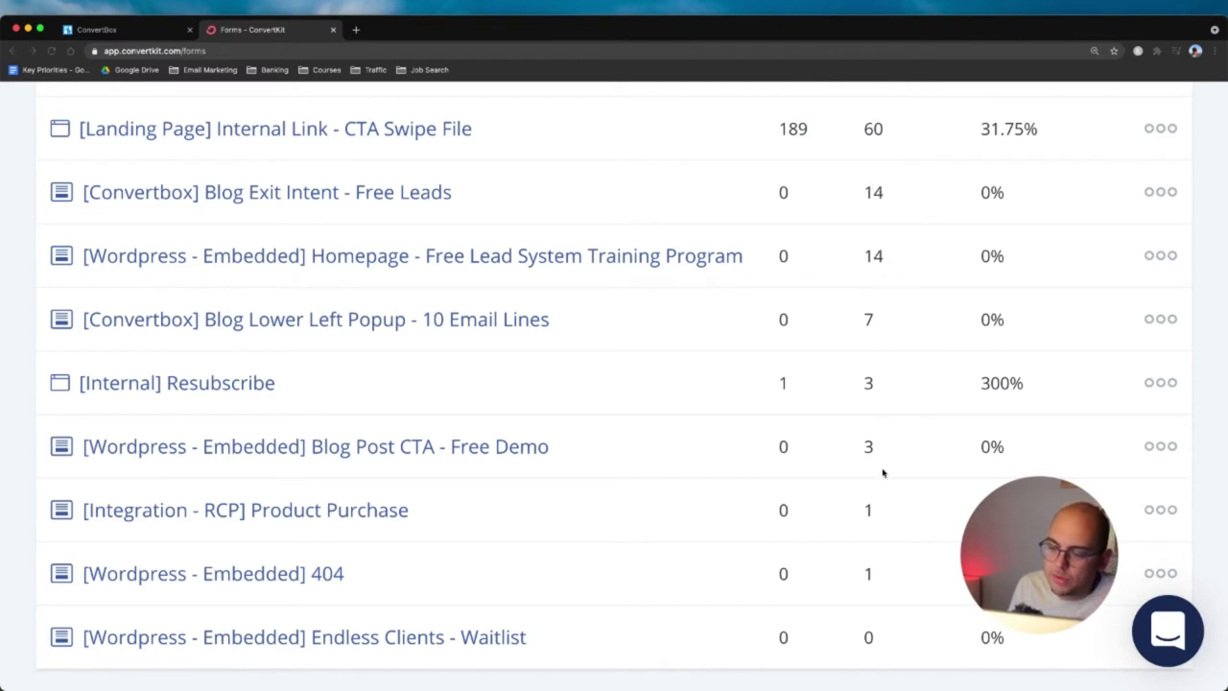
{"action": "mouse_move", "coordinate": [868, 186]}
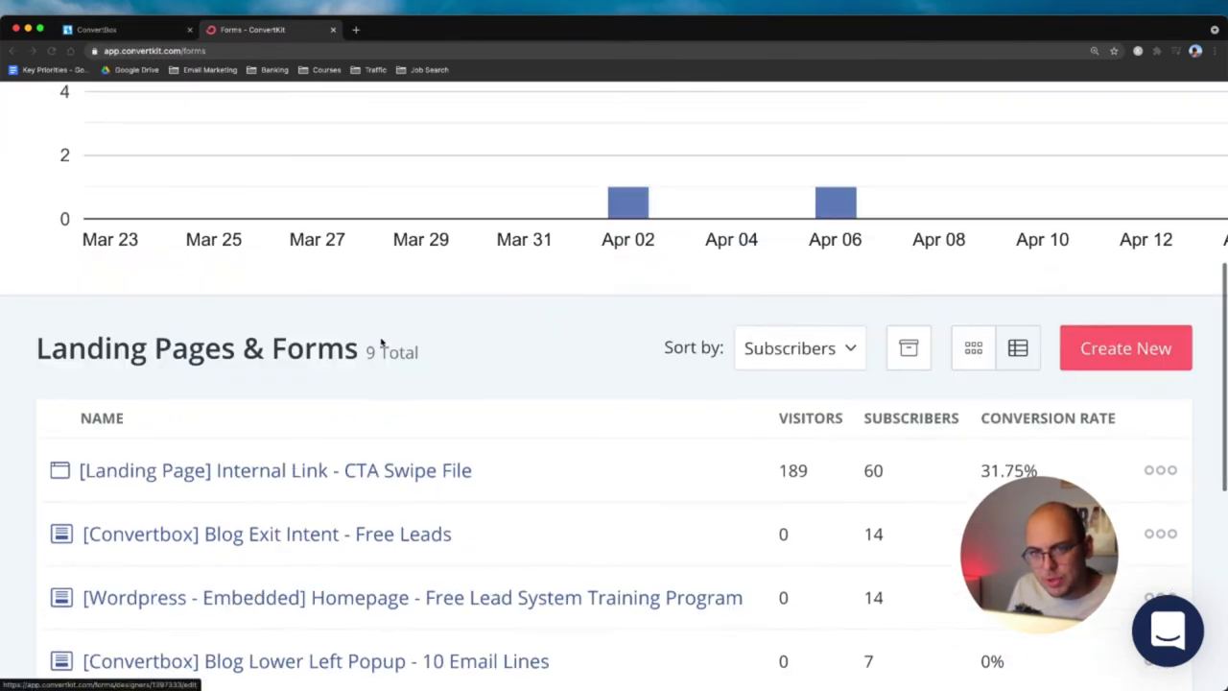
{"action": "scroll", "scroll_direction": "down", "scroll_amount": 3}
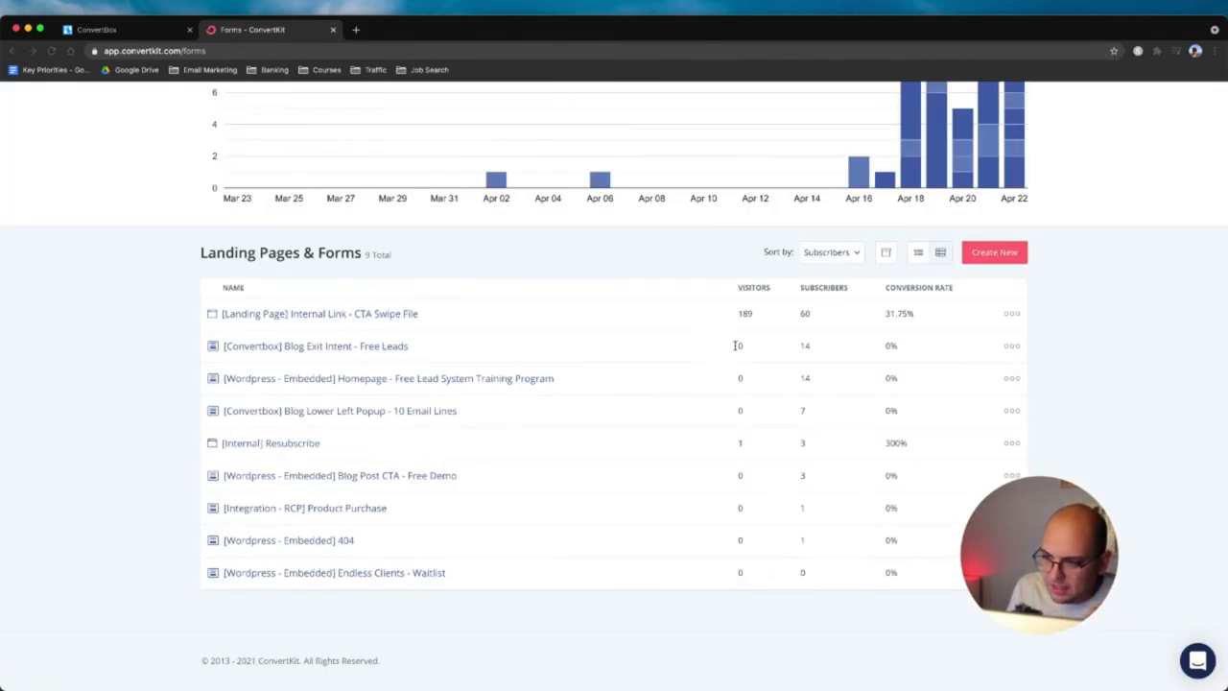
{"action": "double_click", "coordinate": [891, 345]}
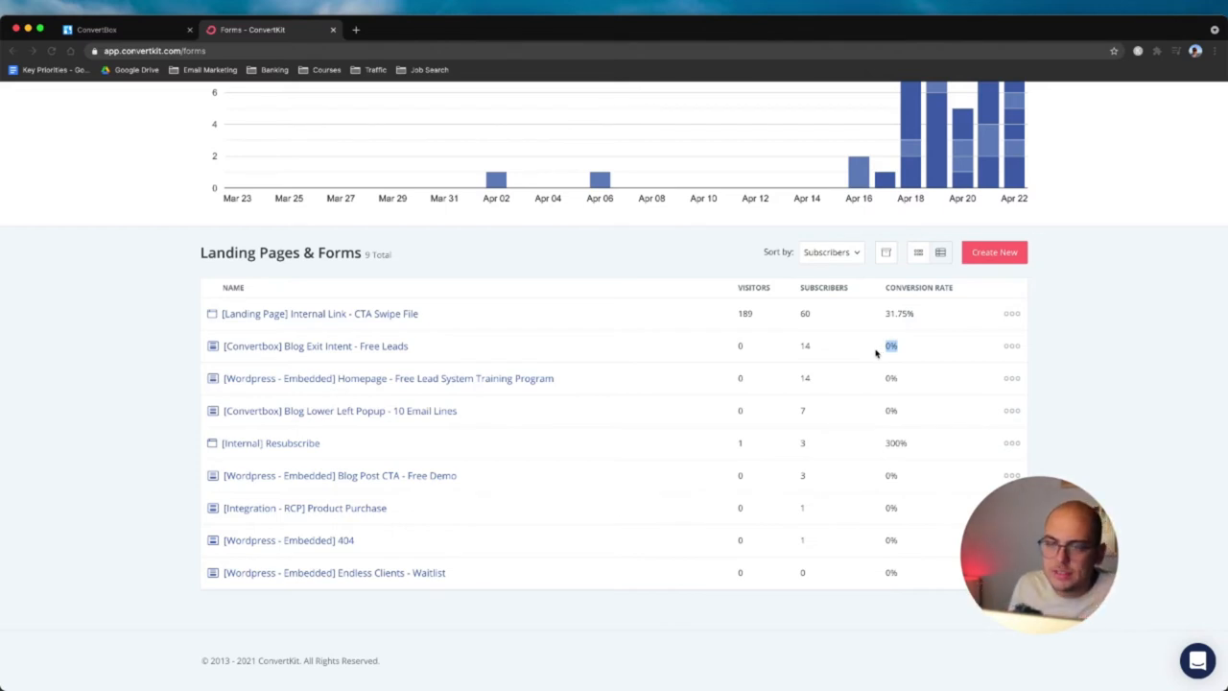
{"action": "mouse_move", "coordinate": [169, 96]}
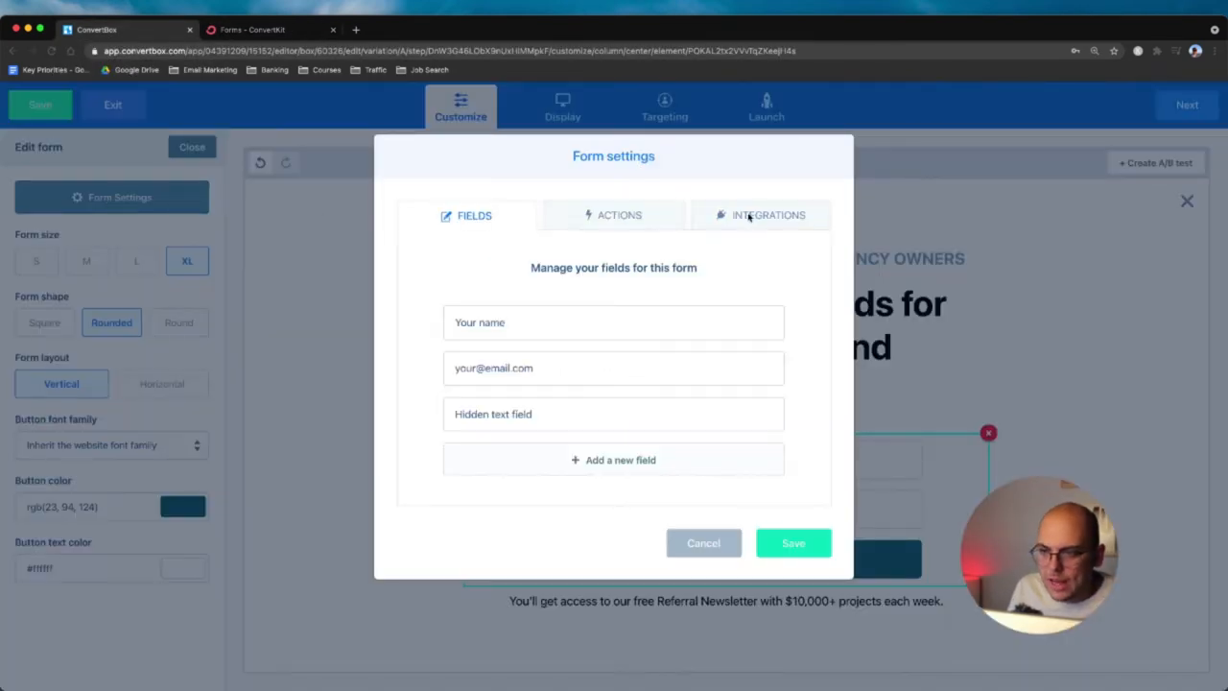
- Review the ConvertKit form integration in Integrations unchanged, then return to ConvertKit's forms list
{"action": "left_click", "coordinate": [768, 215]}
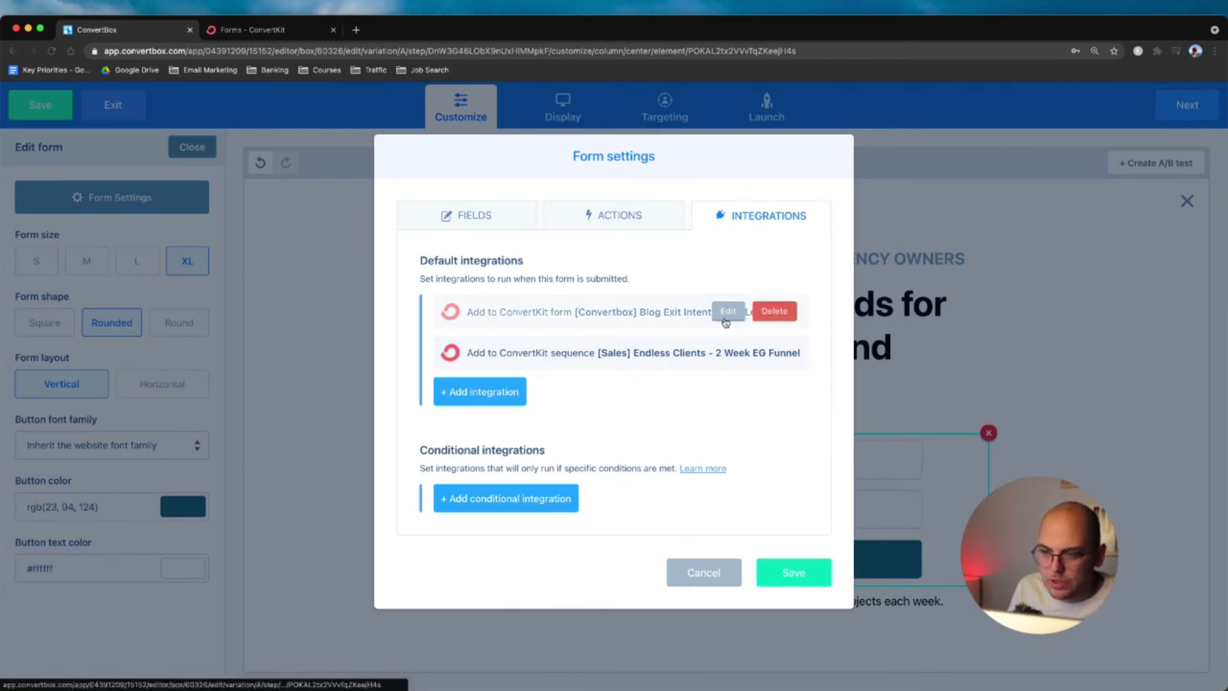
{"action": "left_click", "coordinate": [728, 311]}
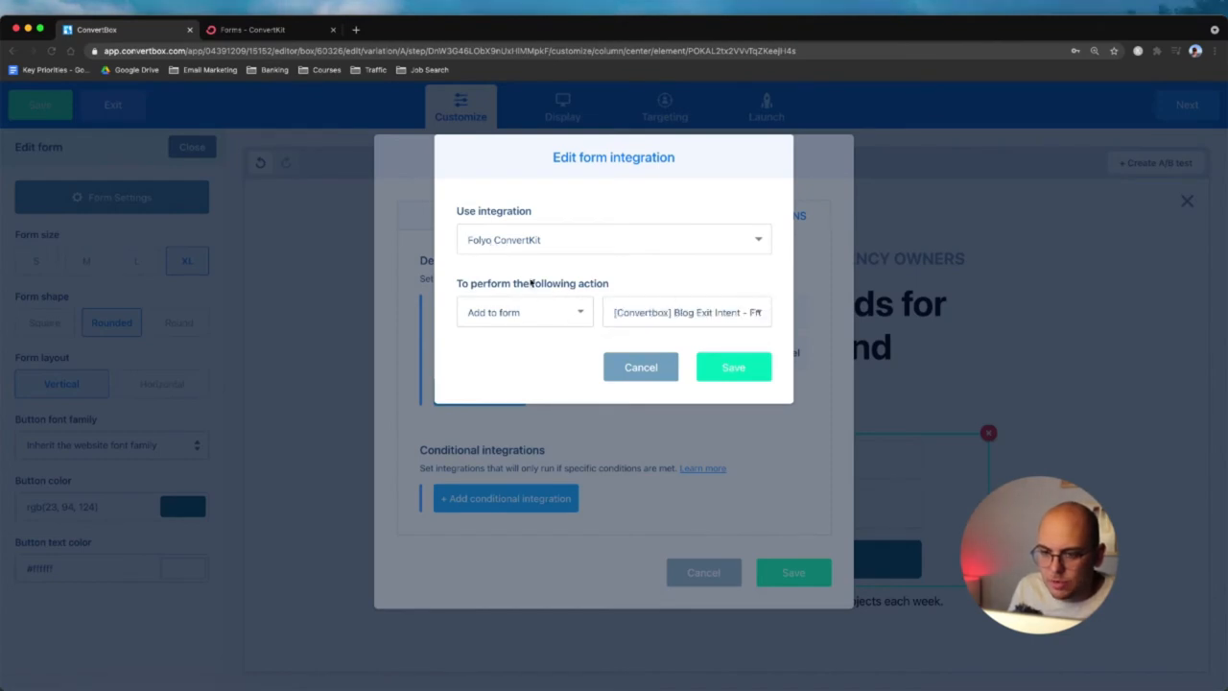
{"action": "left_click", "coordinate": [687, 311]}
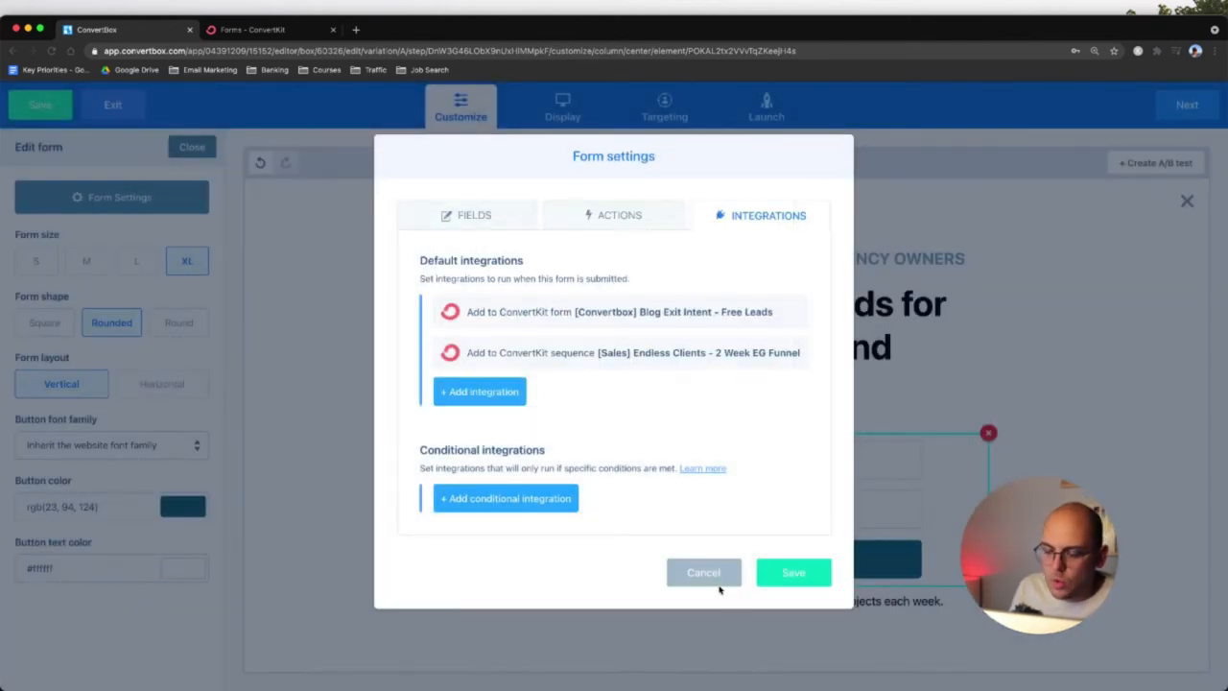
{"action": "mouse_move", "coordinate": [702, 572]}
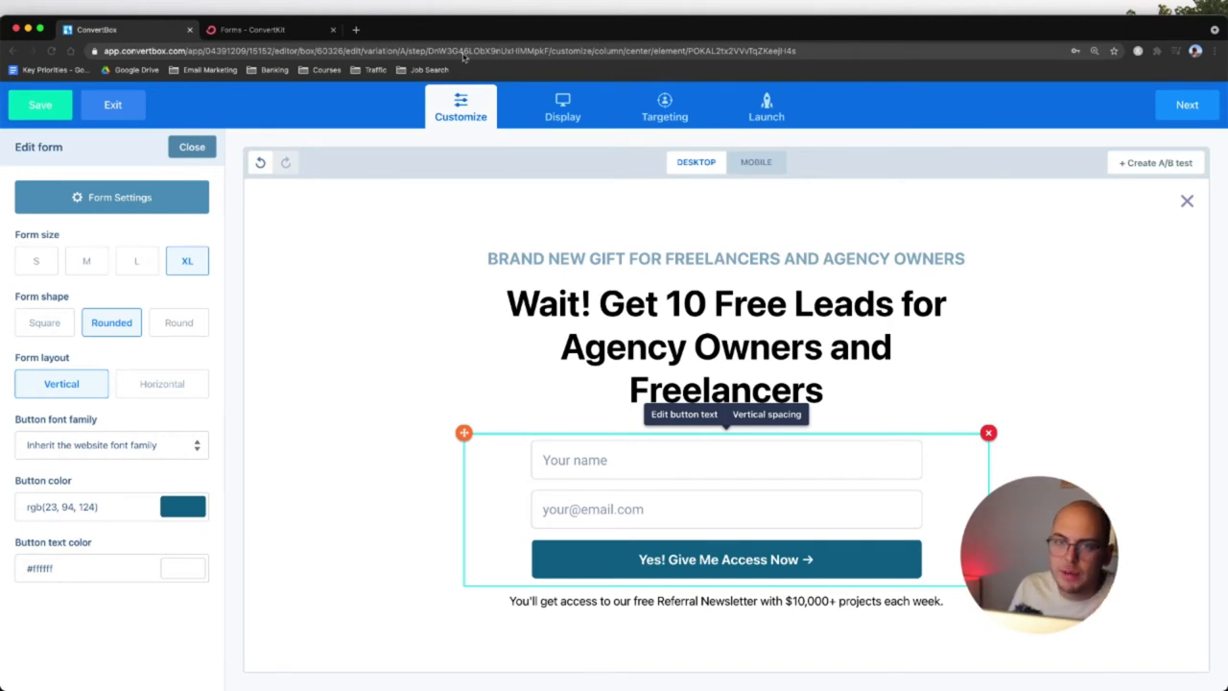
{"action": "left_click", "coordinate": [251, 29]}
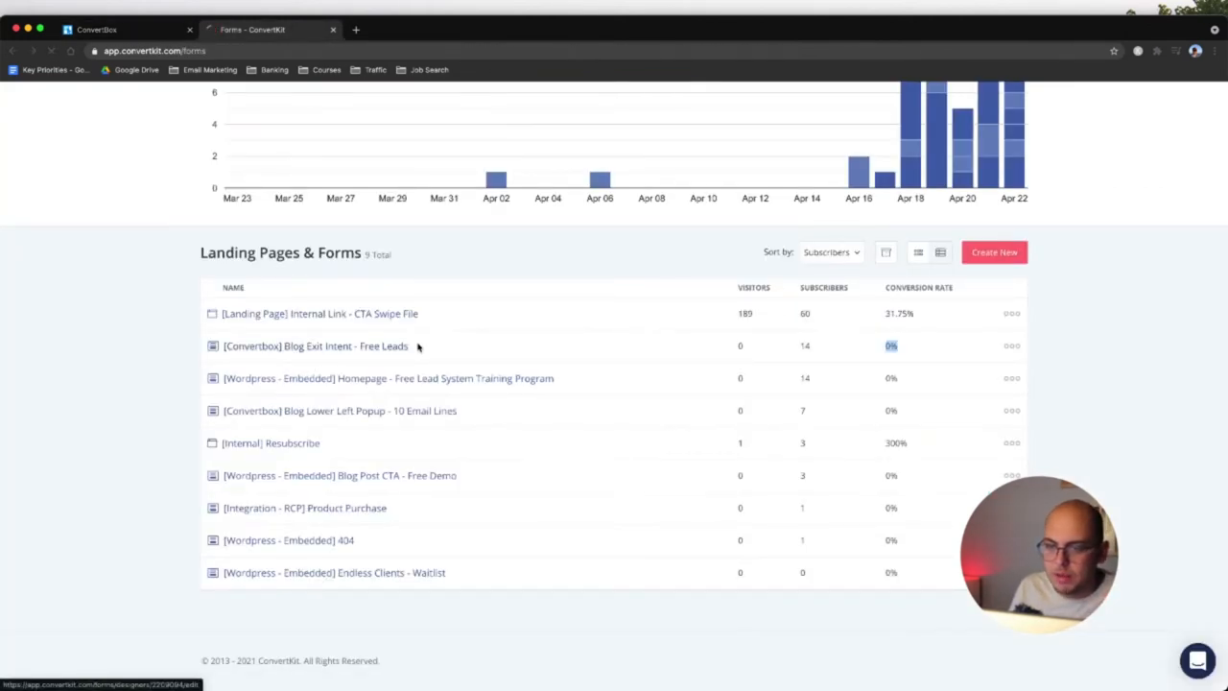
- Open the [Convertbox] Blog Exit Intent - Free Leads form in its designer
{"action": "left_click", "coordinate": [315, 345]}
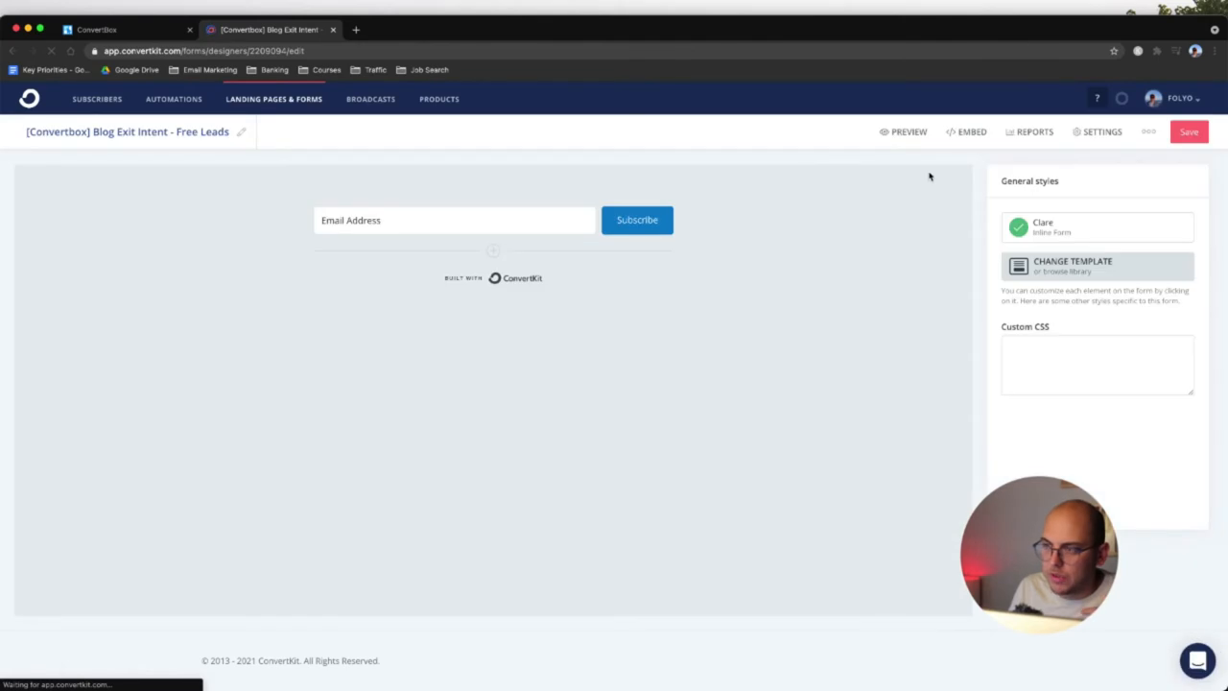
{"action": "left_click", "coordinate": [971, 131]}
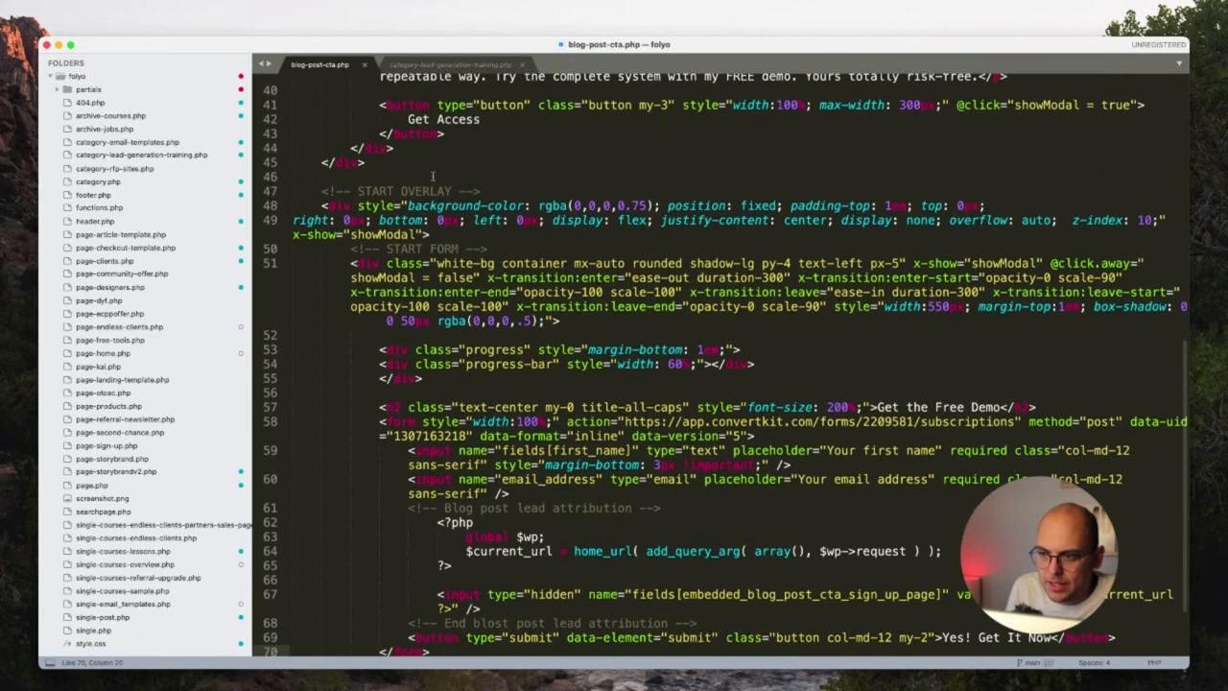
{"action": "scroll", "scroll_direction": "down", "scroll_amount": 3}
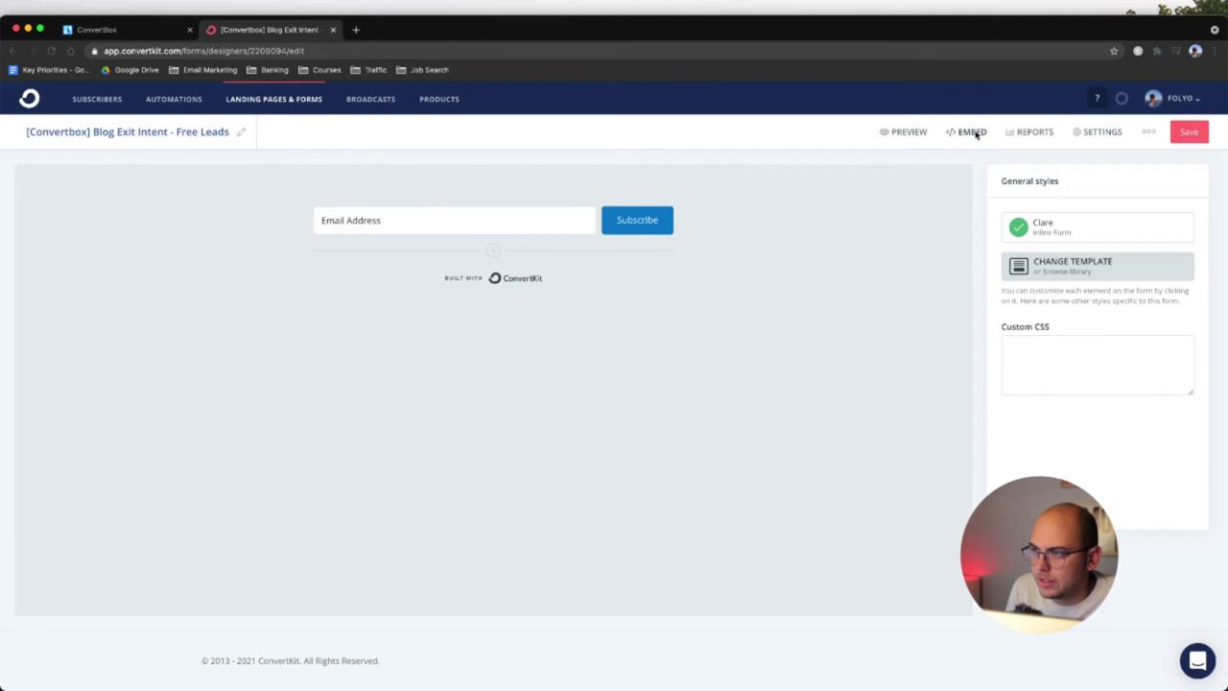
- View the form's HTML embed code and select a word in it
{"action": "left_click", "coordinate": [971, 131]}
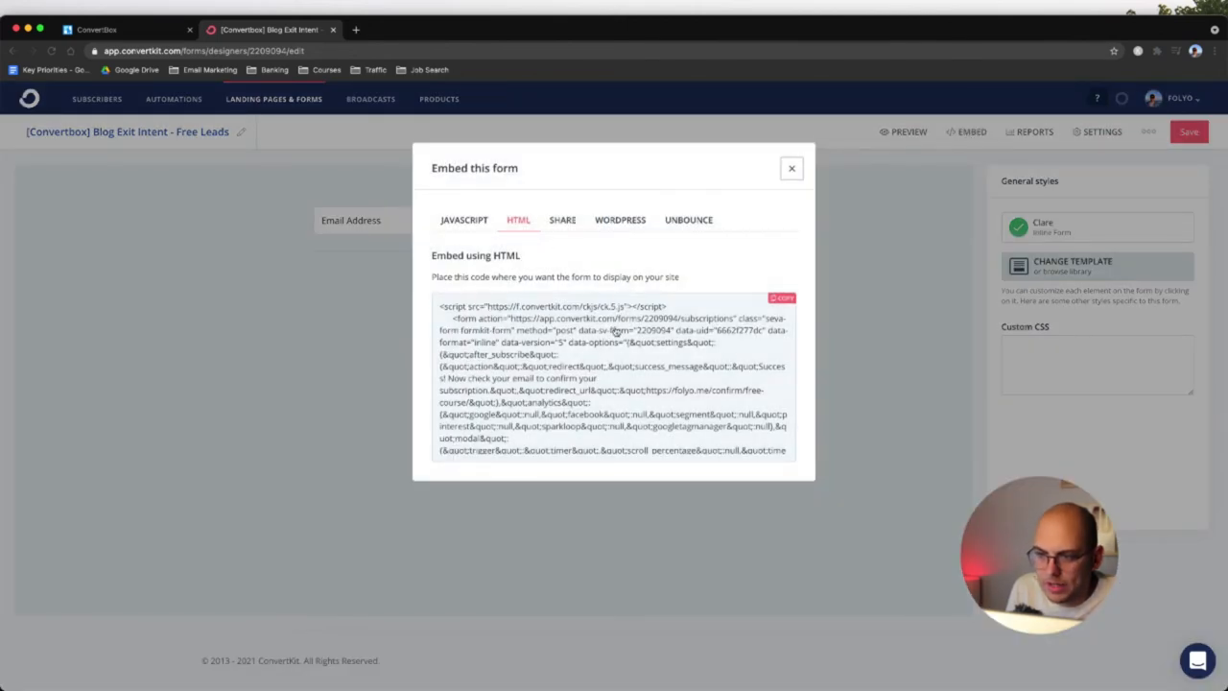
{"action": "double_click", "coordinate": [653, 330]}
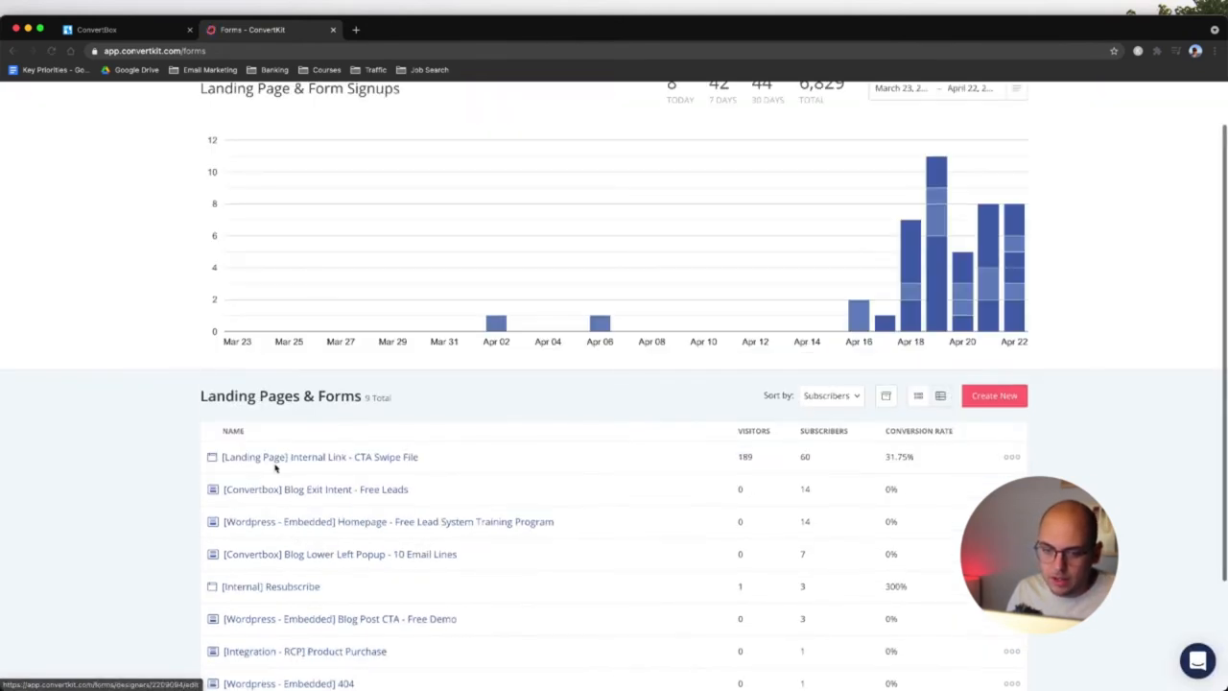
{"action": "scroll", "scroll_direction": "down", "scroll_amount": 3}
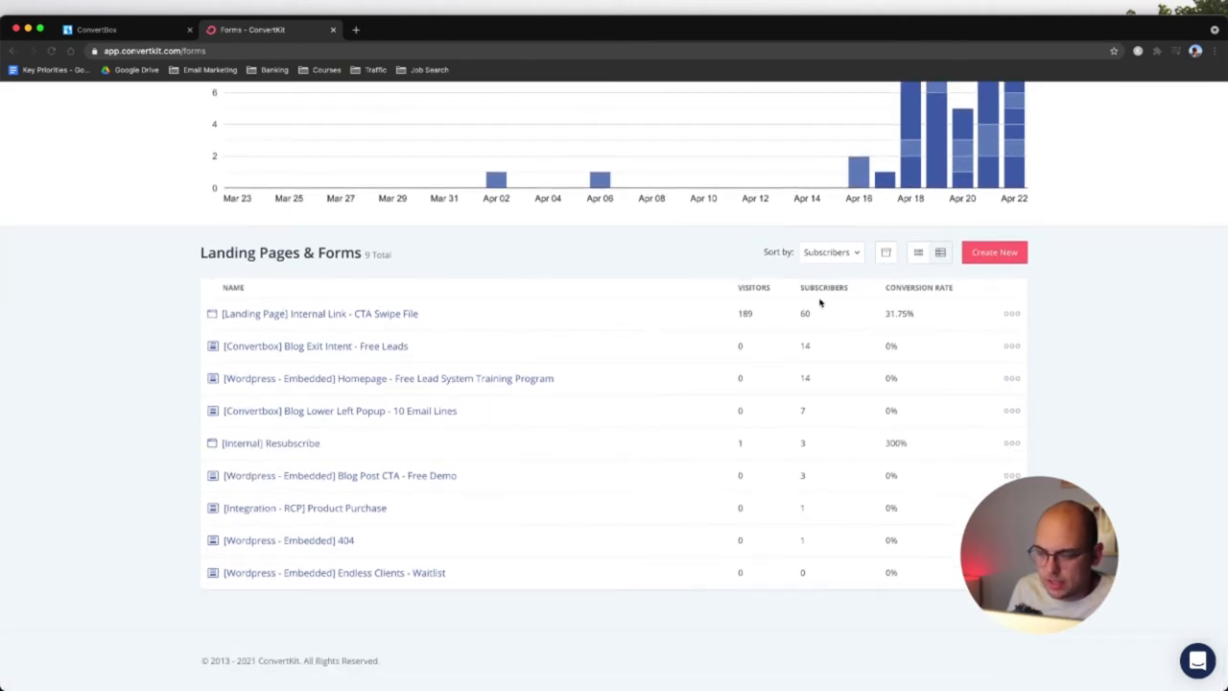
{"action": "mouse_move", "coordinate": [798, 333]}
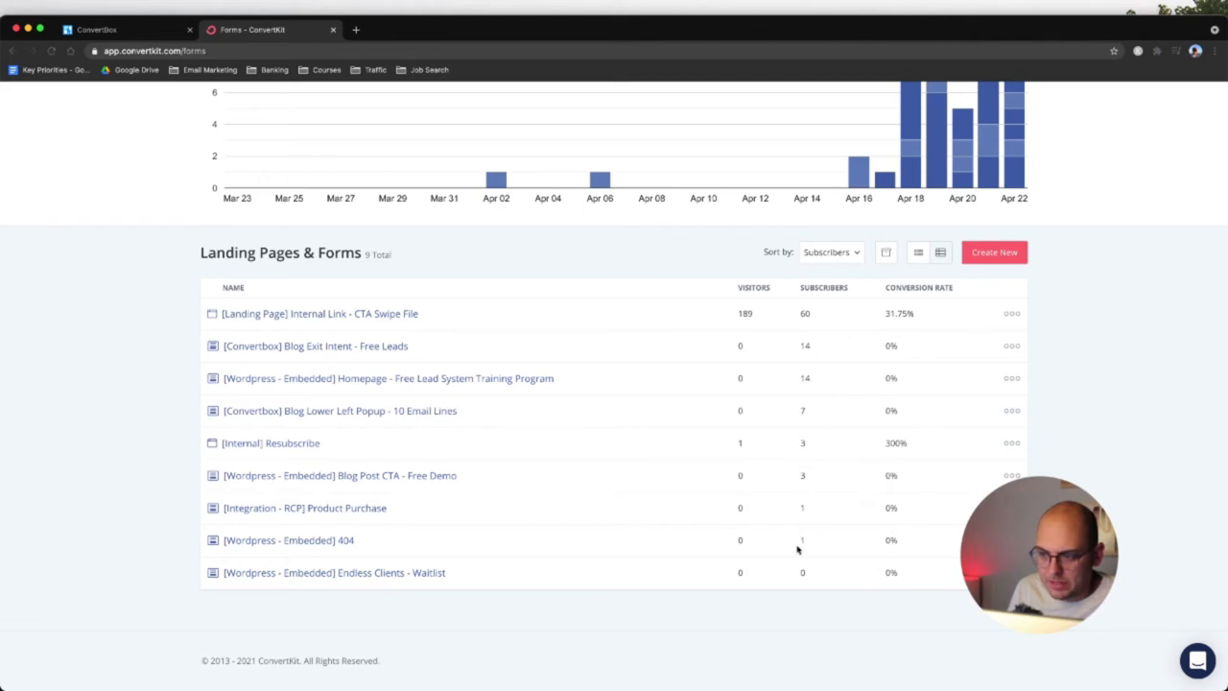
{"action": "mouse_move", "coordinate": [376, 384]}
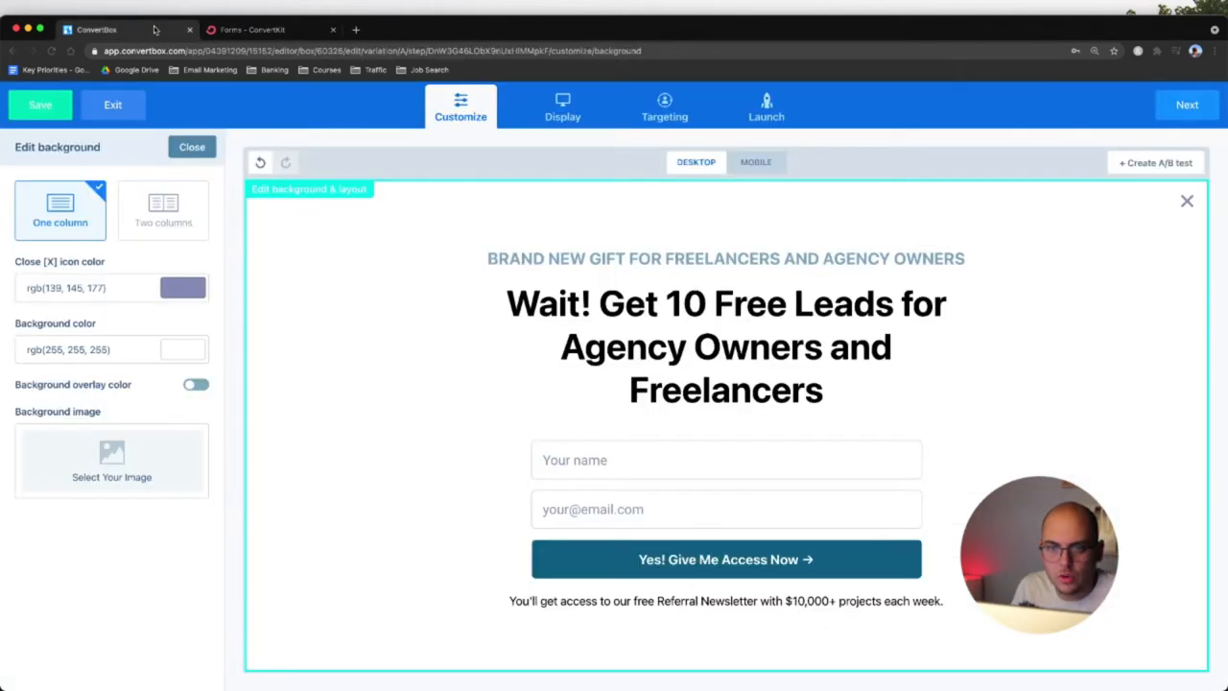
- Select the signup form block, start adding a new field and cancel it
{"action": "left_click", "coordinate": [725, 345]}
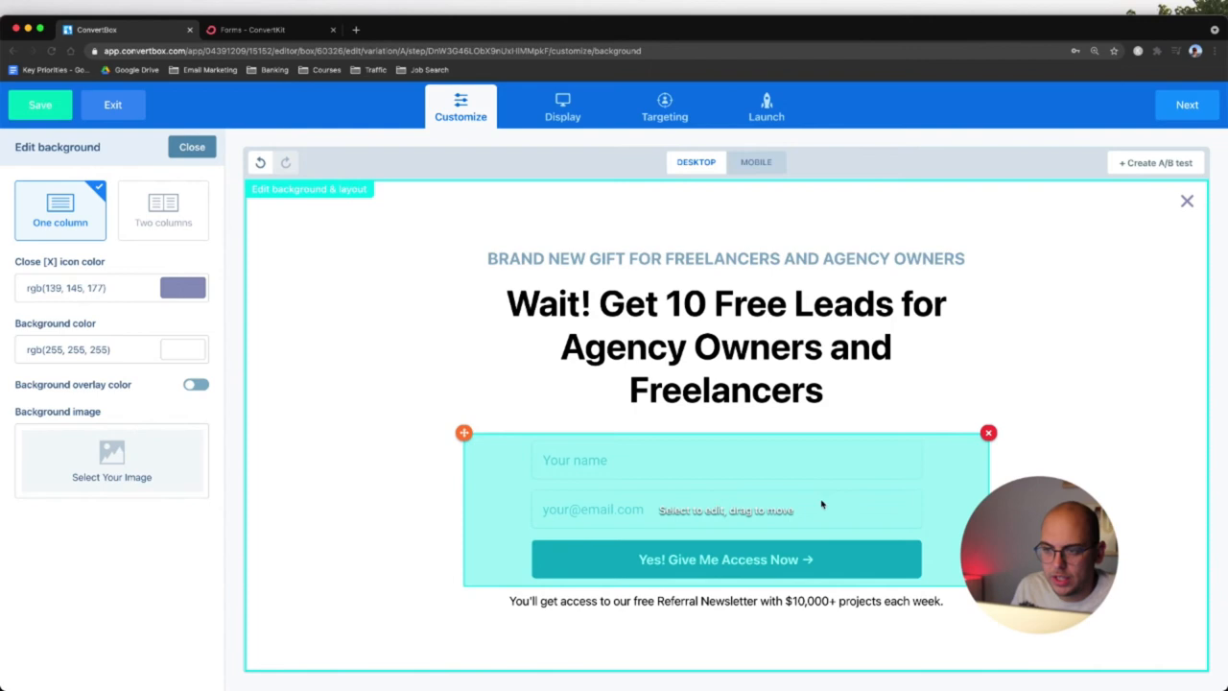
{"action": "left_click", "coordinate": [725, 508]}
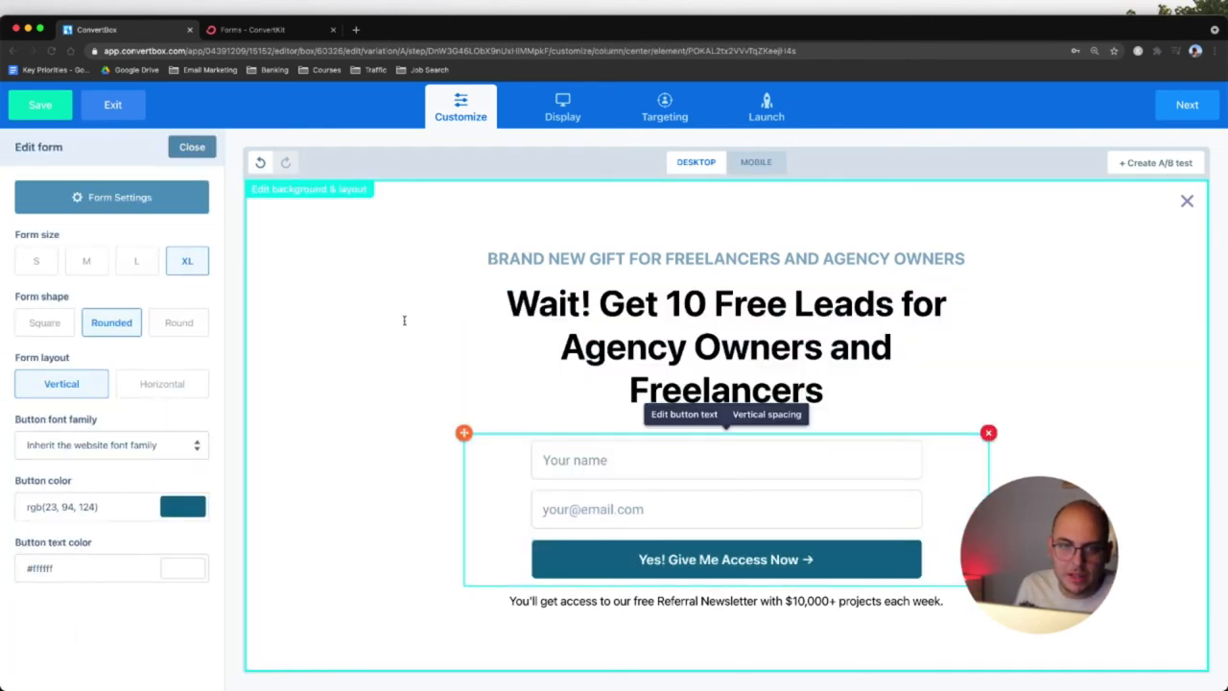
{"action": "left_click", "coordinate": [111, 196]}
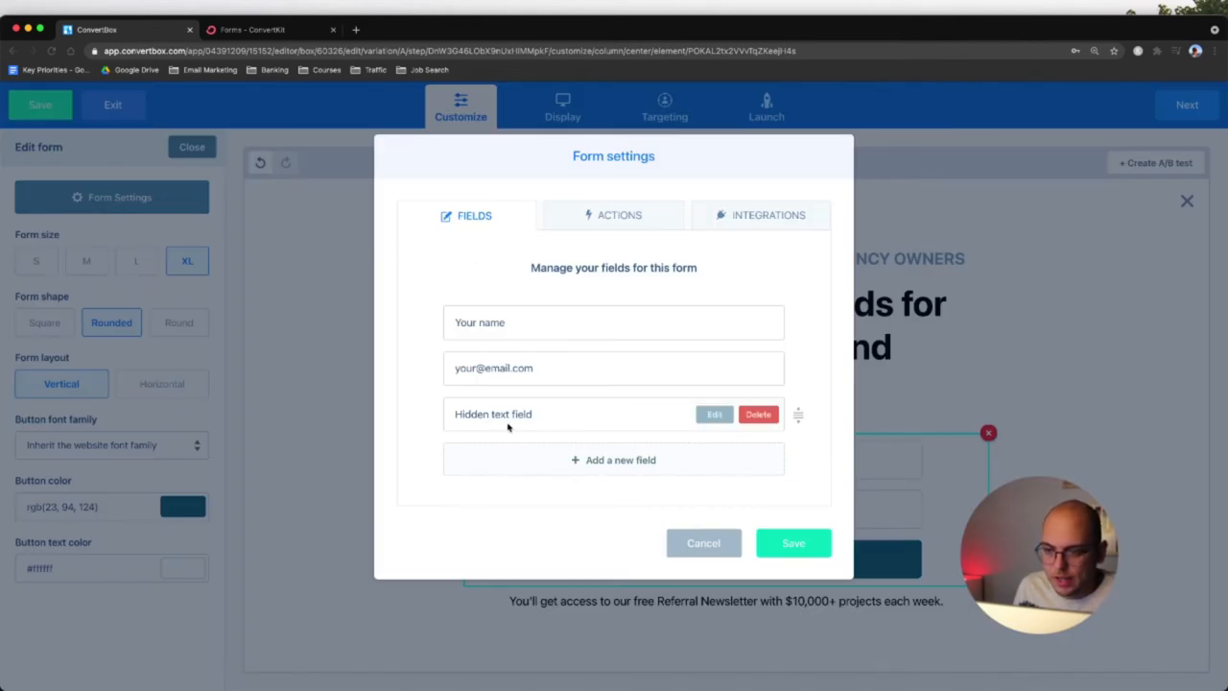
{"action": "left_click", "coordinate": [614, 461]}
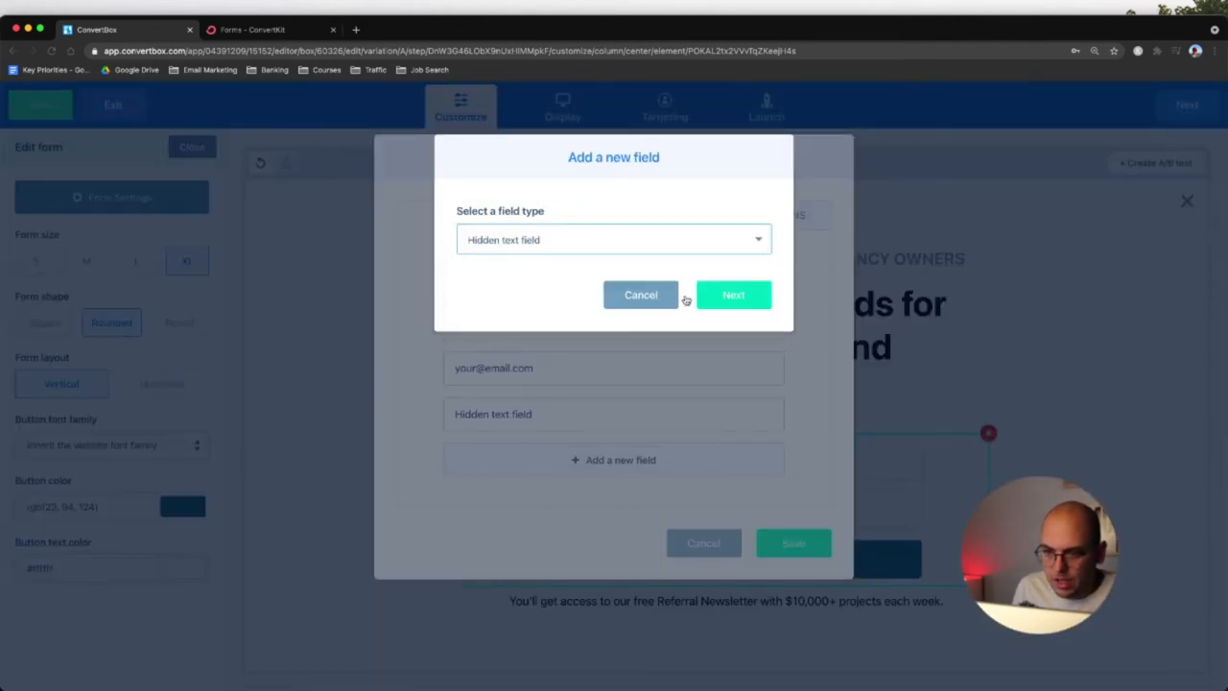
{"action": "left_click", "coordinate": [733, 295]}
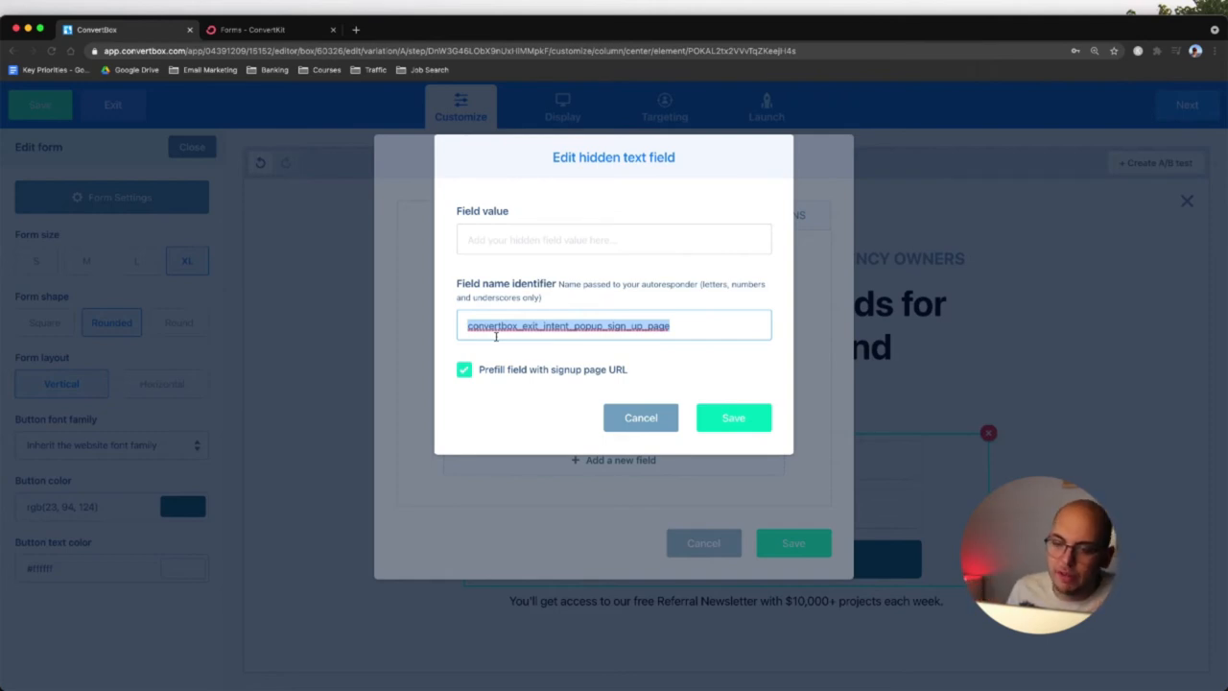
- Edit the Hidden text field's identifier to convertbox_exit_intent_popup_sign_up_page
{"action": "left_click", "coordinate": [614, 326]}
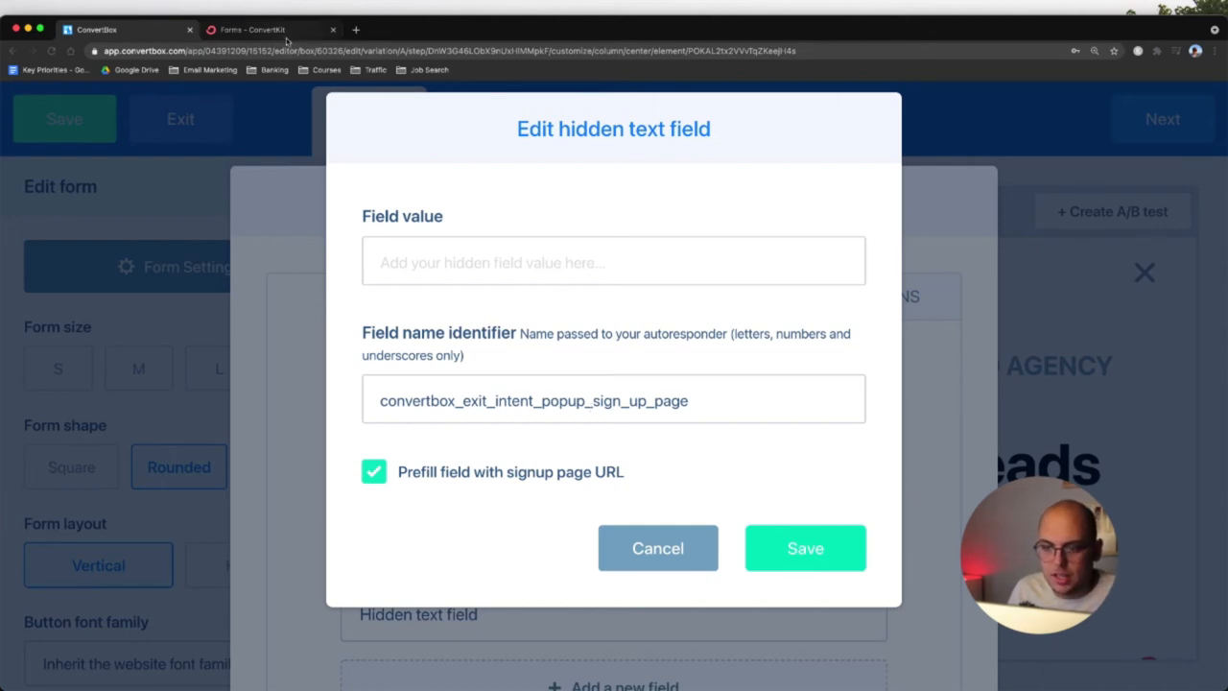
{"action": "double_click", "coordinate": [638, 402]}
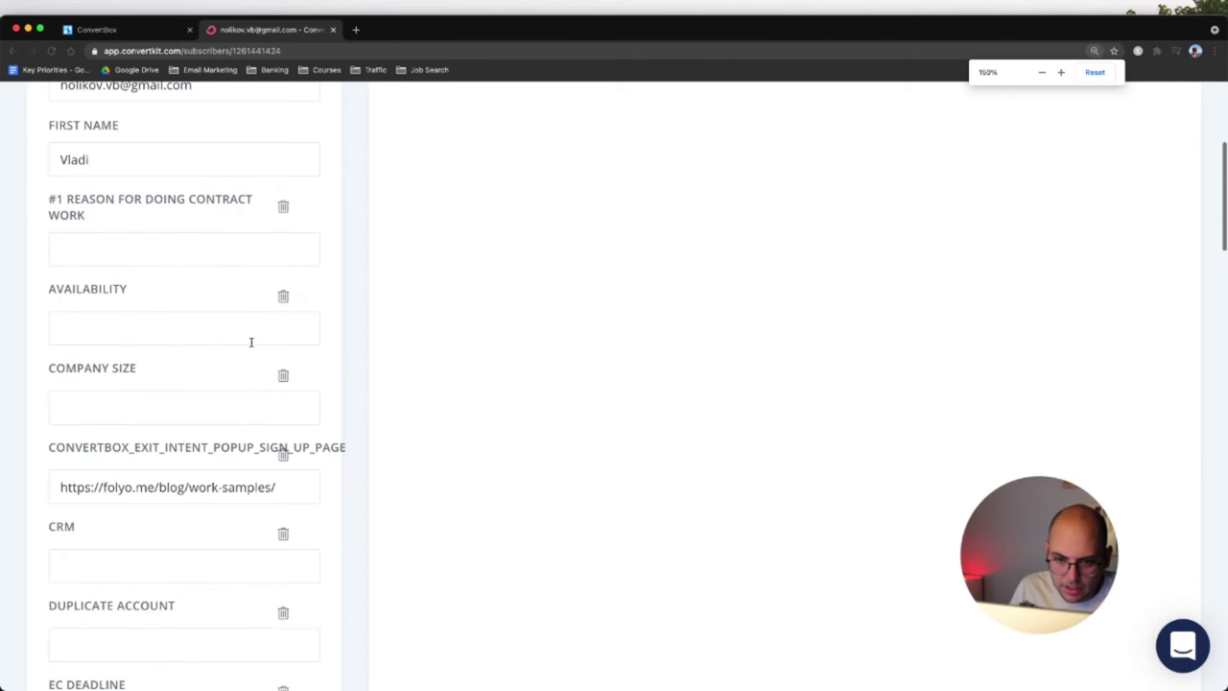
{"action": "scroll", "scroll_direction": "down", "scroll_amount": 3}
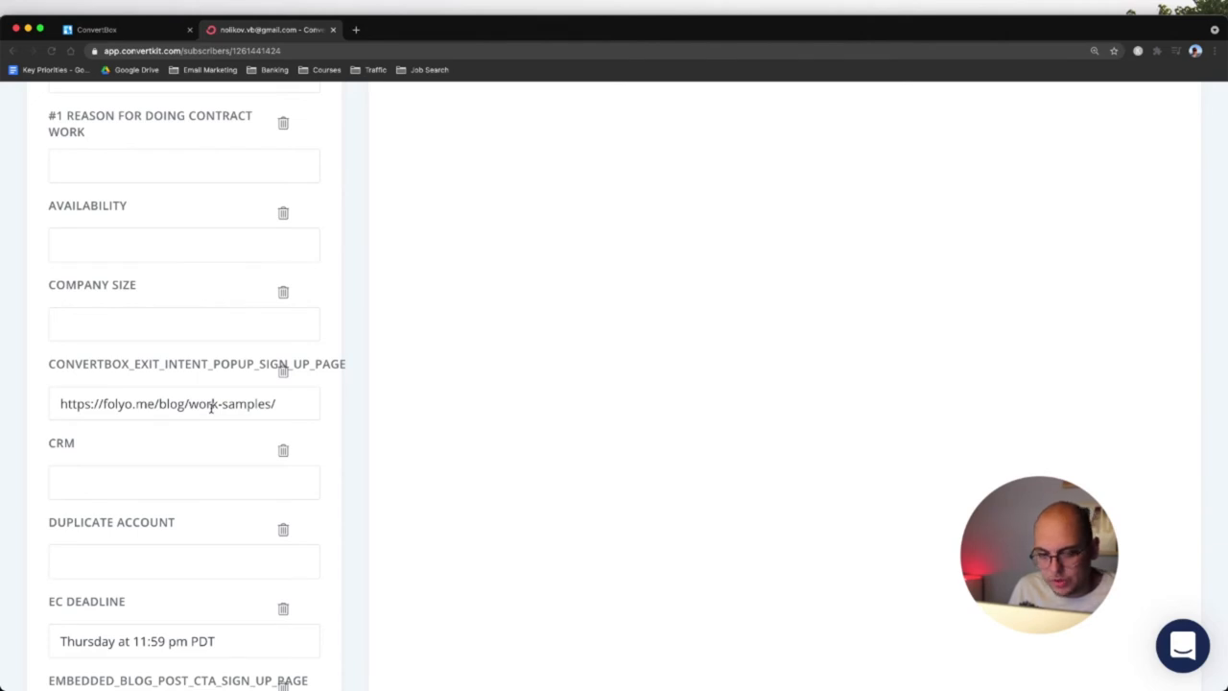
{"action": "left_click", "coordinate": [116, 31]}
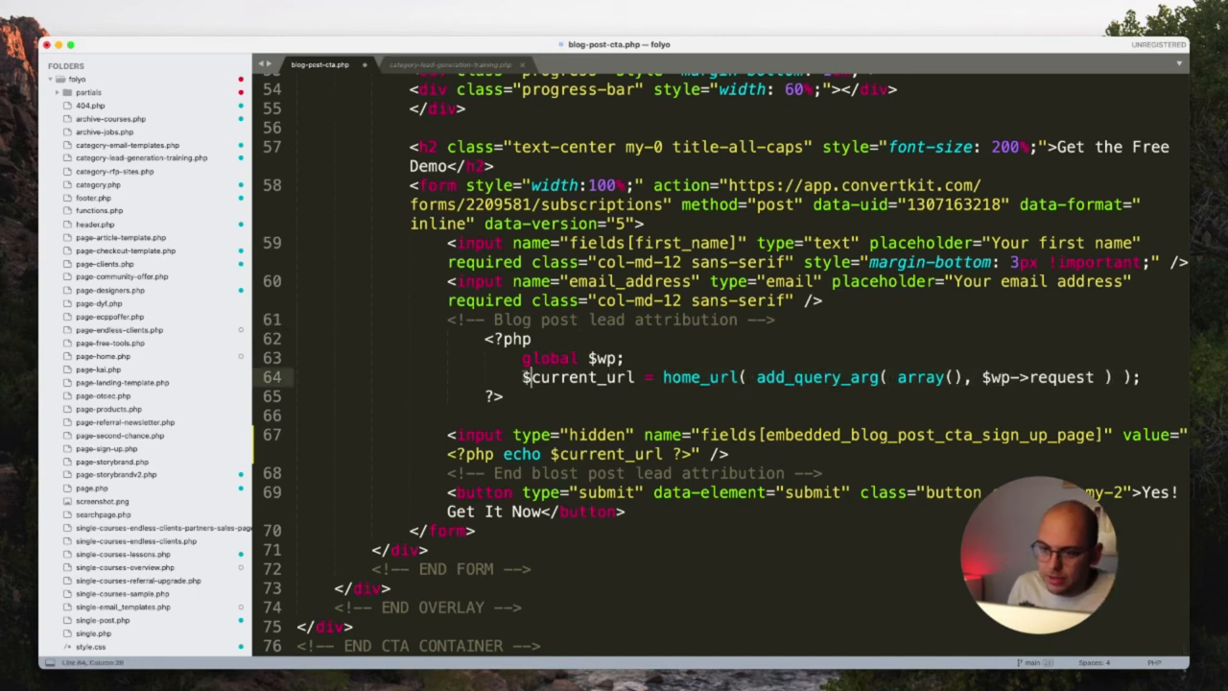
- Highlight a word in blog-post-cta.php's hidden embedded_blog_post_cta_sign_up_page input code
{"action": "double_click", "coordinate": [580, 376]}
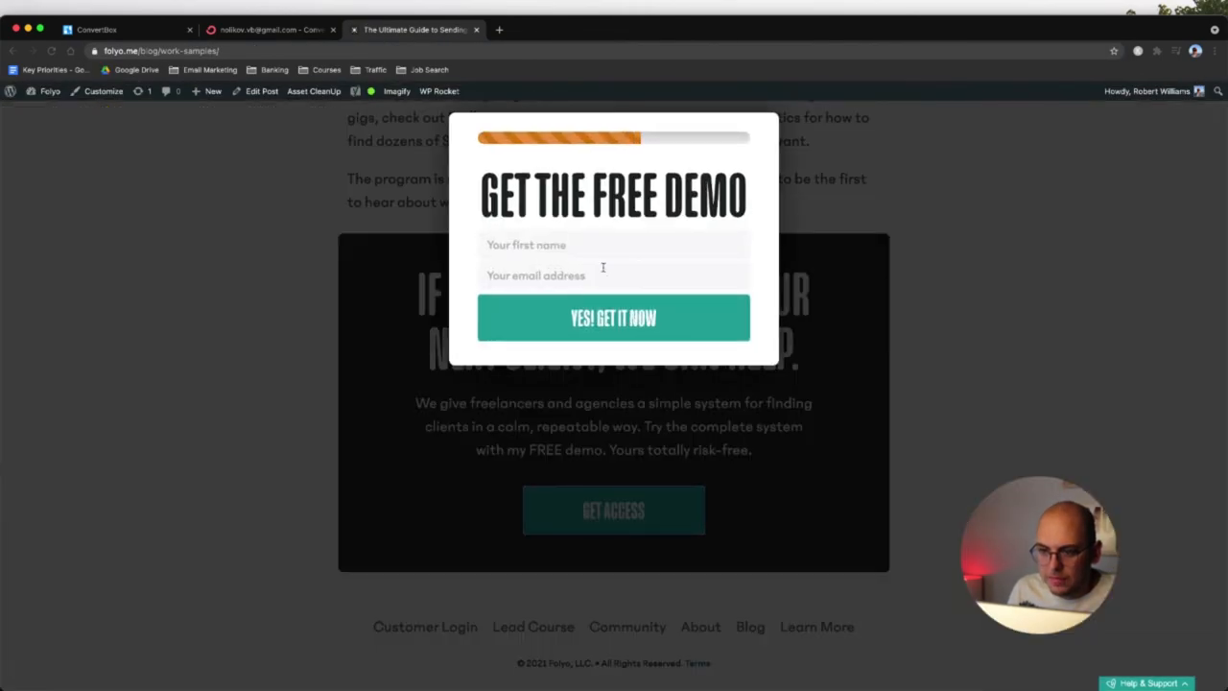
- Inspect the Get the Free Demo form's page code, then return to the ConvertKit subscriber page
{"action": "right_click", "coordinate": [603, 268]}
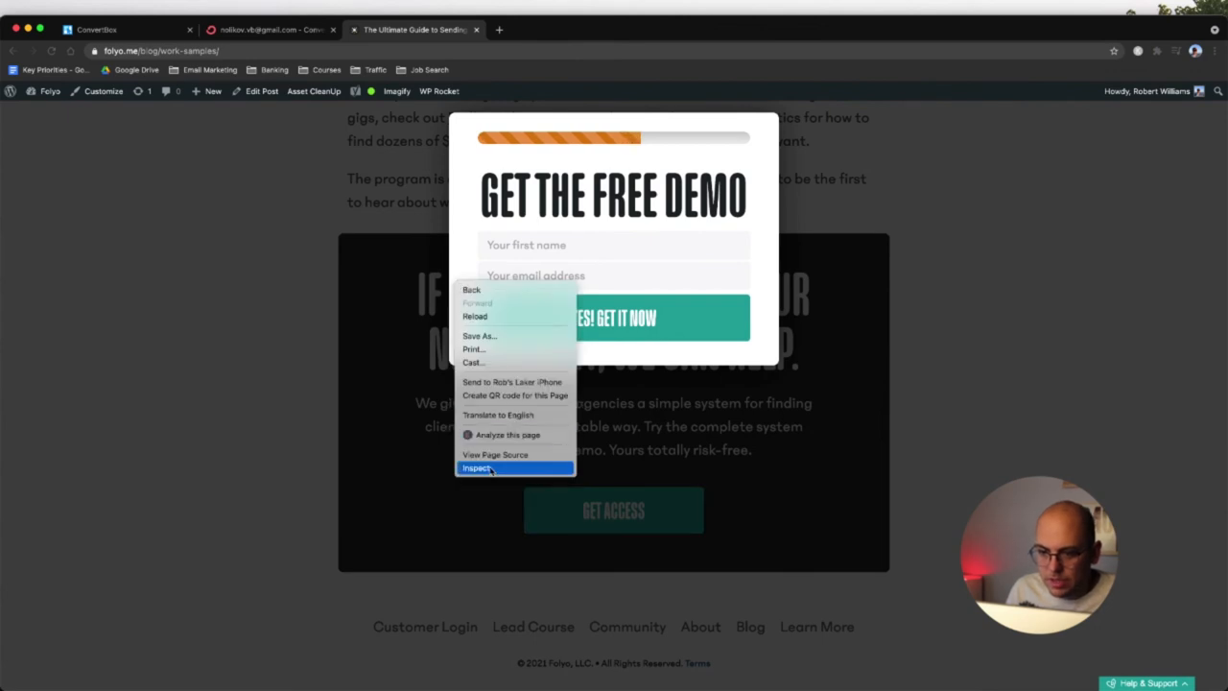
{"action": "left_click", "coordinate": [476, 468]}
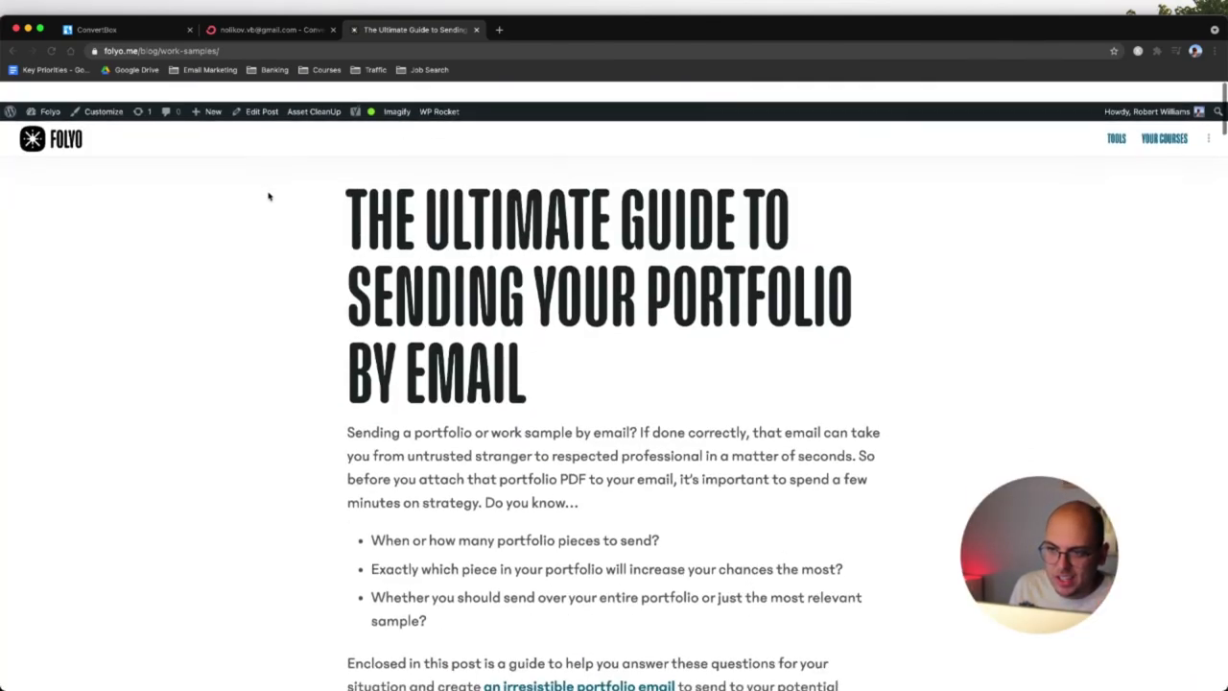
{"action": "left_click", "coordinate": [269, 29]}
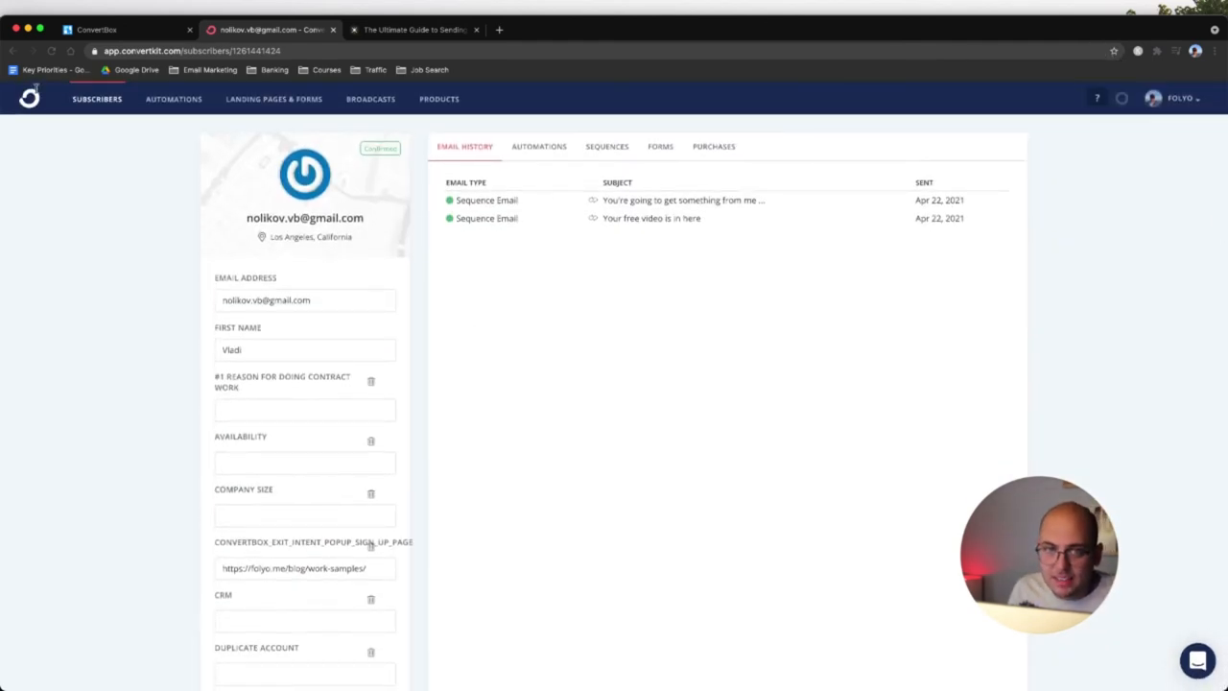
- View the Landing Pages & Forms overview, then switch to the lead attribution spreadsheet
{"action": "left_click", "coordinate": [273, 100]}
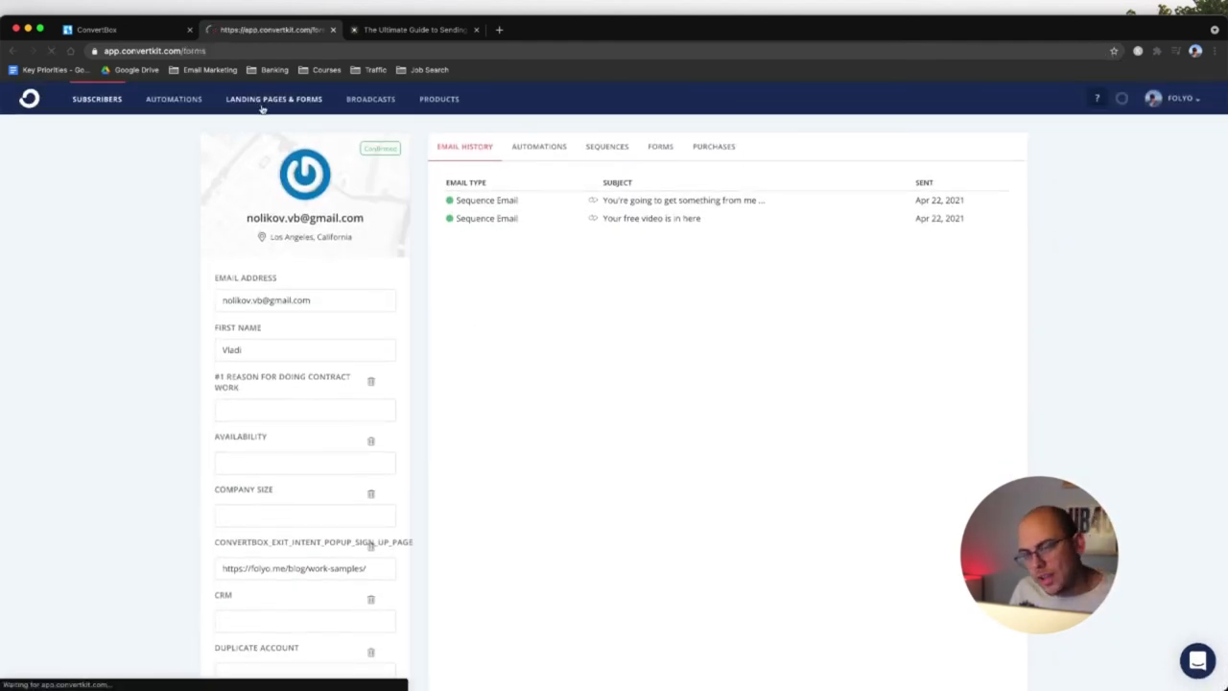
{"action": "left_click", "coordinate": [272, 100]}
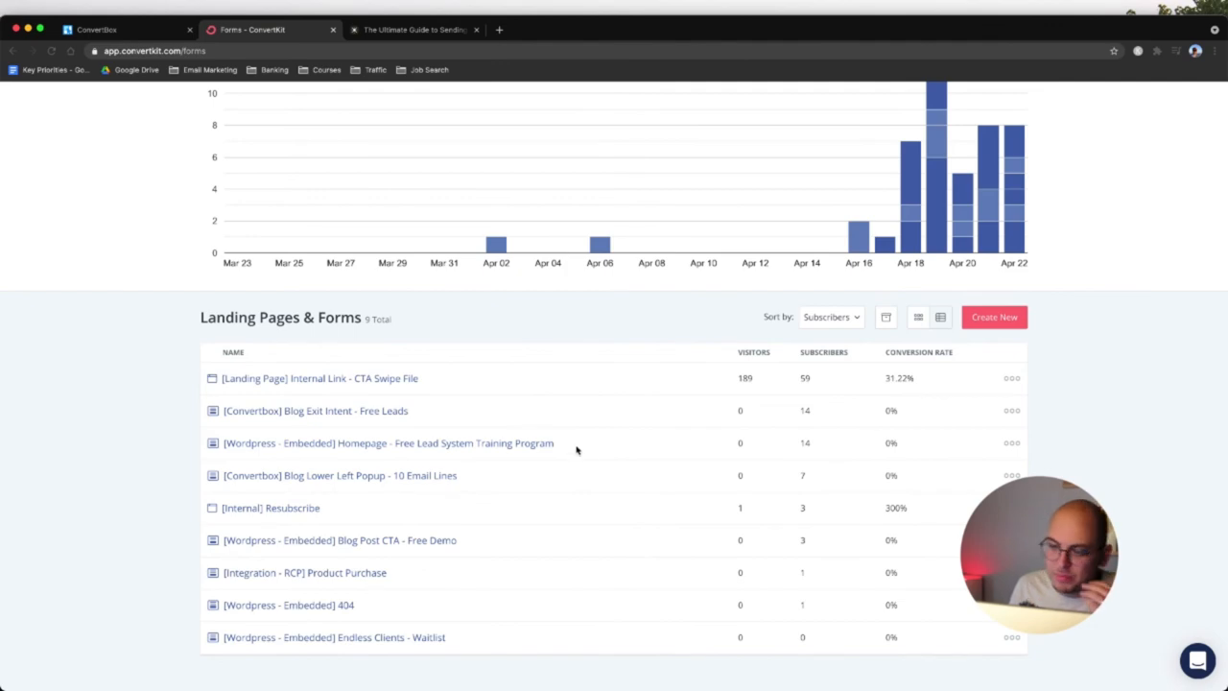
{"action": "left_click", "coordinate": [413, 29]}
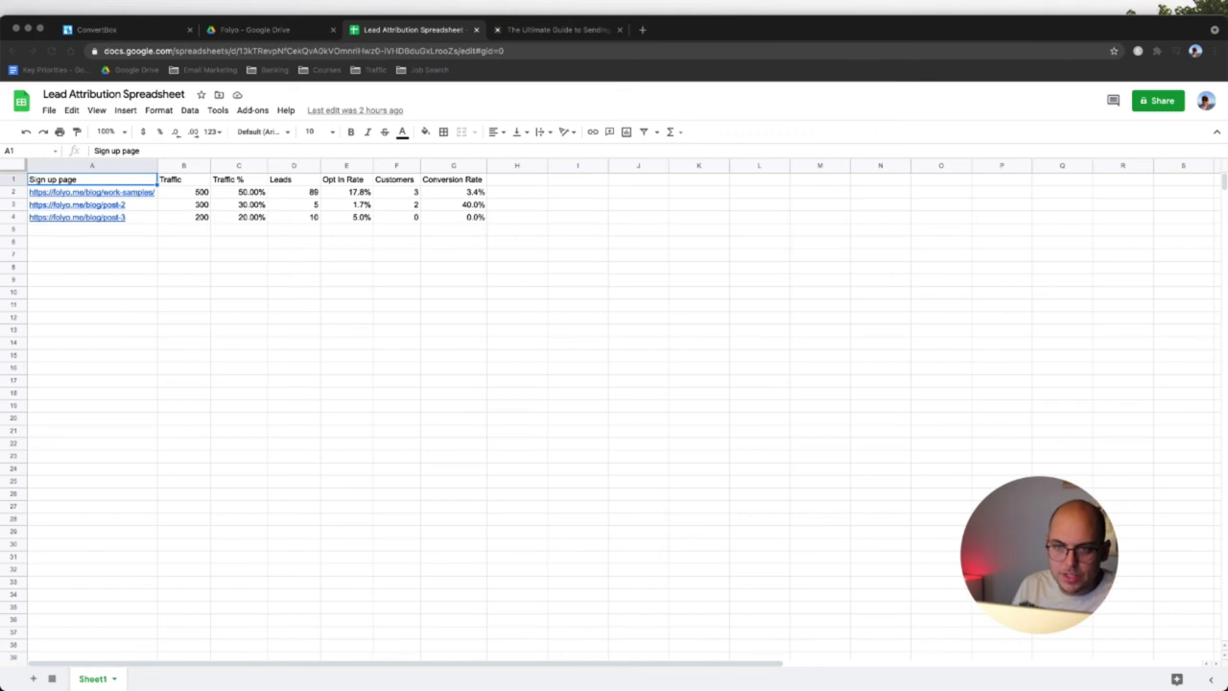
- Add 'Forms' and 'Customer' labels in column A beneath the attribution table
{"action": "key", "text": "ctrl+plus"}
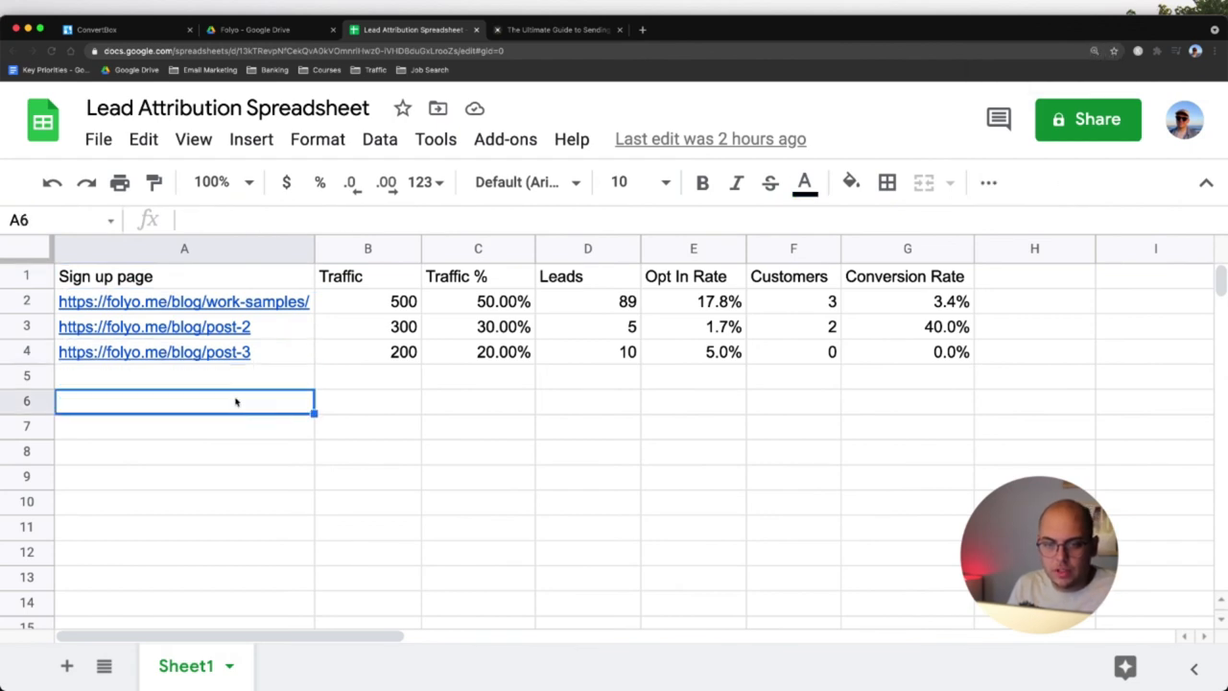
{"action": "type", "text": "Forms"}
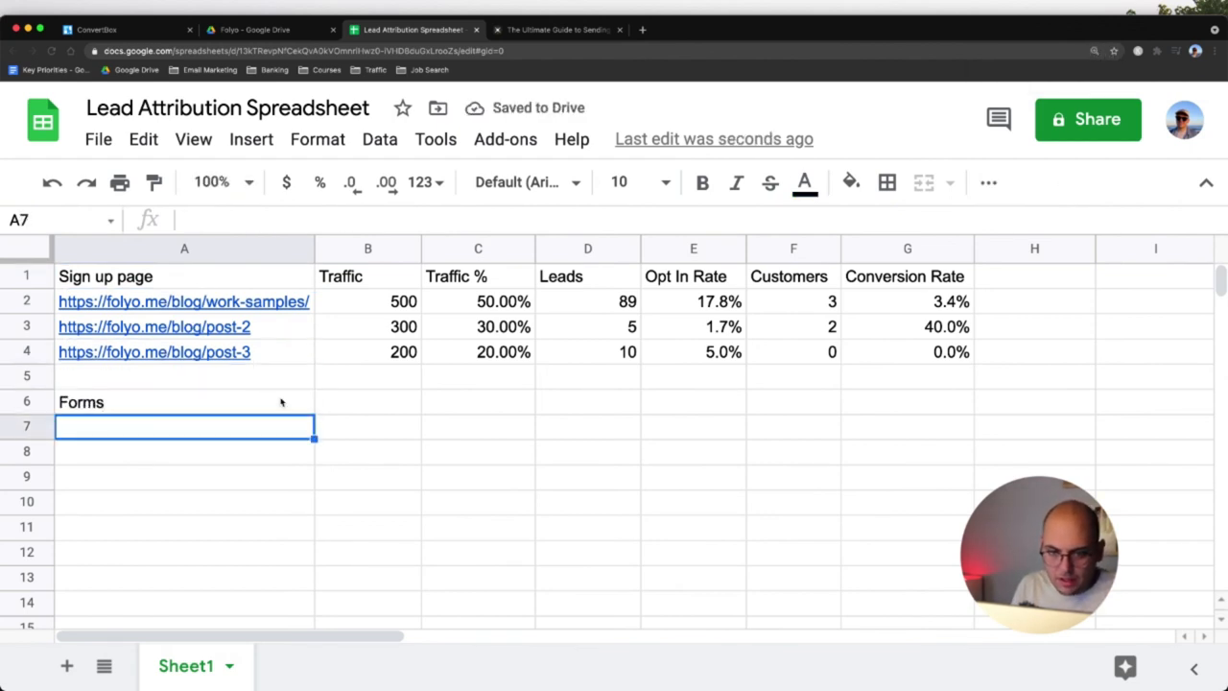
{"action": "type", "text": "Customer"}
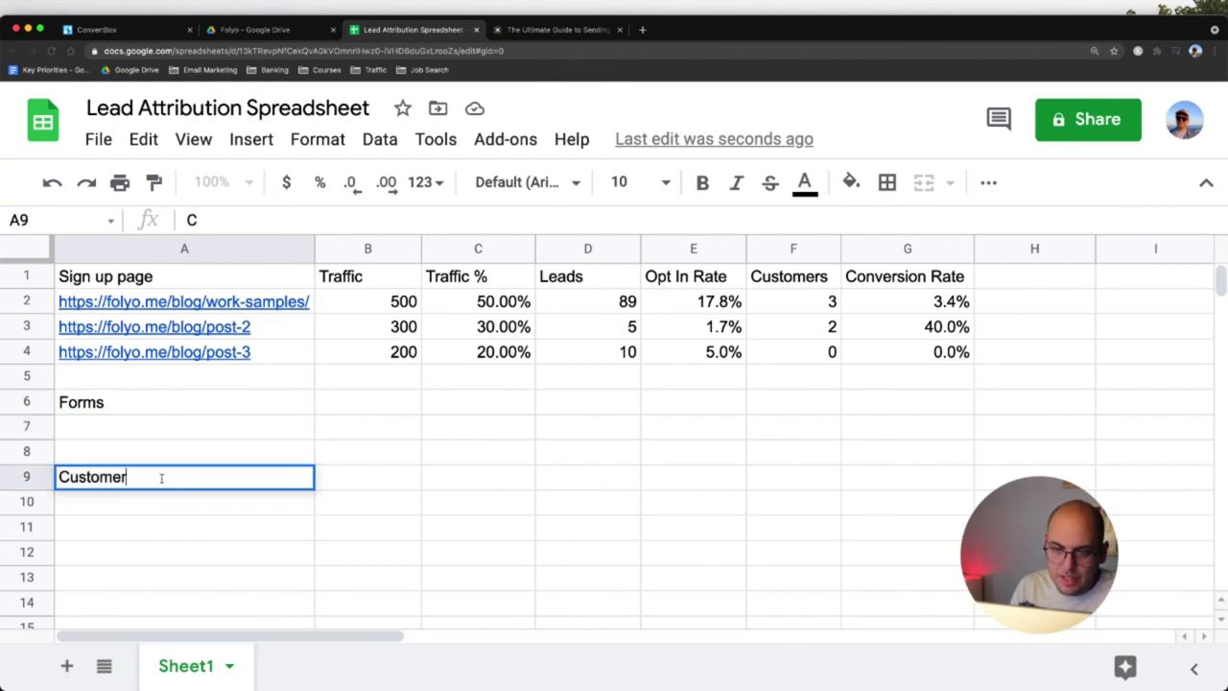
{"action": "key", "text": "enter"}
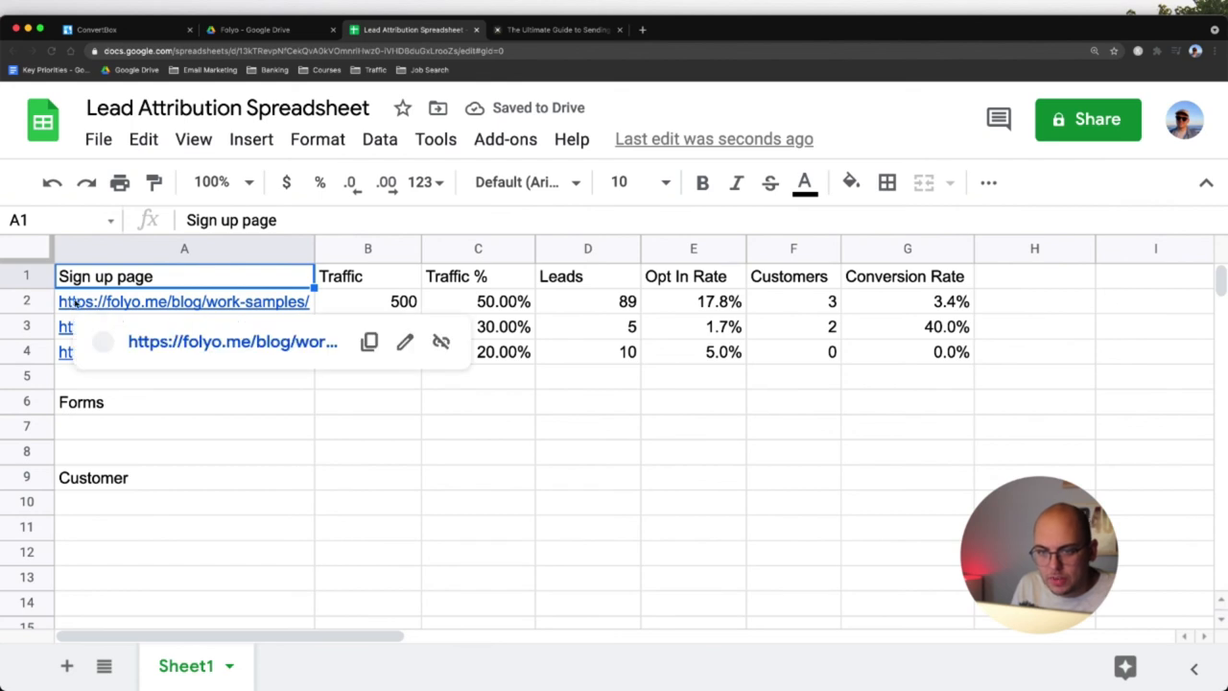
- Review the work-samples row's sign-up link, traffic number and opt-in rate formula
{"action": "left_click", "coordinate": [693, 476]}
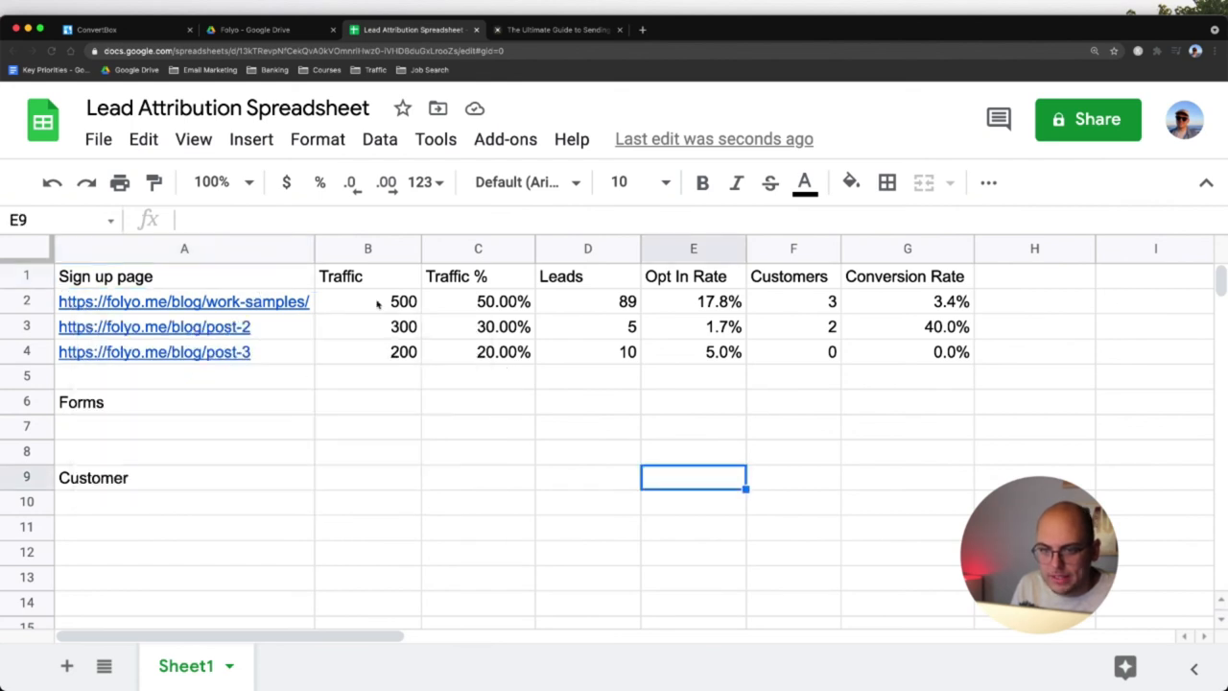
{"action": "left_click", "coordinate": [184, 302]}
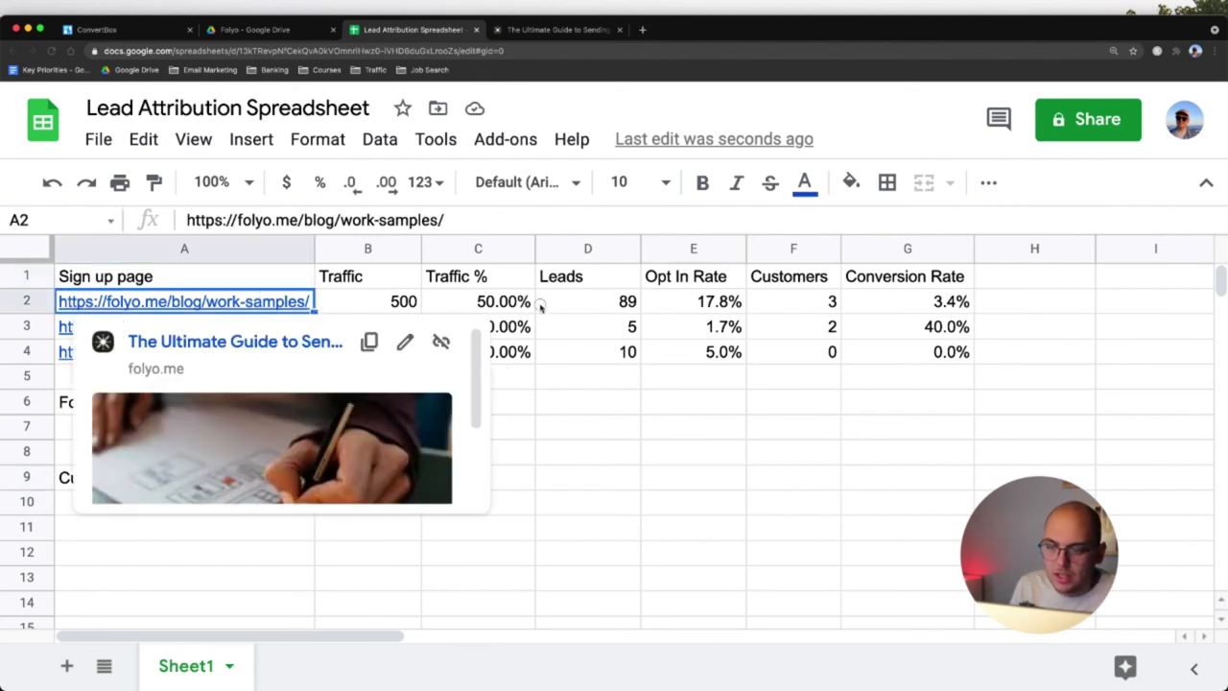
{"action": "left_click", "coordinate": [369, 301]}
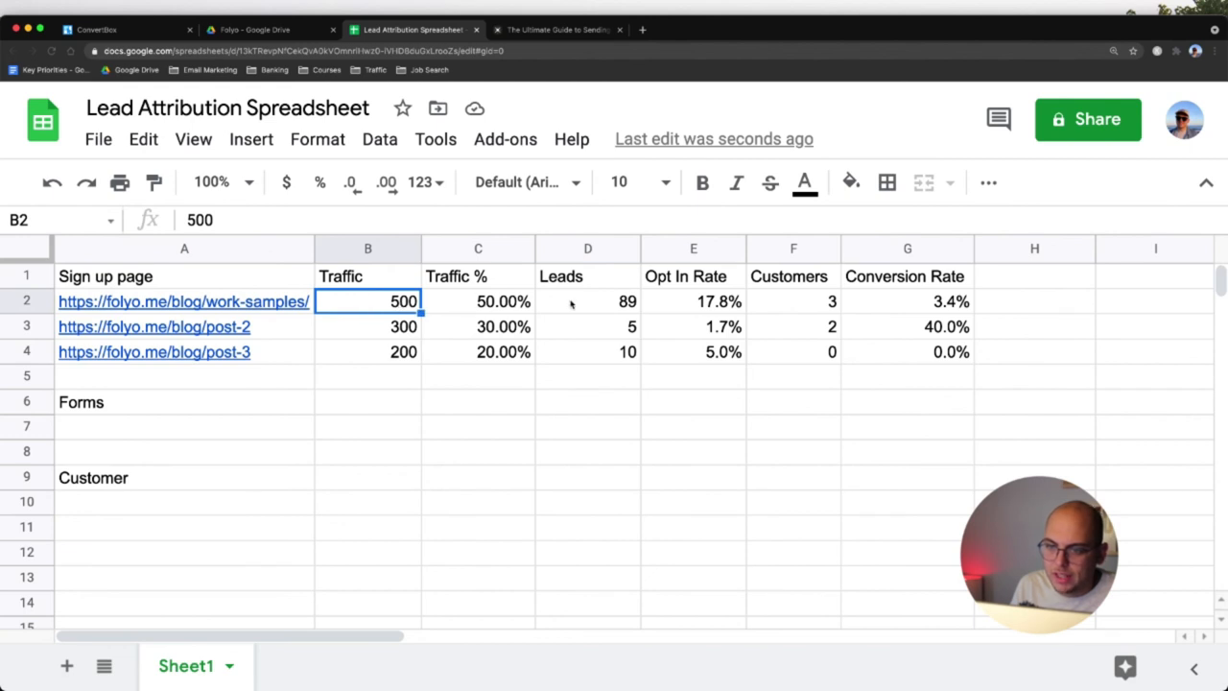
{"action": "left_click", "coordinate": [693, 301]}
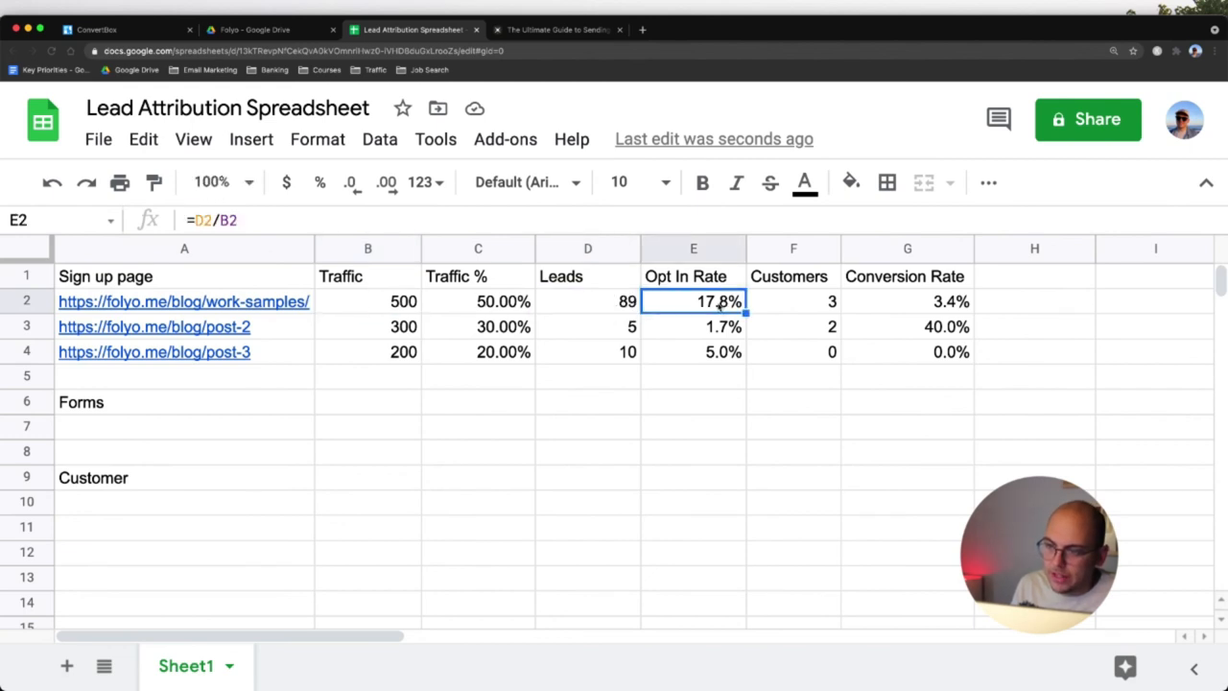
{"action": "mouse_move", "coordinate": [675, 416]}
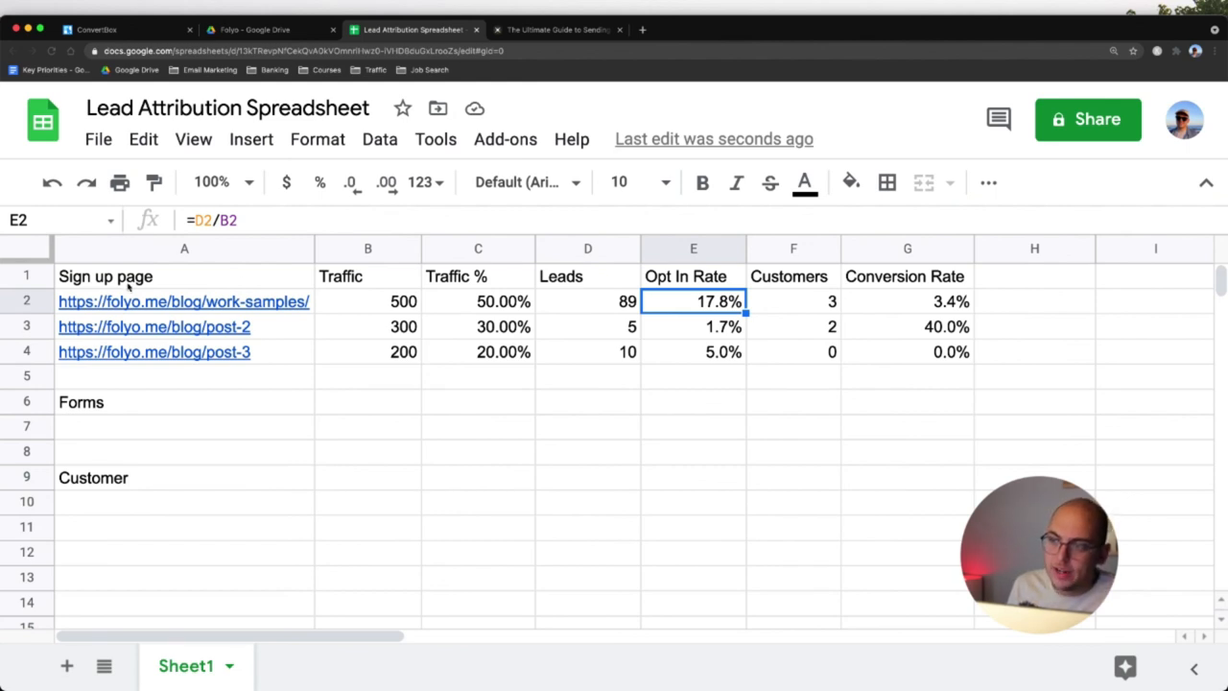
{"action": "left_click", "coordinate": [795, 301]}
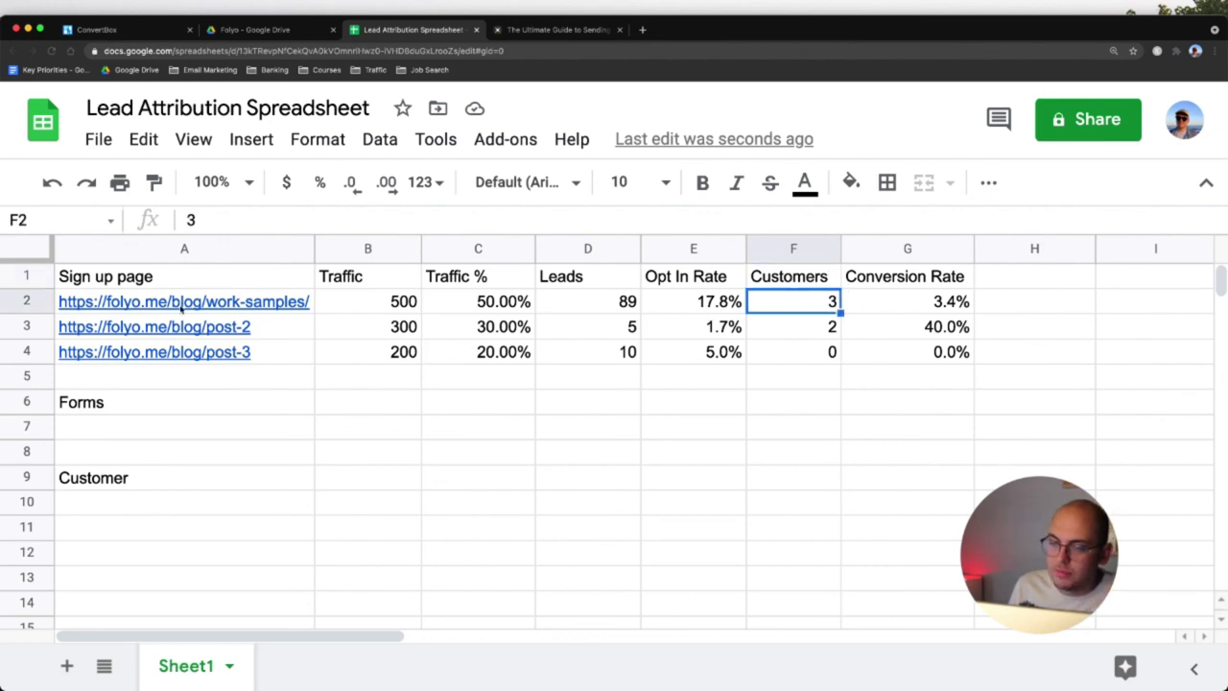
{"action": "left_click", "coordinate": [27, 301]}
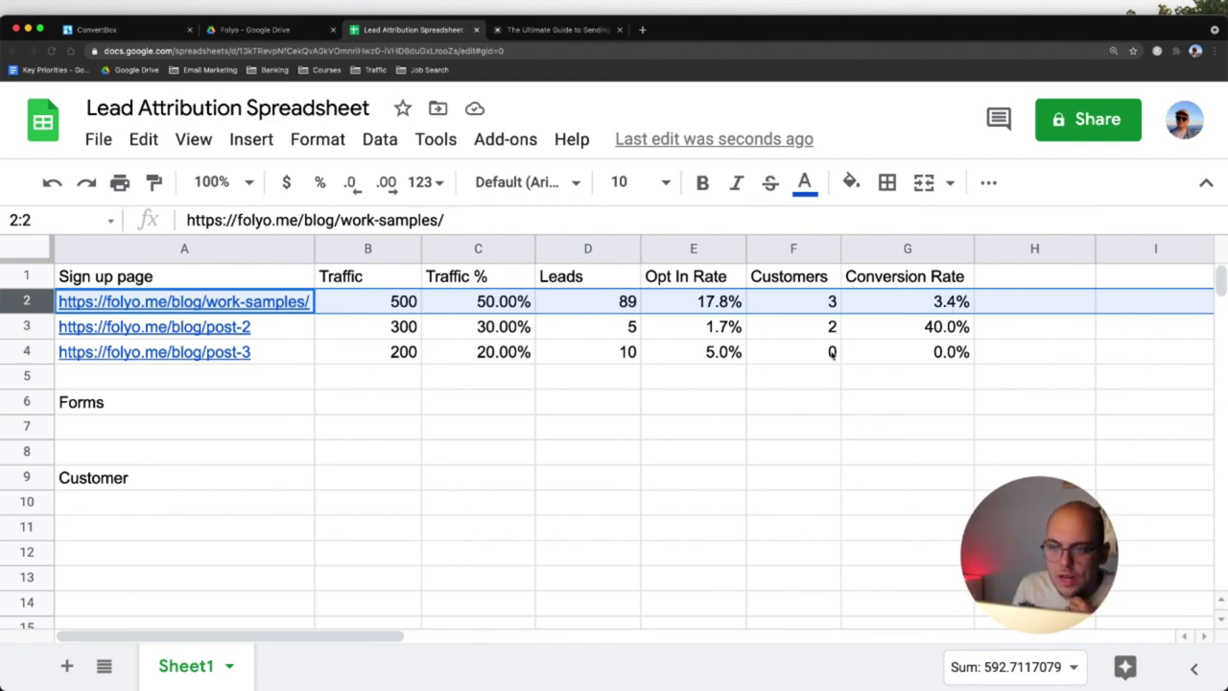
{"action": "mouse_move", "coordinate": [779, 361]}
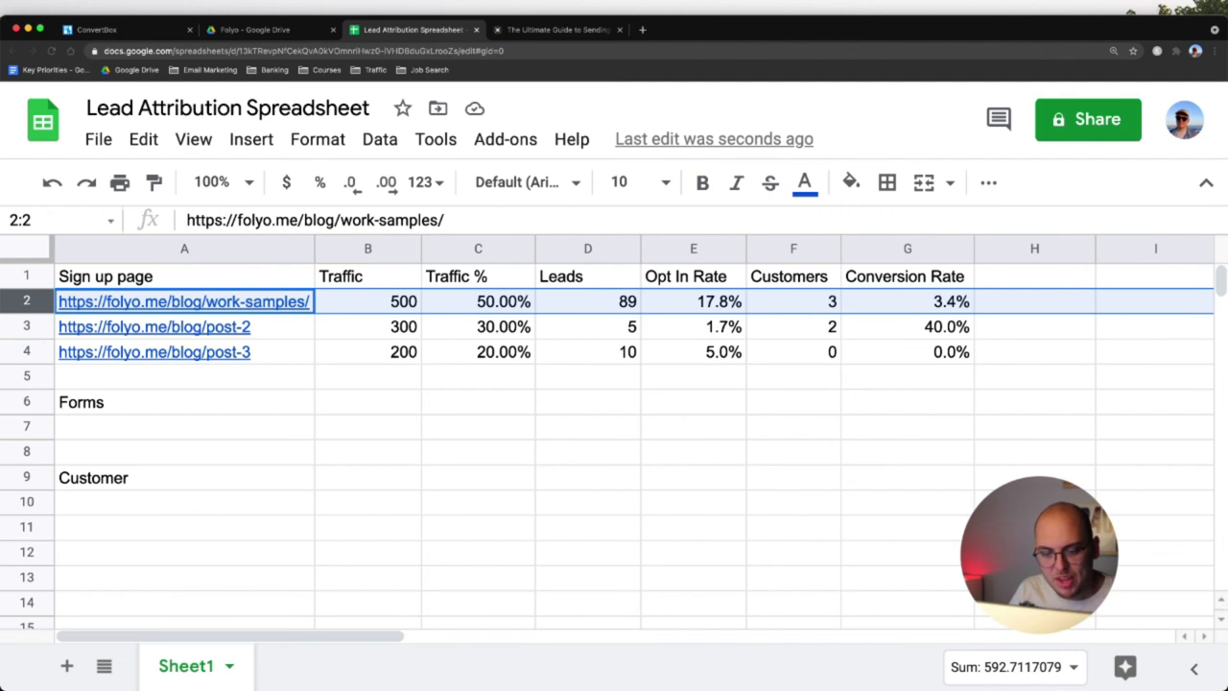
{"action": "mouse_move", "coordinate": [792, 503]}
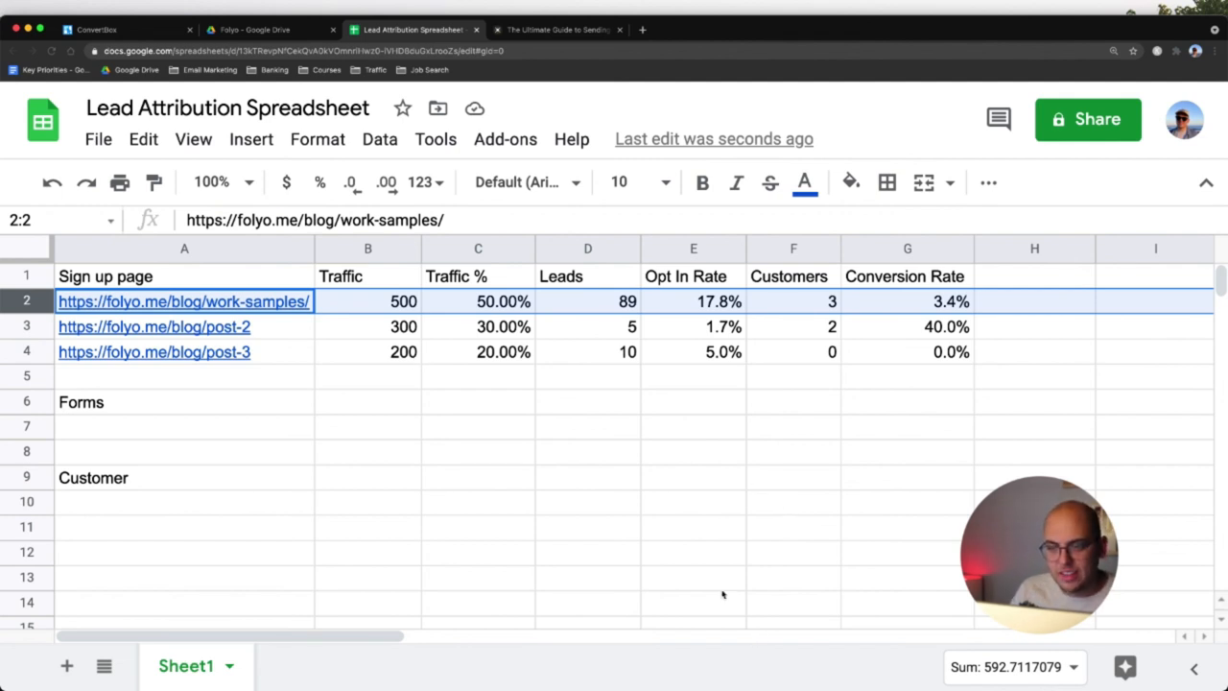
{"action": "mouse_move", "coordinate": [603, 672]}
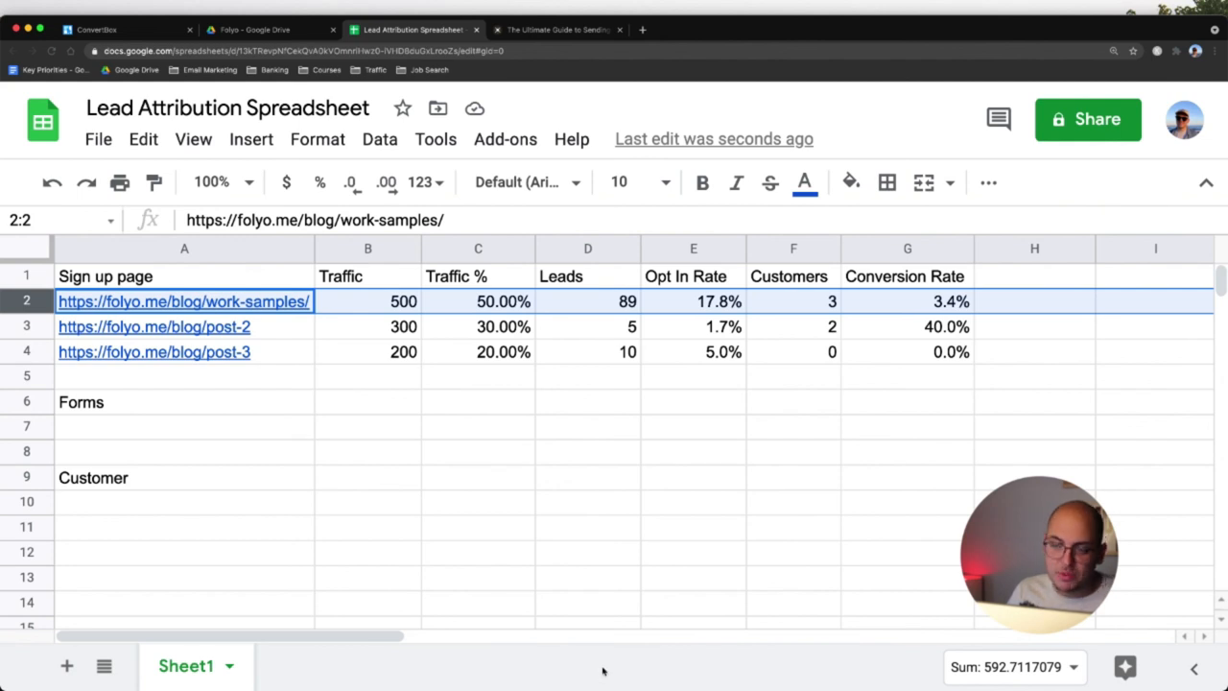